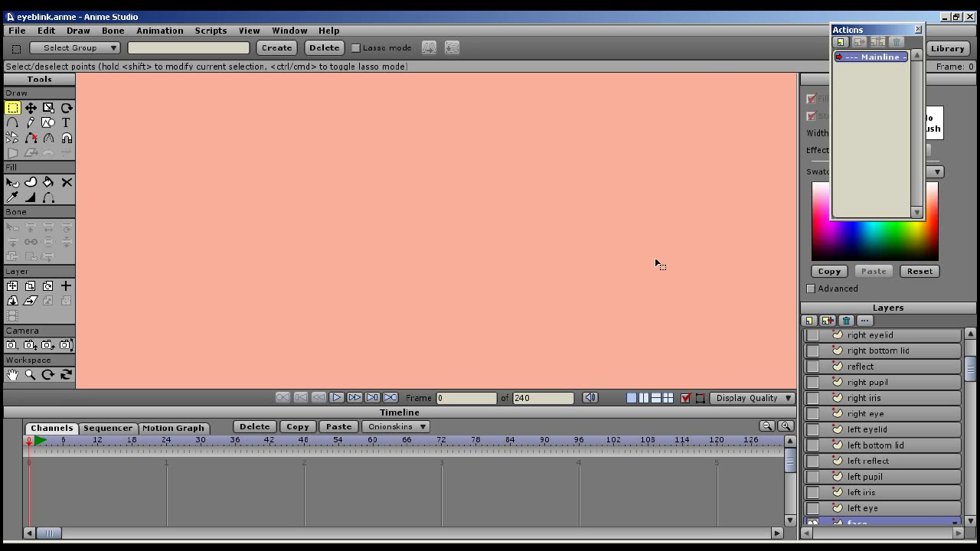
pyautogui.moveTo(744, 457)
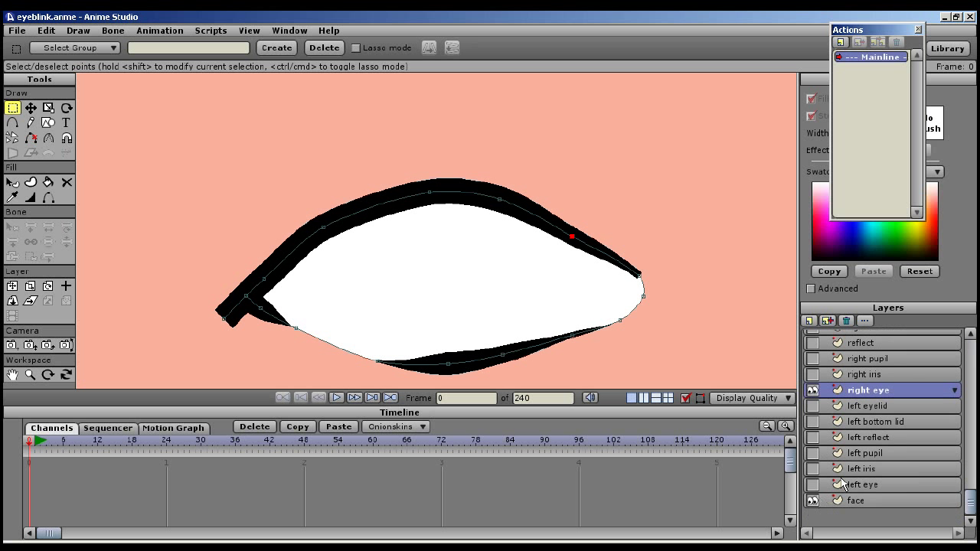
pyautogui.moveTo(589, 310)
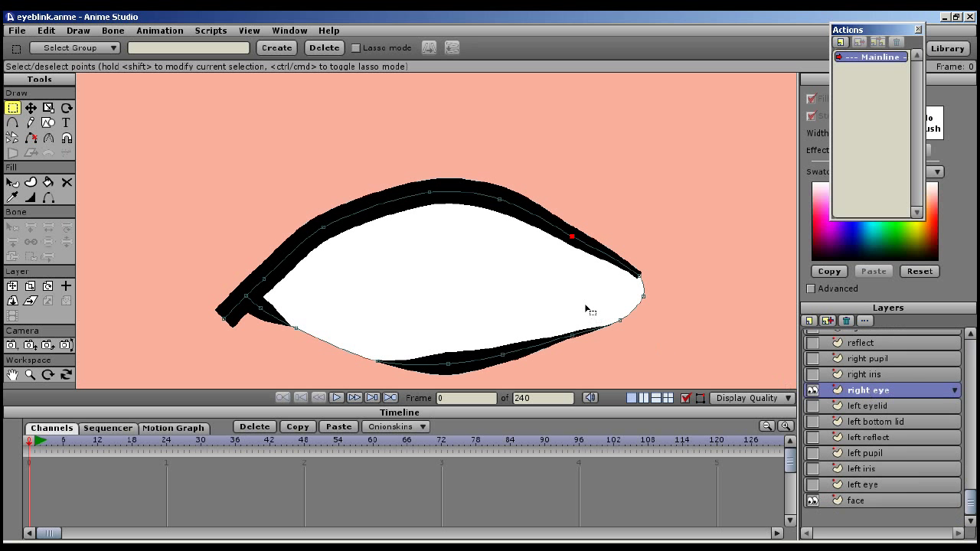
pyautogui.moveTo(738, 362)
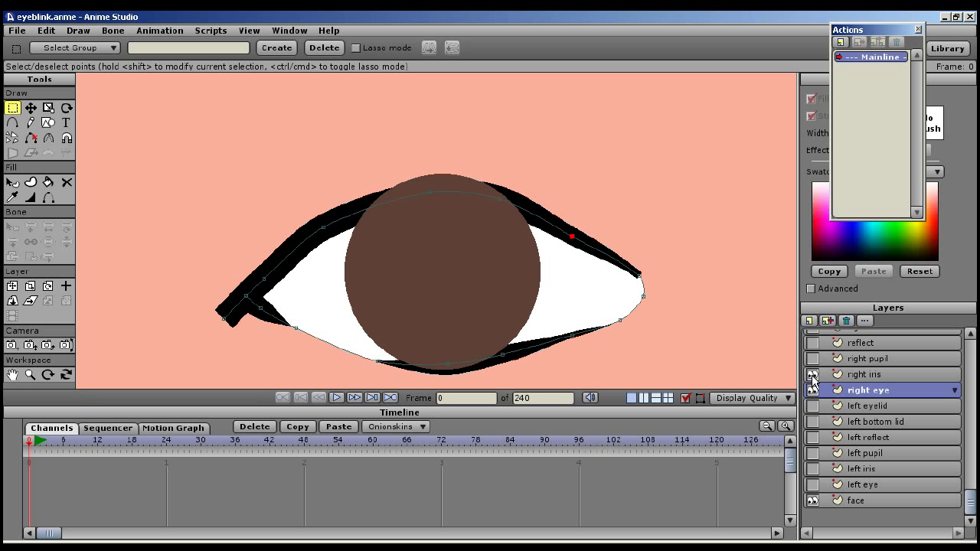
# Turn on visibility for the right iris, right pupil and reflect layers
pyautogui.click(863, 375)
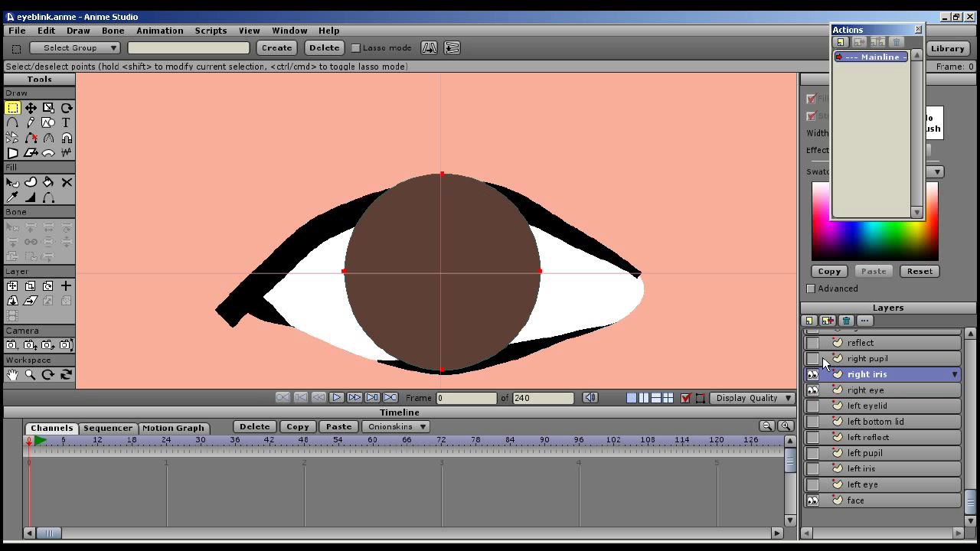
pyautogui.click(871, 359)
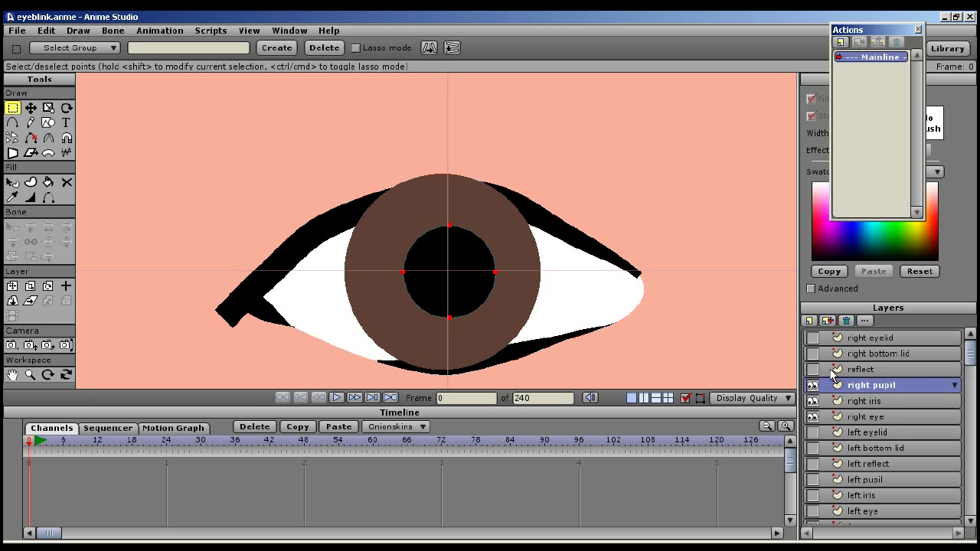
pyautogui.click(865, 369)
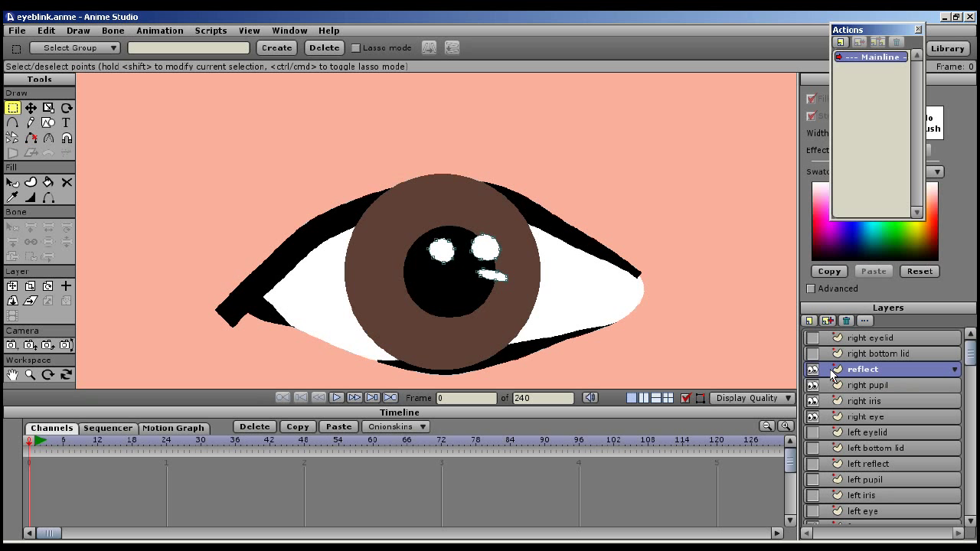
pyautogui.moveTo(834, 381)
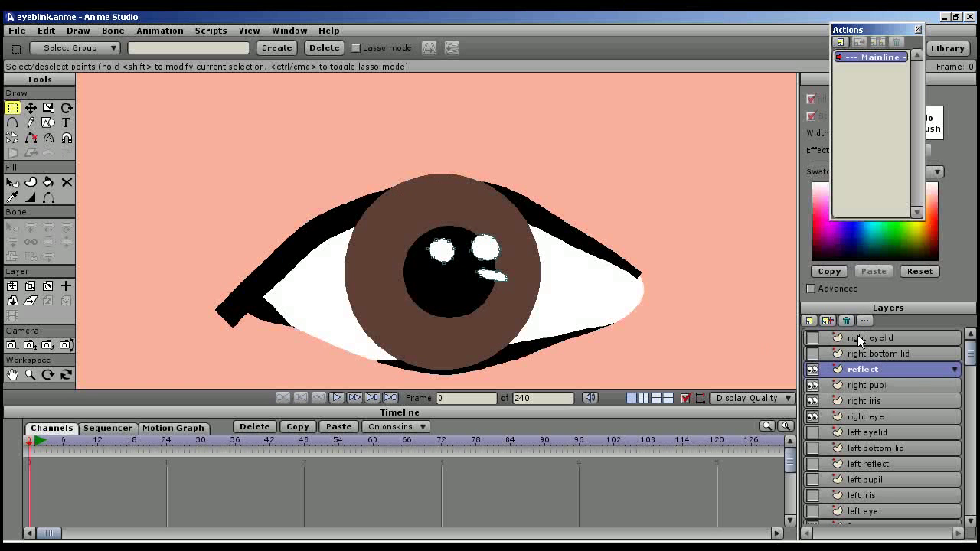
# Show the right eyelid, then test-move the right pupil and iris and recentre them
pyautogui.click(872, 337)
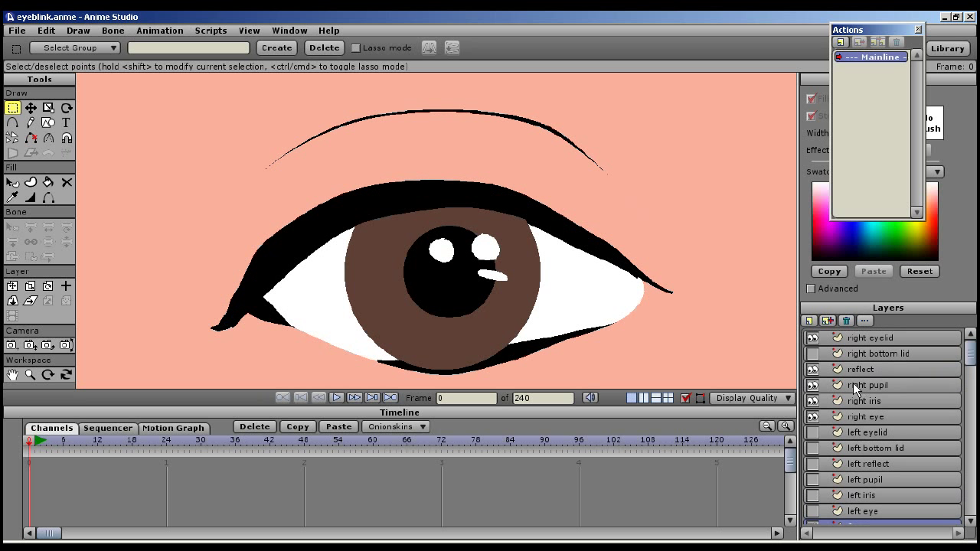
pyautogui.moveTo(856, 392)
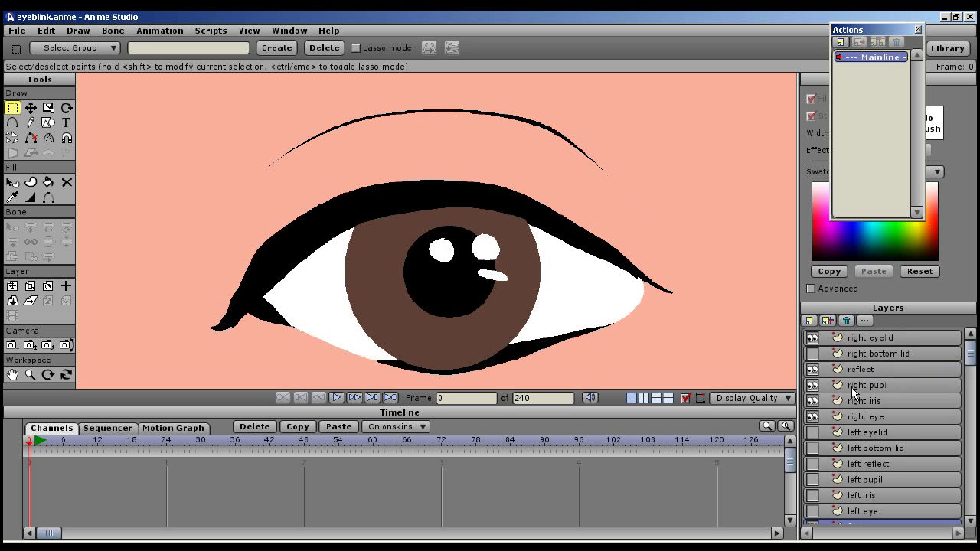
pyautogui.click(868, 385)
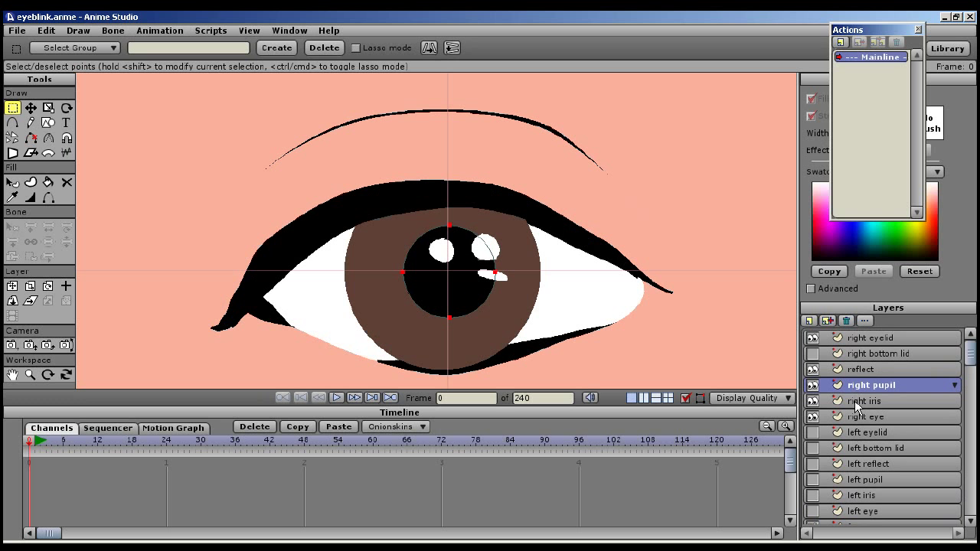
pyautogui.click(867, 400)
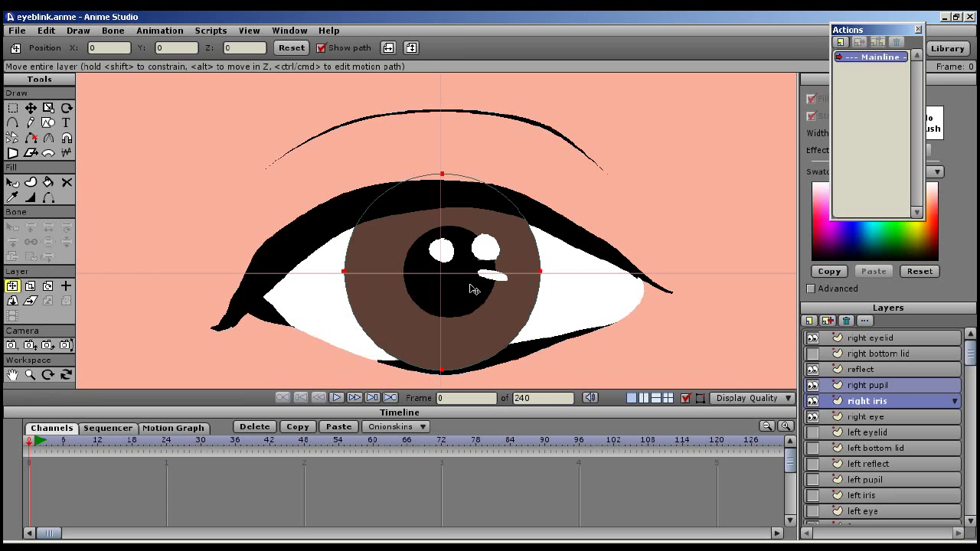
pyautogui.moveTo(442, 272); pyautogui.dragTo(473, 289)
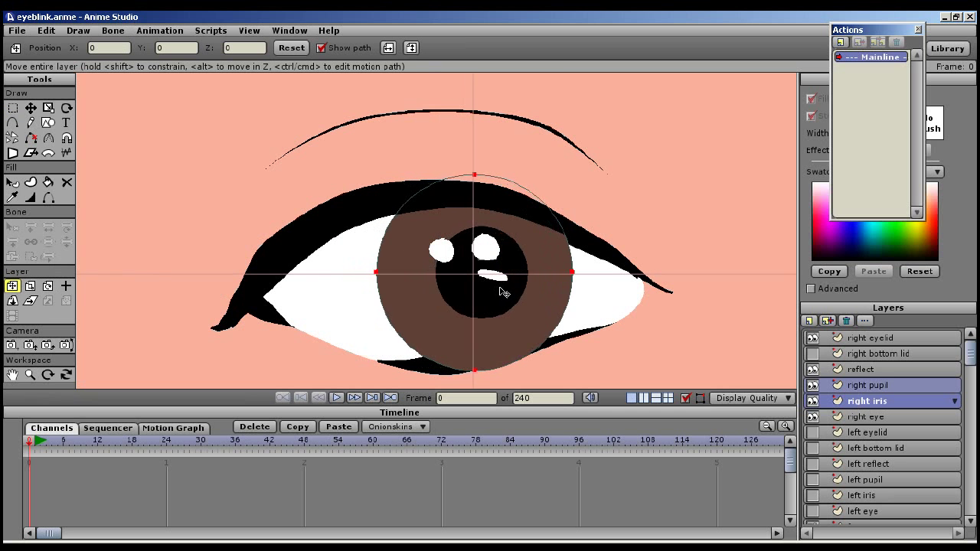
pyautogui.moveTo(473, 272); pyautogui.dragTo(526, 276)
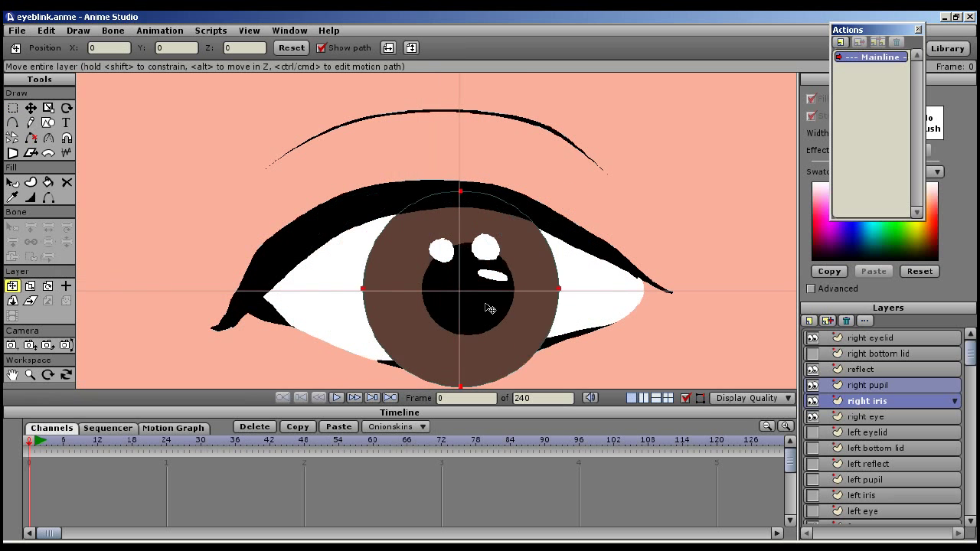
pyautogui.moveTo(459, 290); pyautogui.dragTo(523, 289)
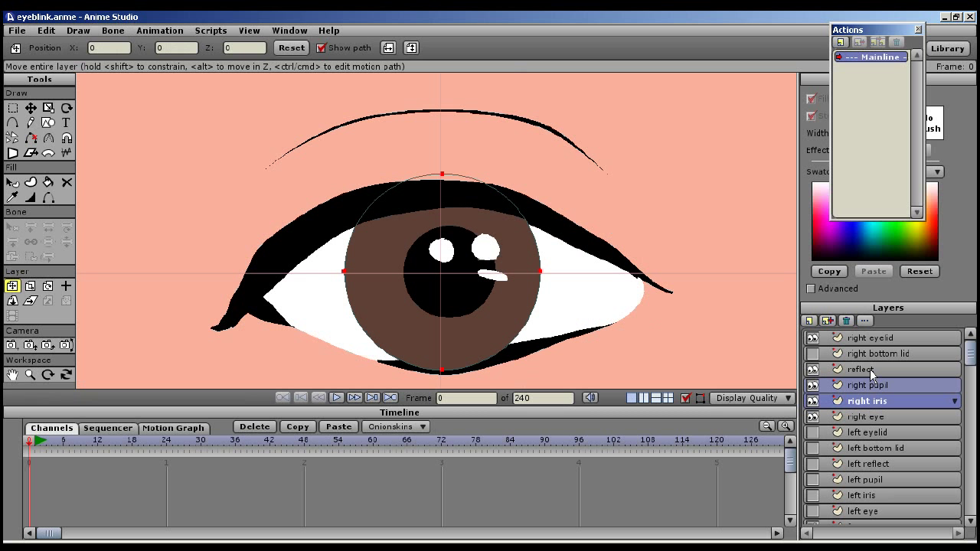
# Add a new group layer above reflect and rename it 'right eye'
pyautogui.click(868, 369)
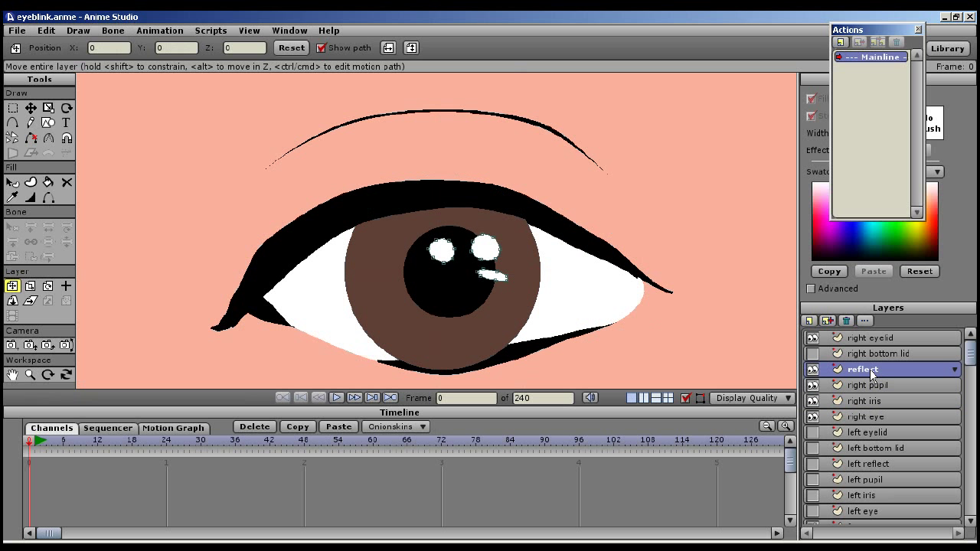
pyautogui.moveTo(828, 321)
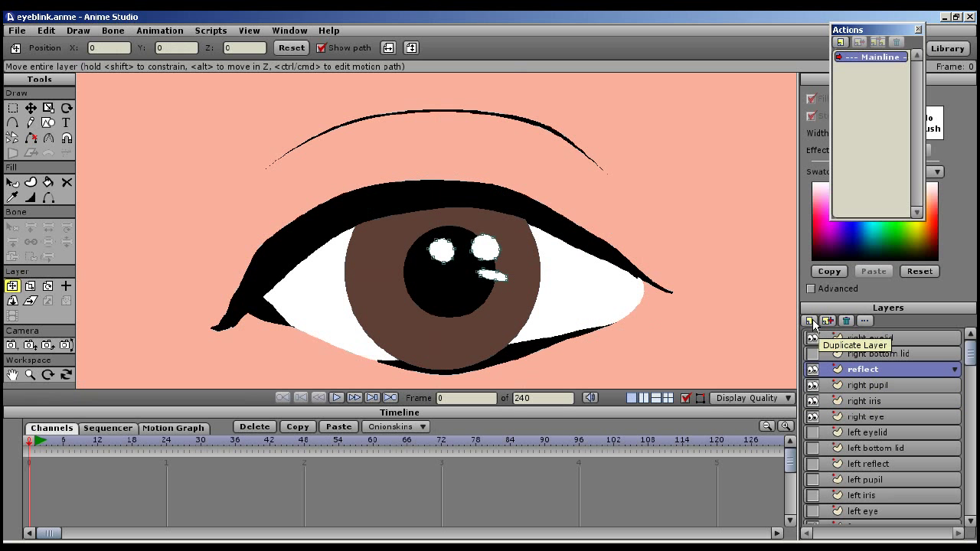
pyautogui.click(808, 320)
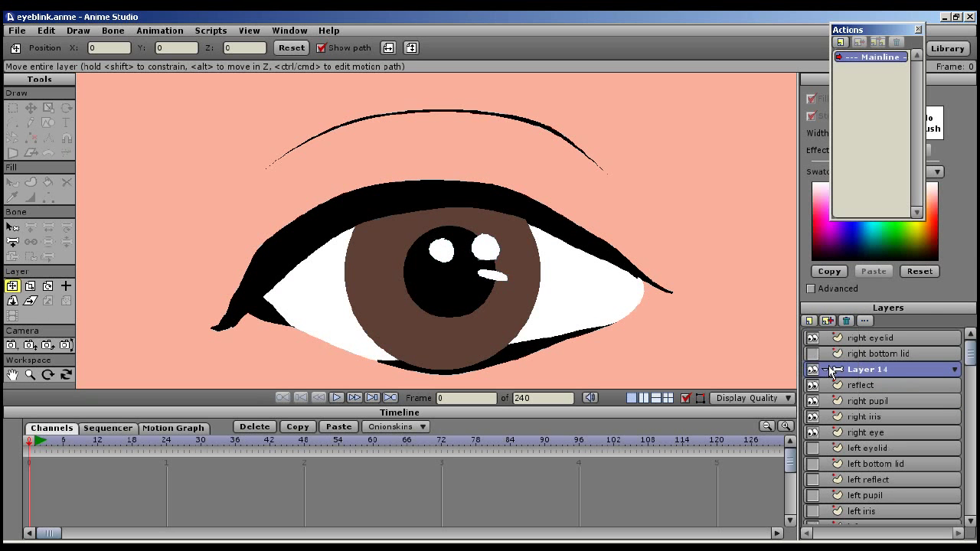
pyautogui.doubleClick(868, 369)
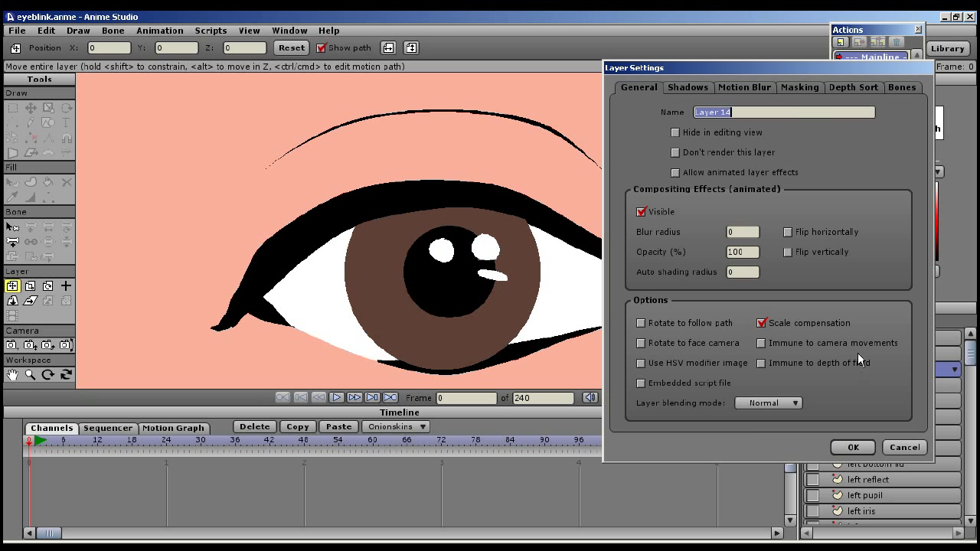
pyautogui.write('right eye')
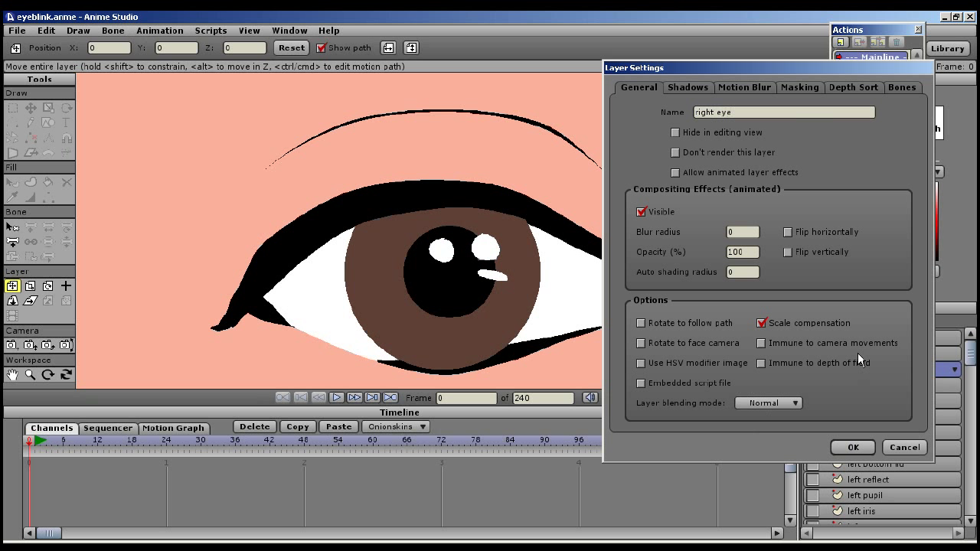
pyautogui.click(852, 447)
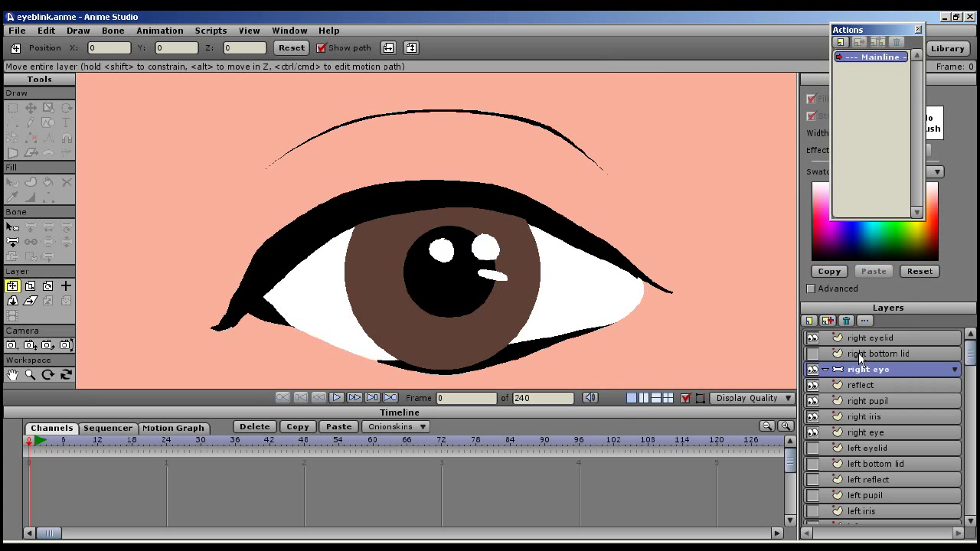
# Move the reflect, right pupil, right iris and right eye layers into the group and collapse it
pyautogui.click(862, 385)
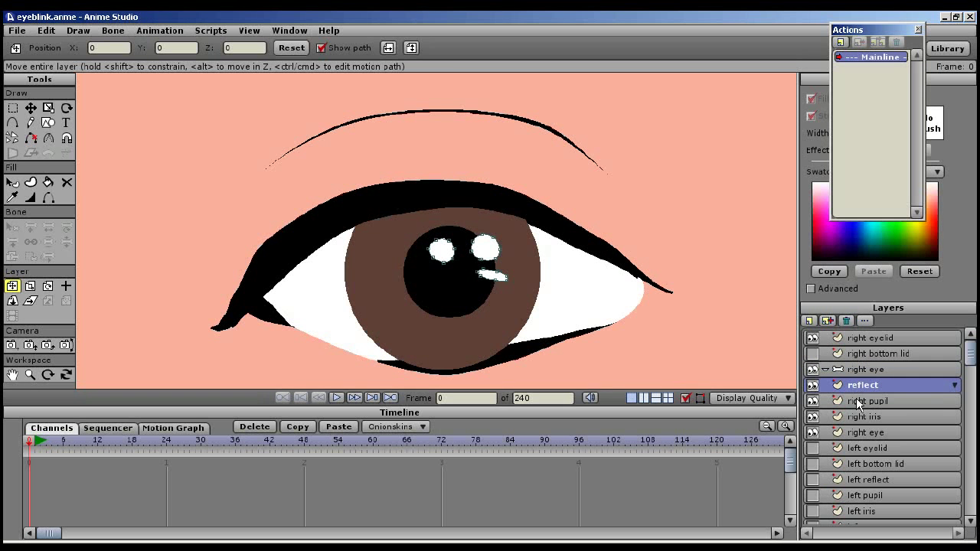
pyautogui.click(866, 416)
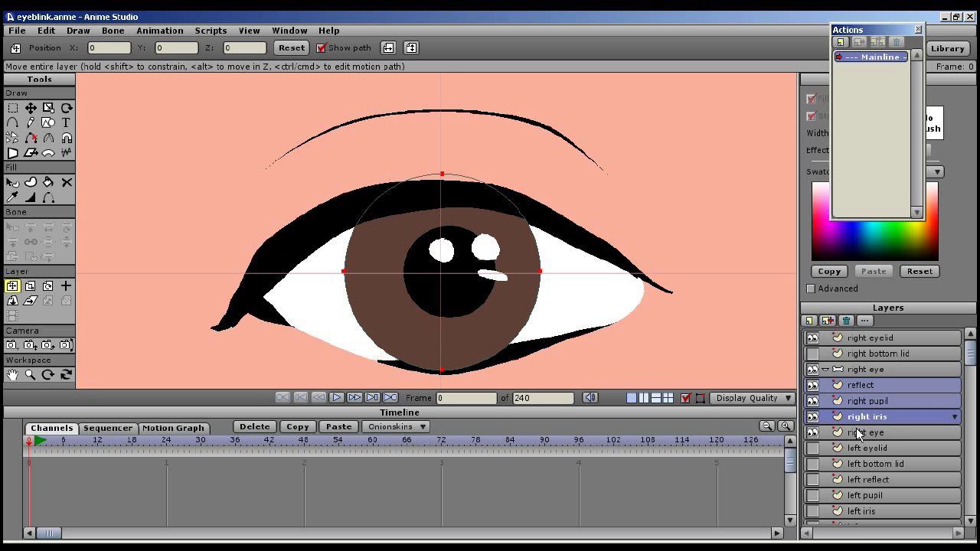
pyautogui.click(867, 369)
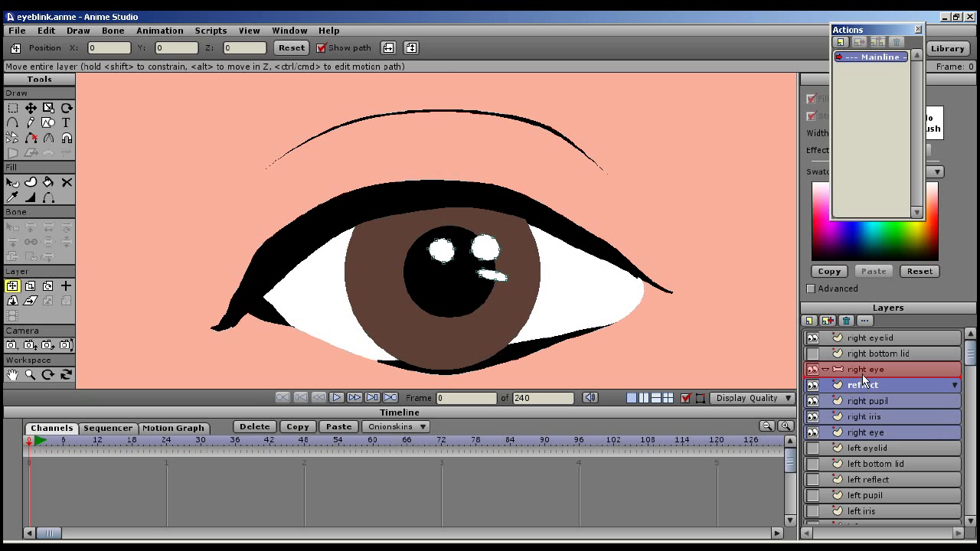
pyautogui.click(826, 369)
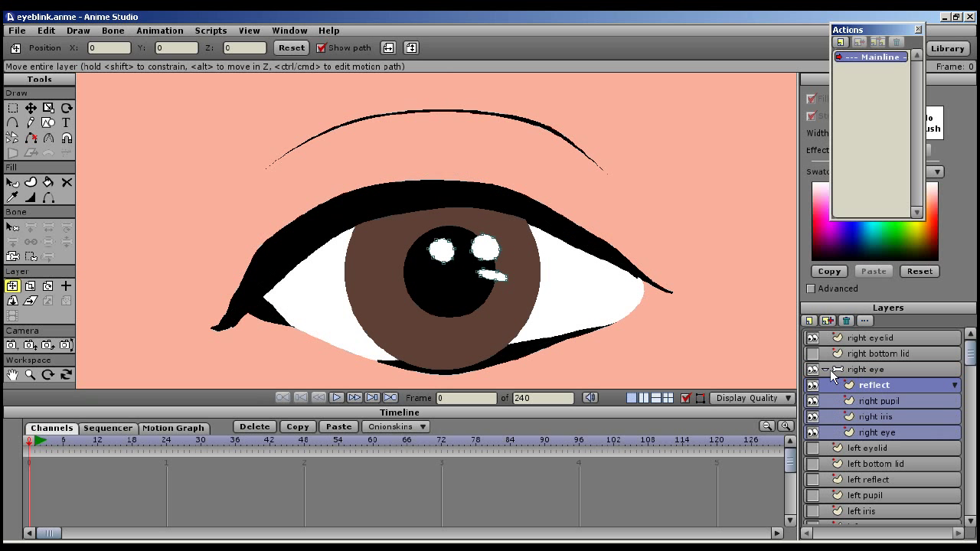
pyautogui.click(825, 369)
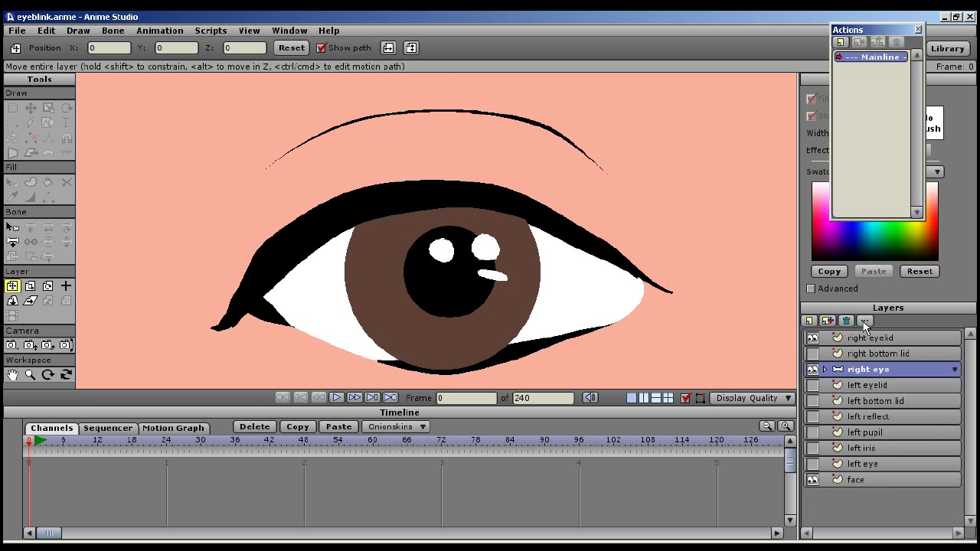
# Set the right eye group's masking to hide all with layers masked, then expand it
pyautogui.doubleClick(869, 369)
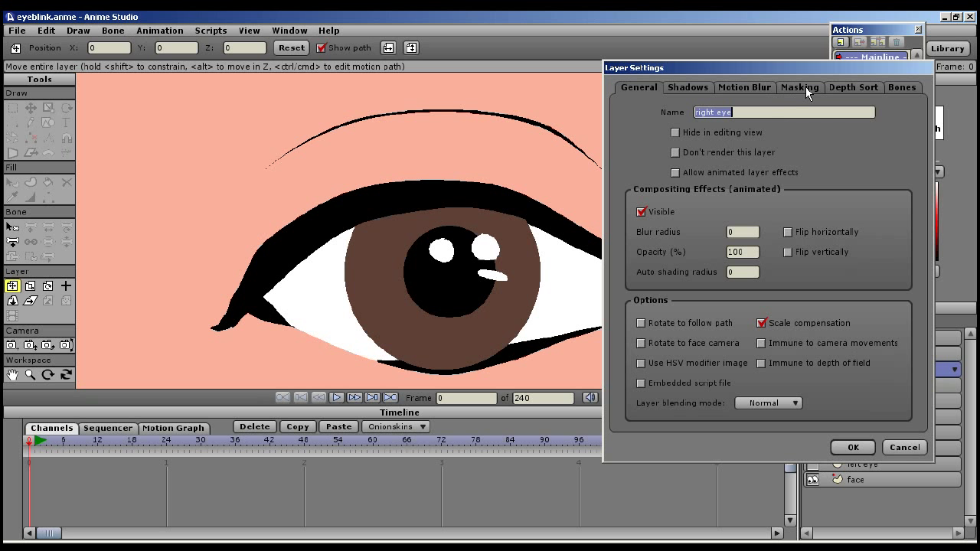
pyautogui.click(799, 87)
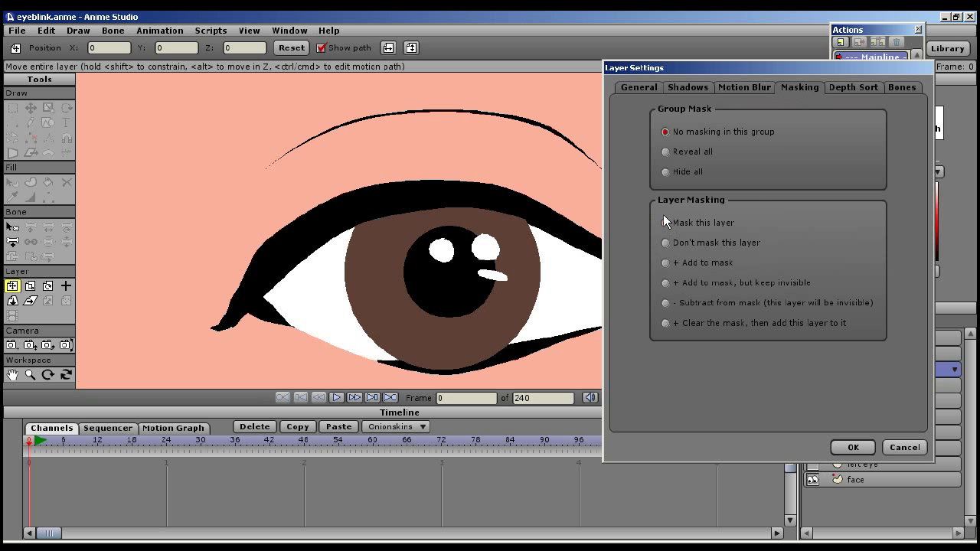
pyautogui.click(665, 222)
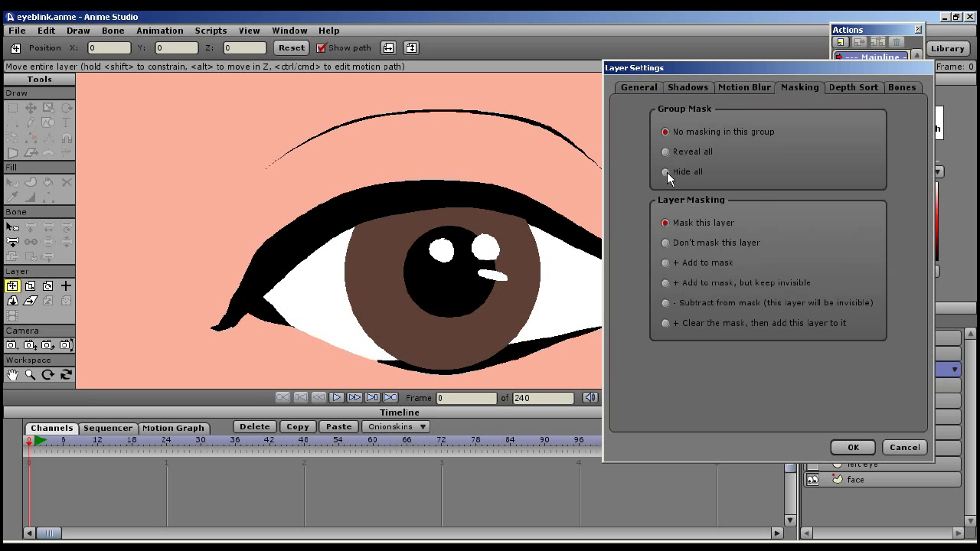
pyautogui.click(665, 171)
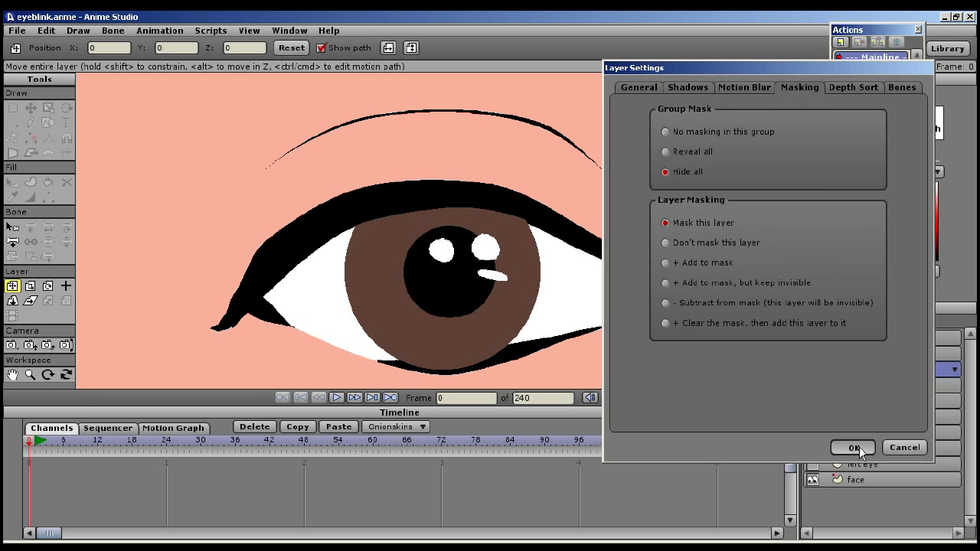
pyautogui.click(853, 447)
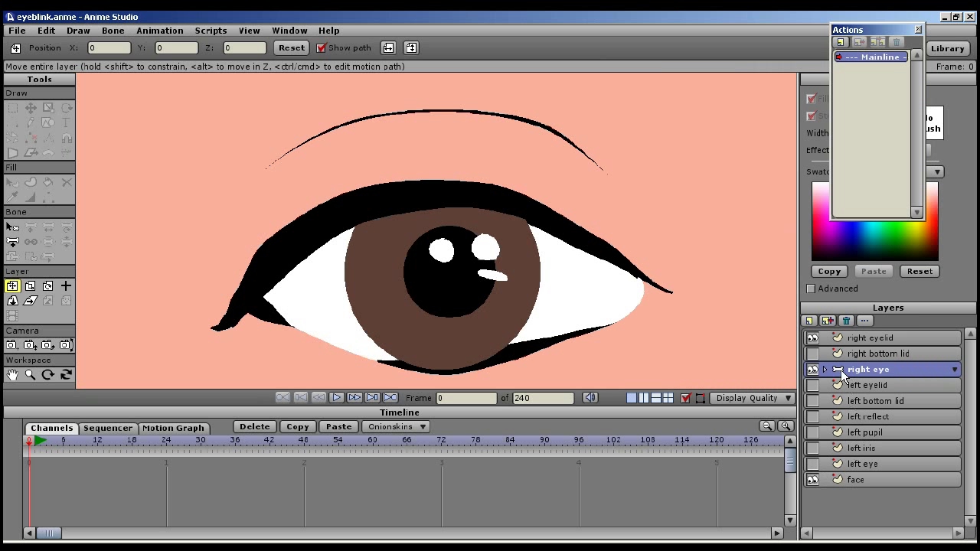
pyautogui.click(825, 369)
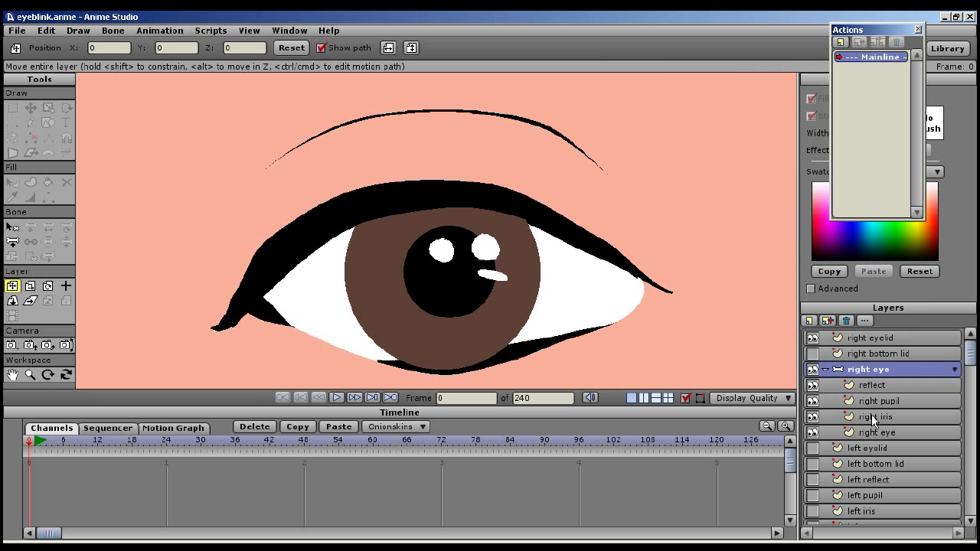
# Test-slide the right pupil and iris toward the corner and back to centre
pyautogui.click(882, 400)
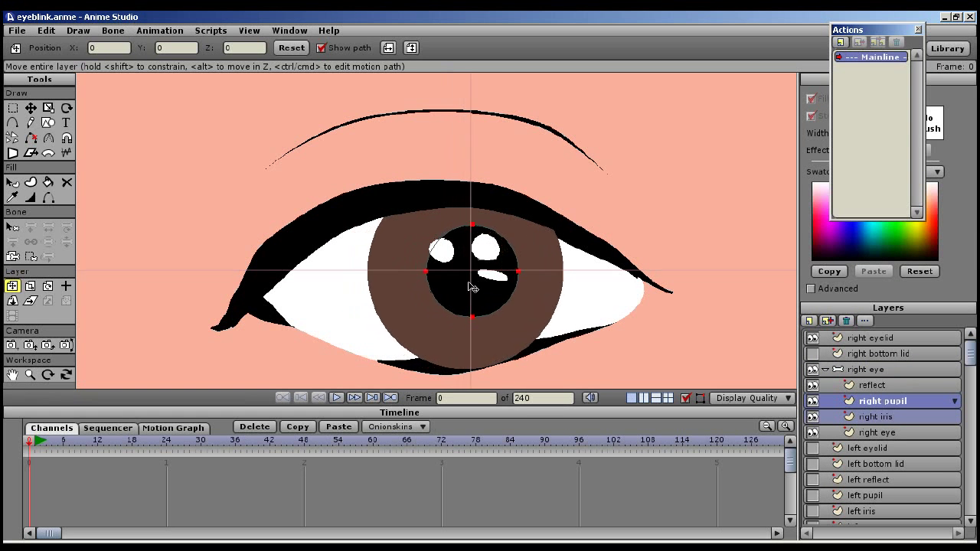
pyautogui.moveTo(472, 271); pyautogui.dragTo(545, 272)
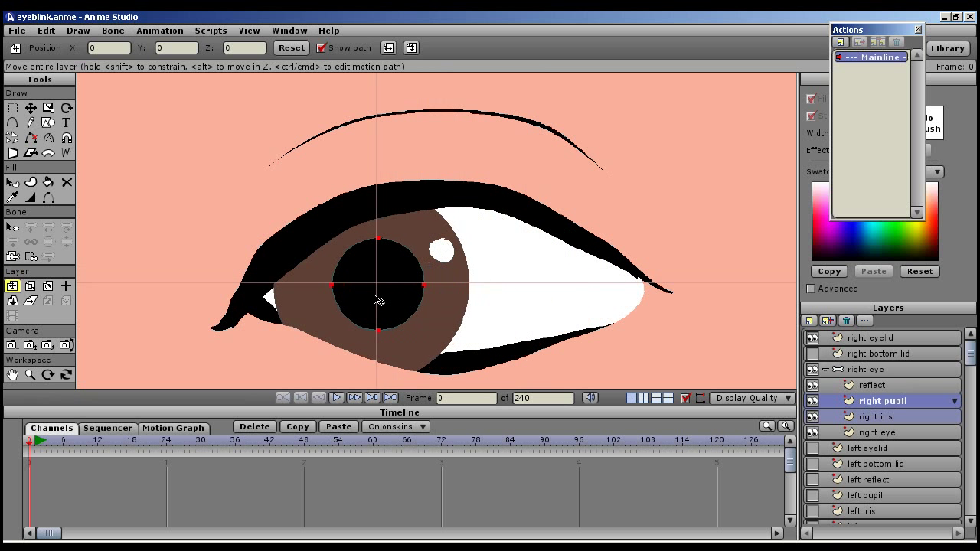
pyautogui.moveTo(378, 299); pyautogui.dragTo(408, 299)
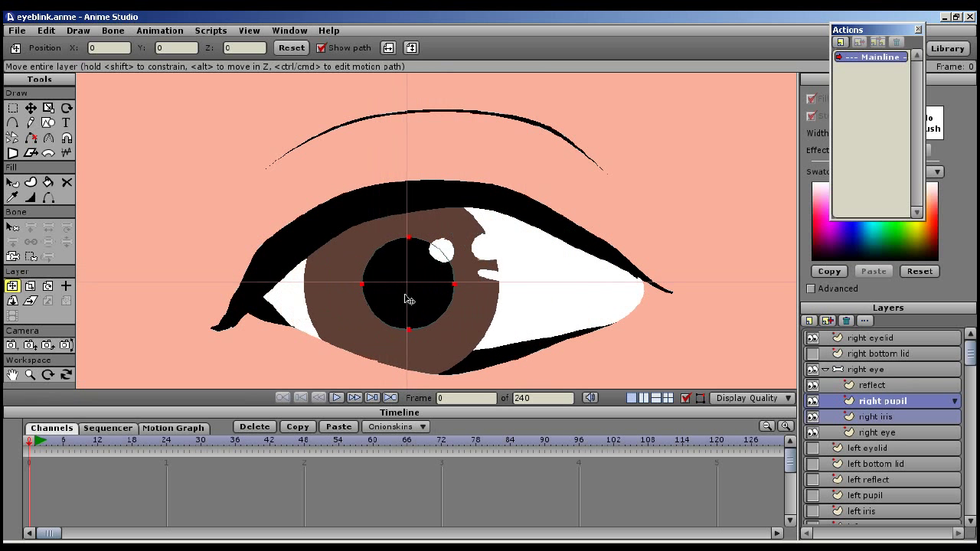
pyautogui.moveTo(408, 287); pyautogui.dragTo(472, 287)
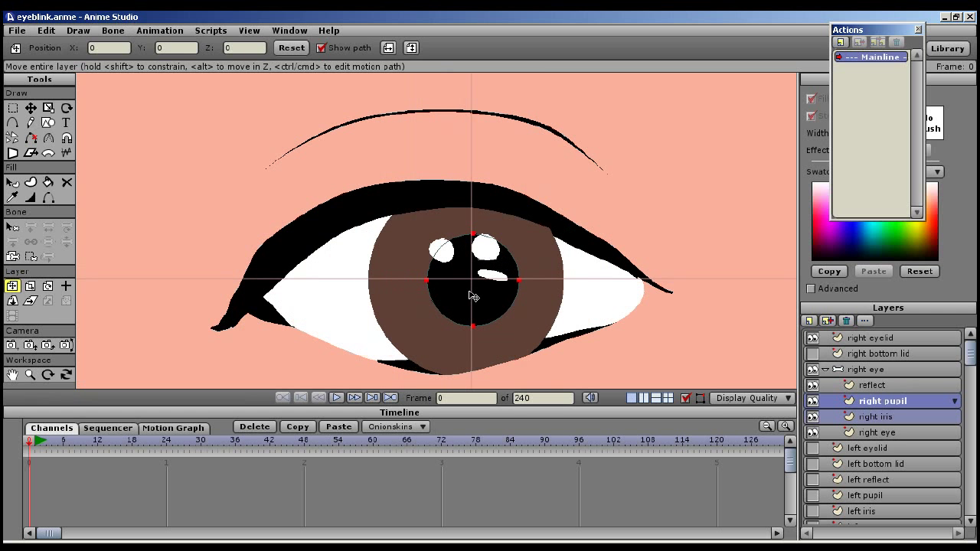
pyautogui.moveTo(472, 297); pyautogui.dragTo(402, 363)
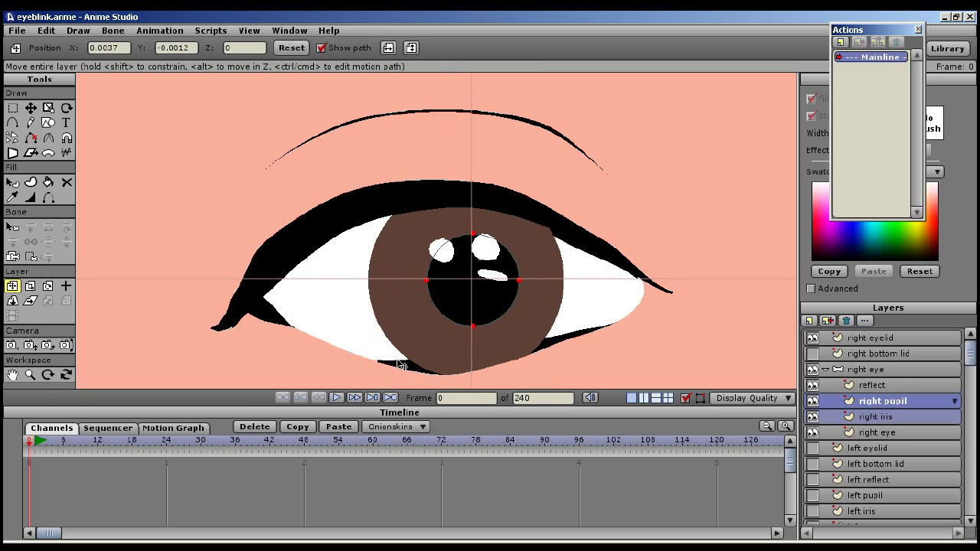
pyautogui.moveTo(429, 369)
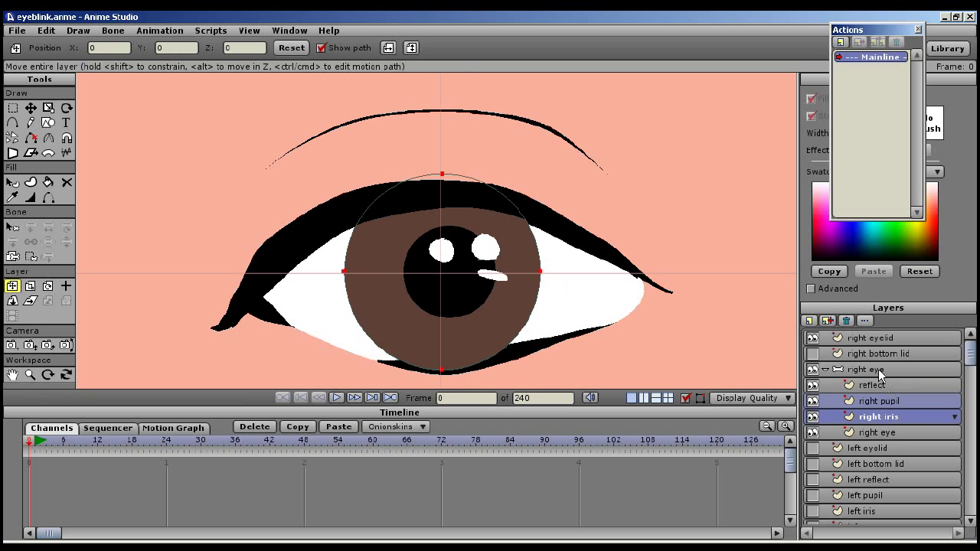
# Move the right bottom lid layer inside the right eye group
pyautogui.click(871, 369)
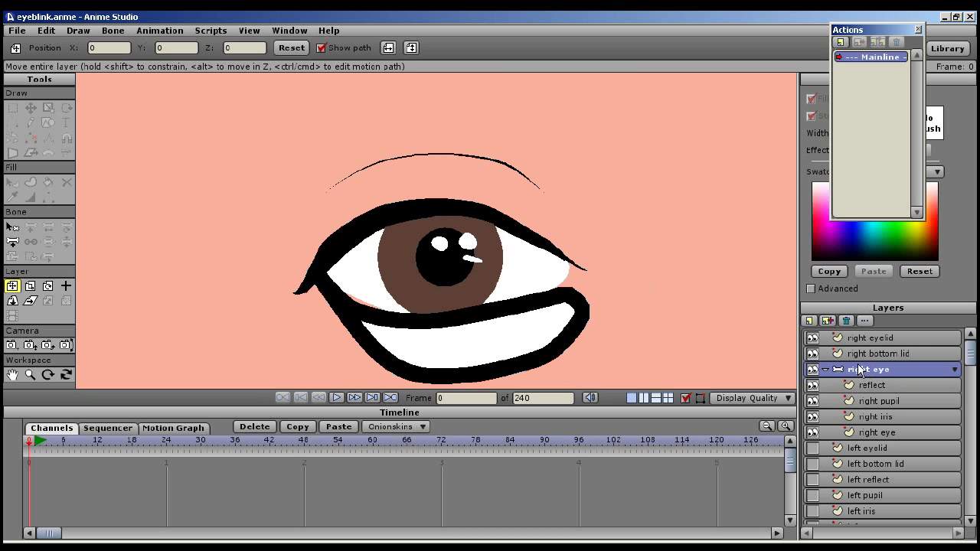
pyautogui.click(878, 353)
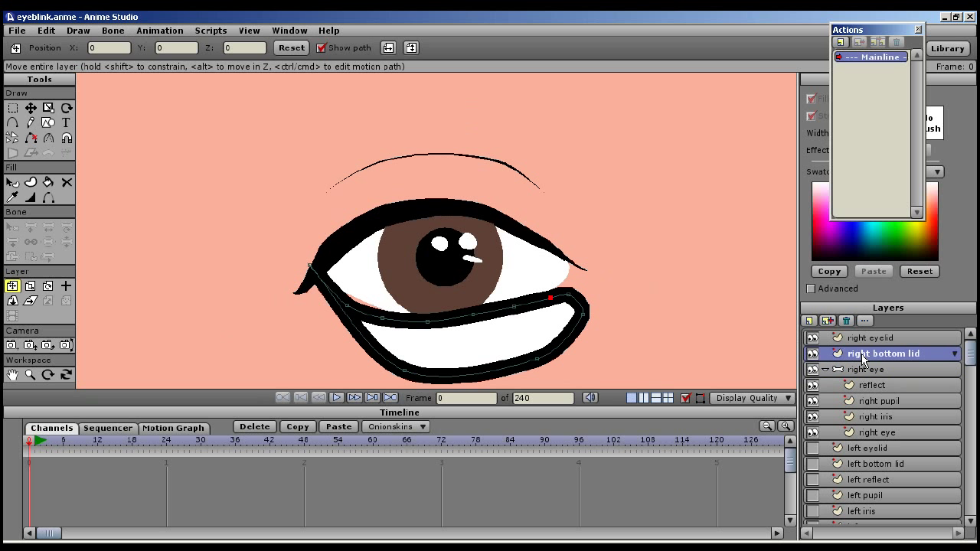
pyautogui.click(873, 369)
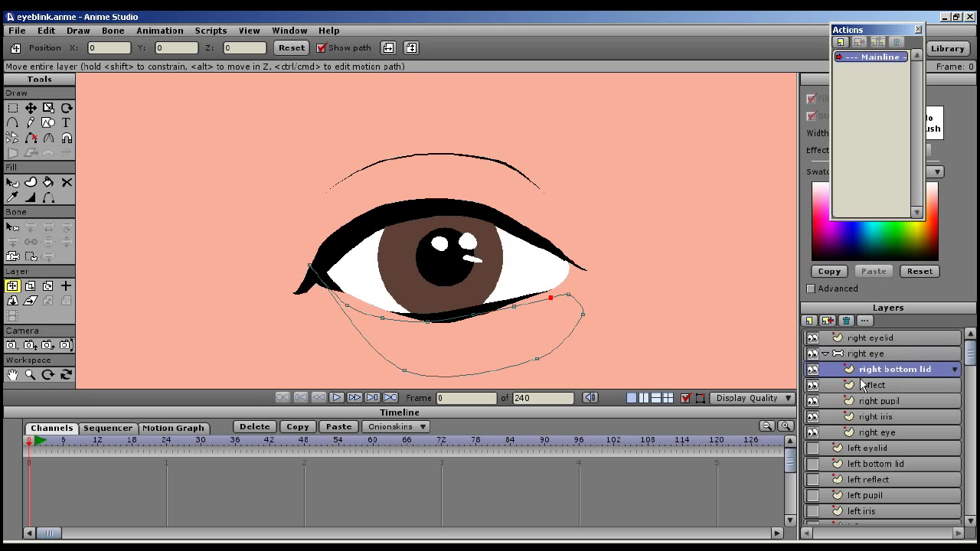
pyautogui.click(865, 353)
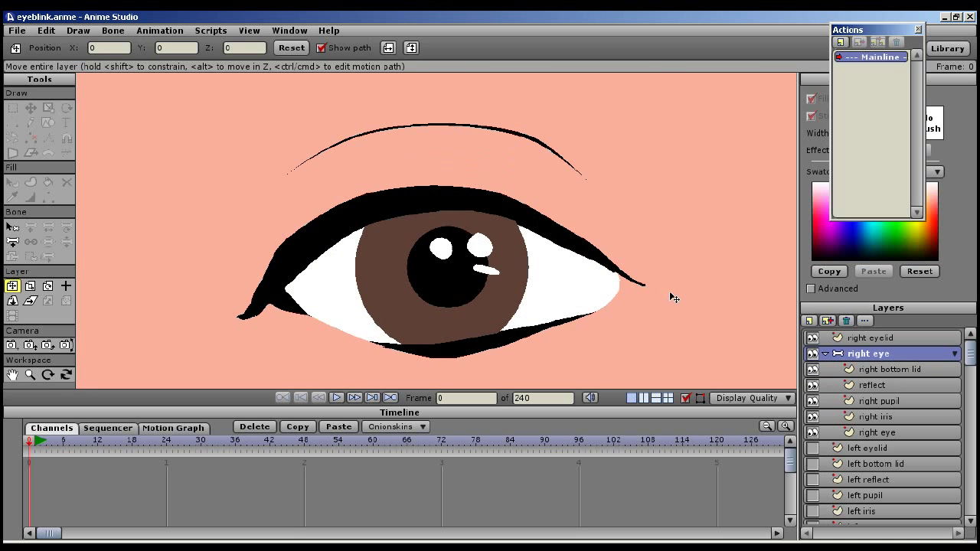
# Recentre the right pupil and iris, then collapse the right eye group
pyautogui.click(882, 400)
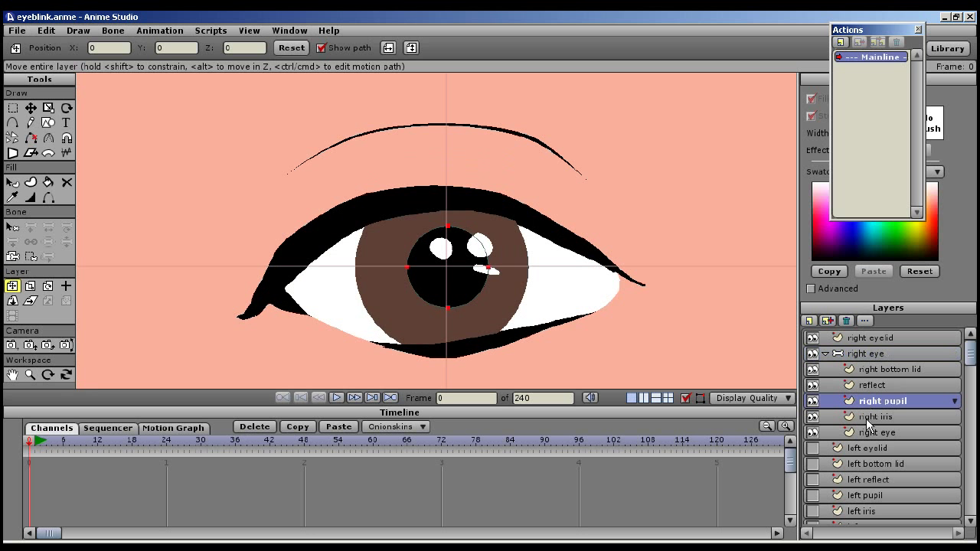
pyautogui.click(877, 416)
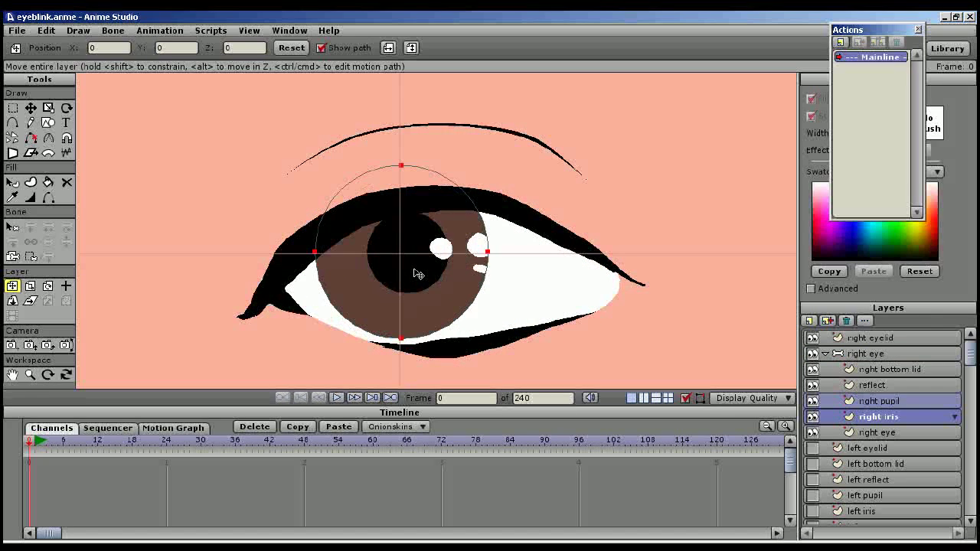
pyautogui.moveTo(419, 273); pyautogui.dragTo(467, 309)
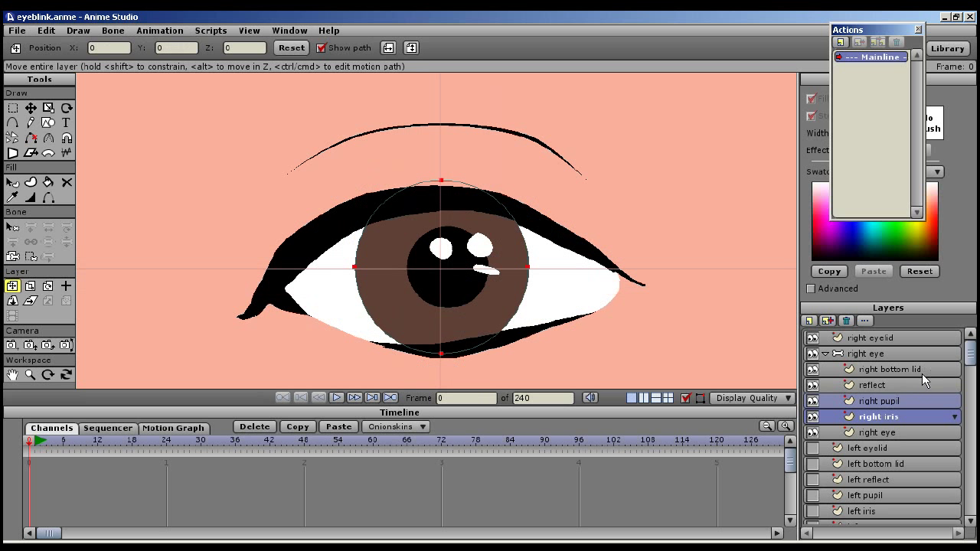
pyautogui.moveTo(886, 360)
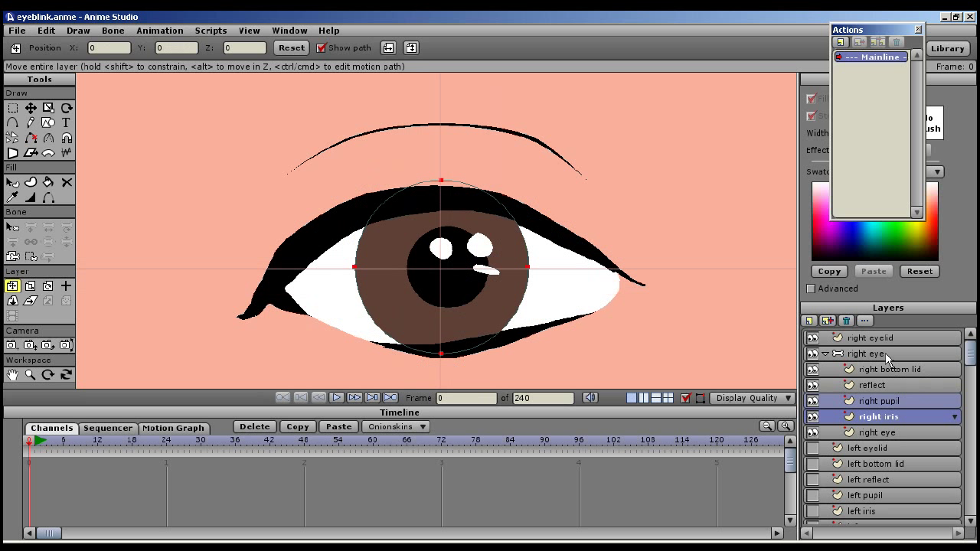
pyautogui.click(826, 354)
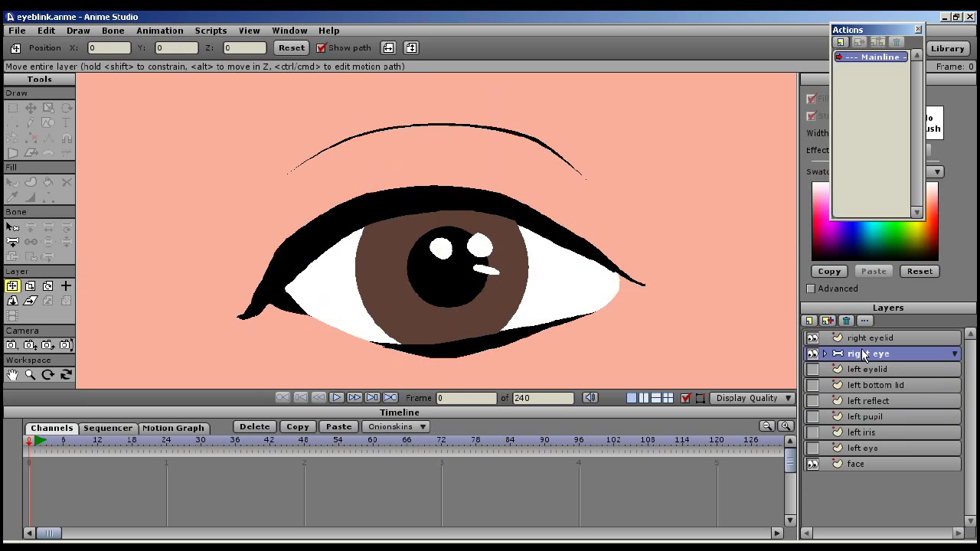
# Select all right eyelid points and create a new action named 'right blink'
pyautogui.click(870, 338)
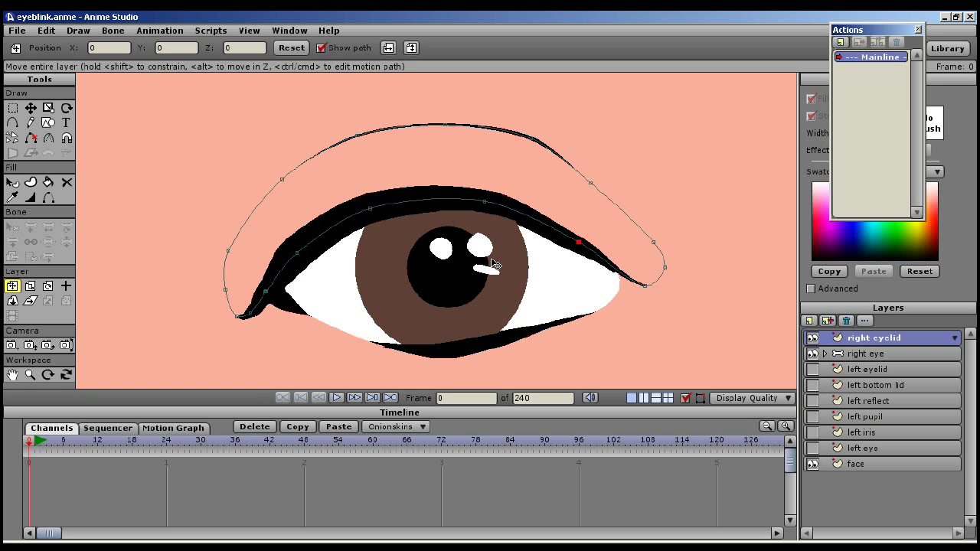
pyautogui.moveTo(40, 37)
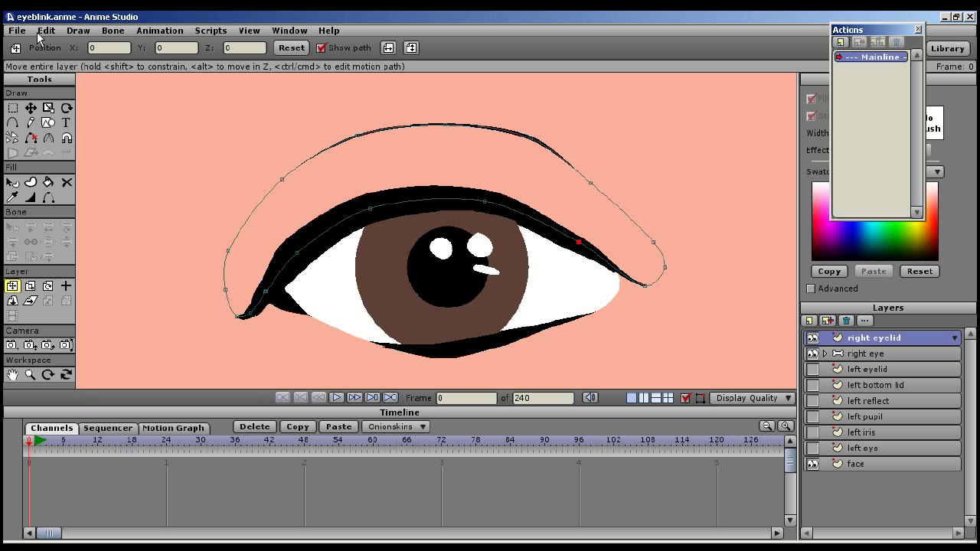
pyautogui.click(46, 31)
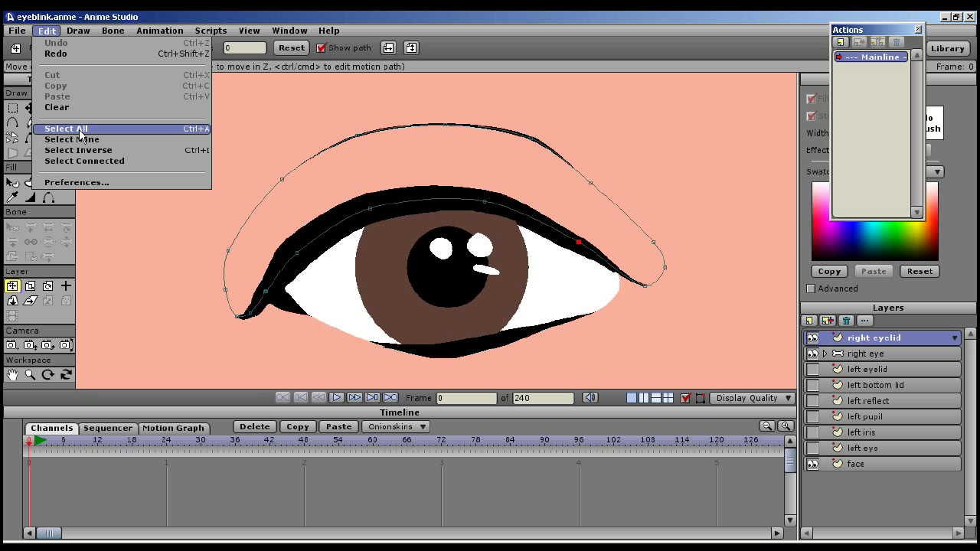
pyautogui.click(65, 127)
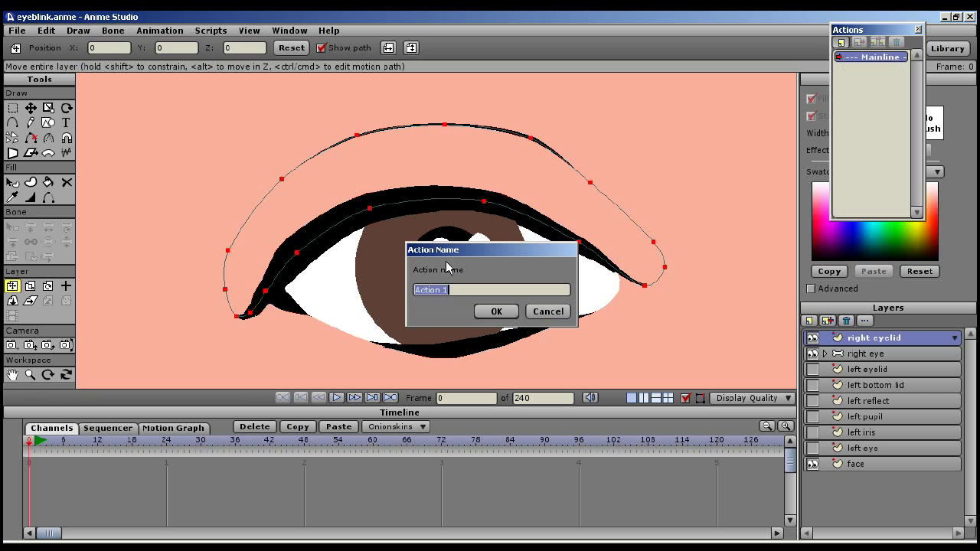
pyautogui.write('right blink')
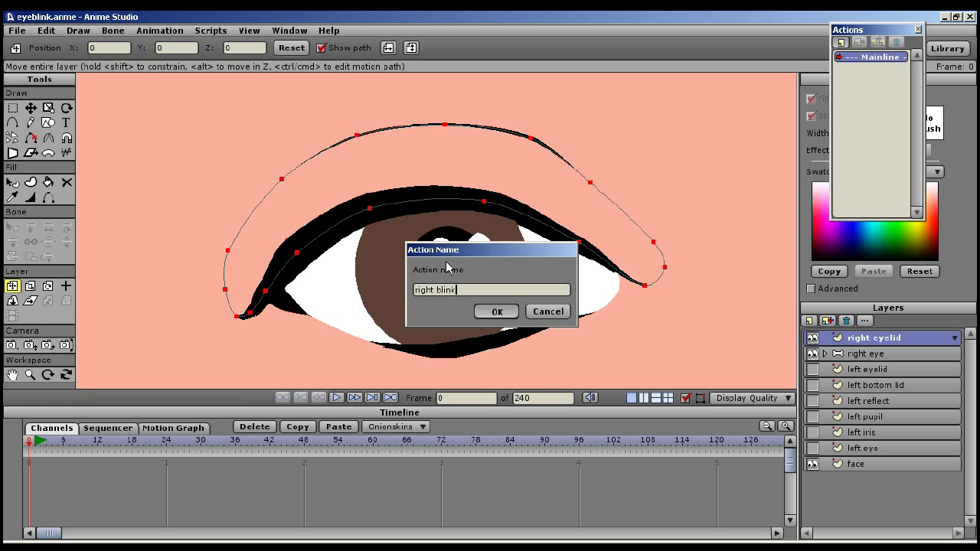
pyautogui.click(496, 311)
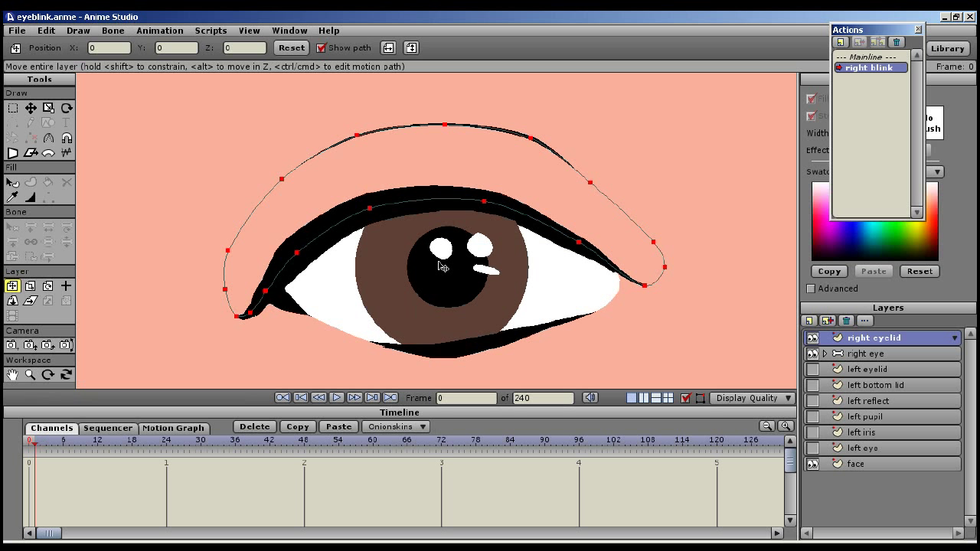
pyautogui.moveTo(423, 296)
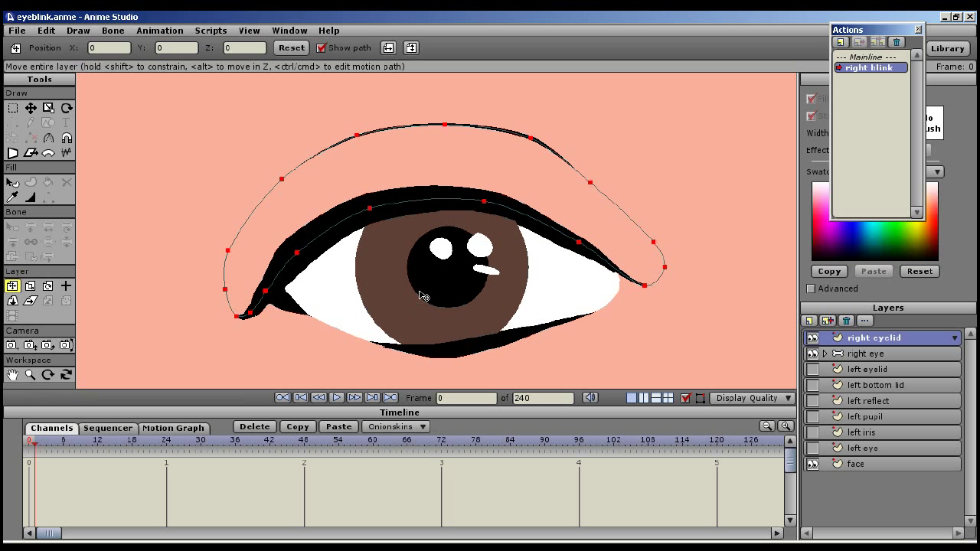
pyautogui.moveTo(375, 217)
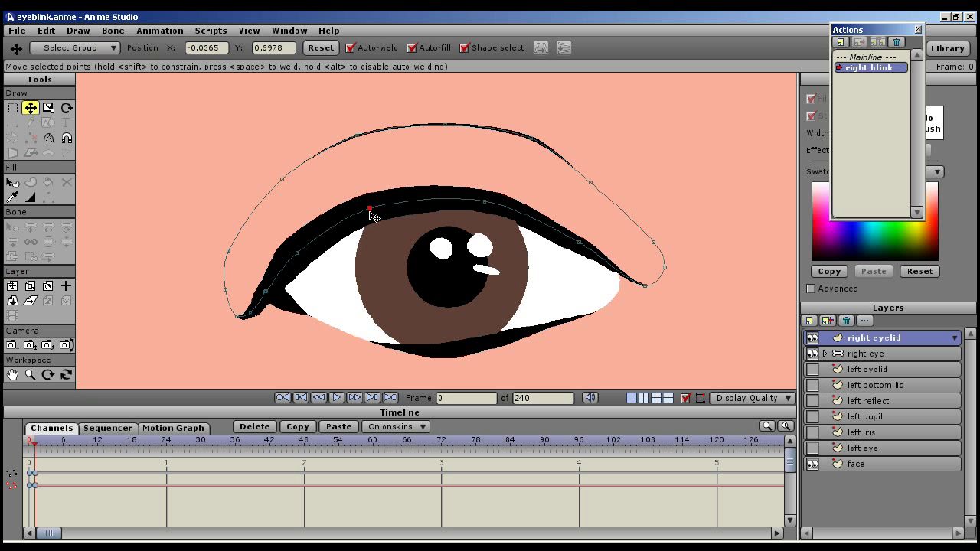
# Deselect the points, key the eyelid shape at frame 6, and move to frame 2
pyautogui.click(46, 30)
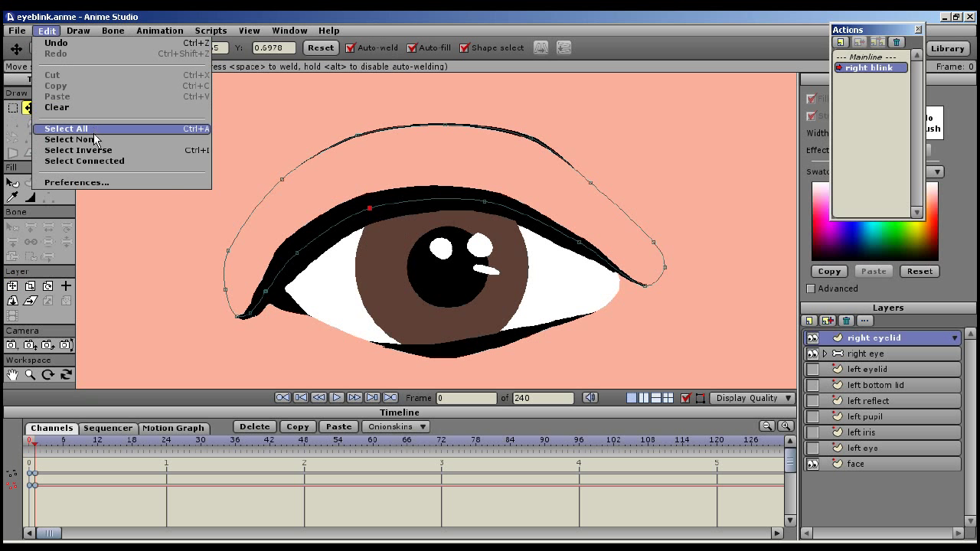
pyautogui.click(65, 127)
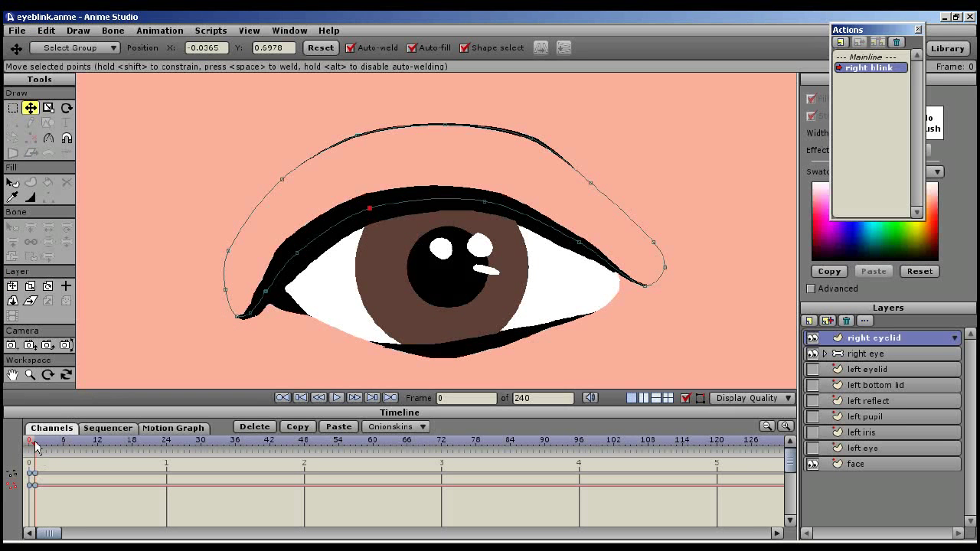
pyautogui.click(63, 442)
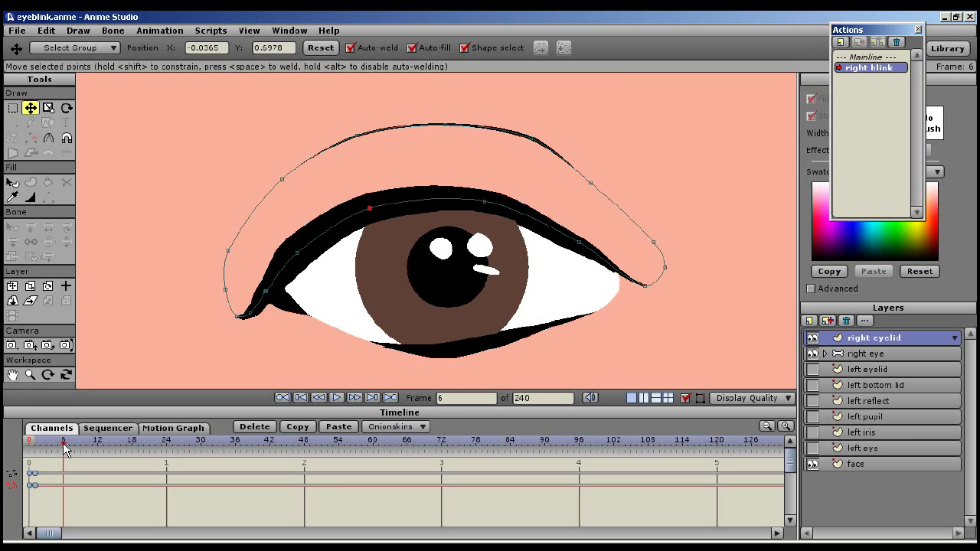
pyautogui.click(46, 30)
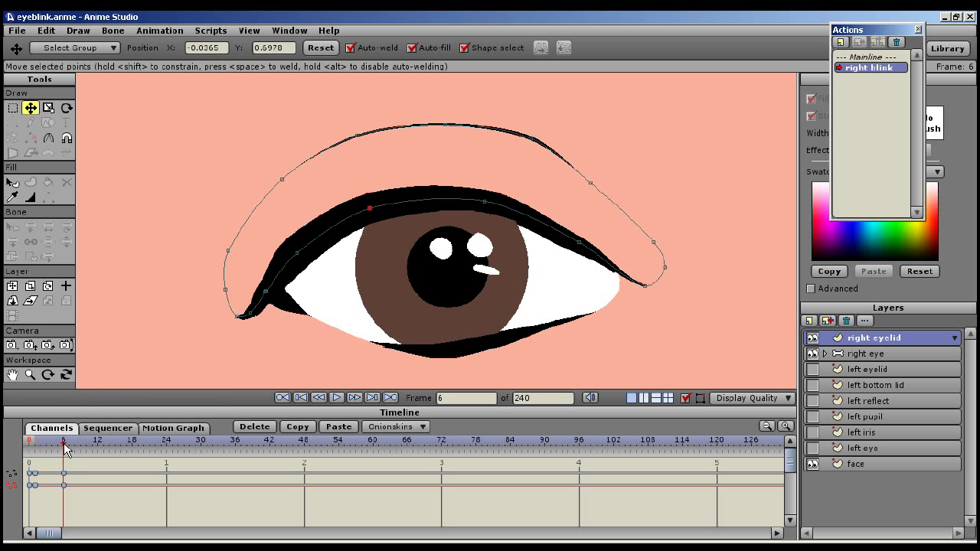
pyautogui.click(30, 446)
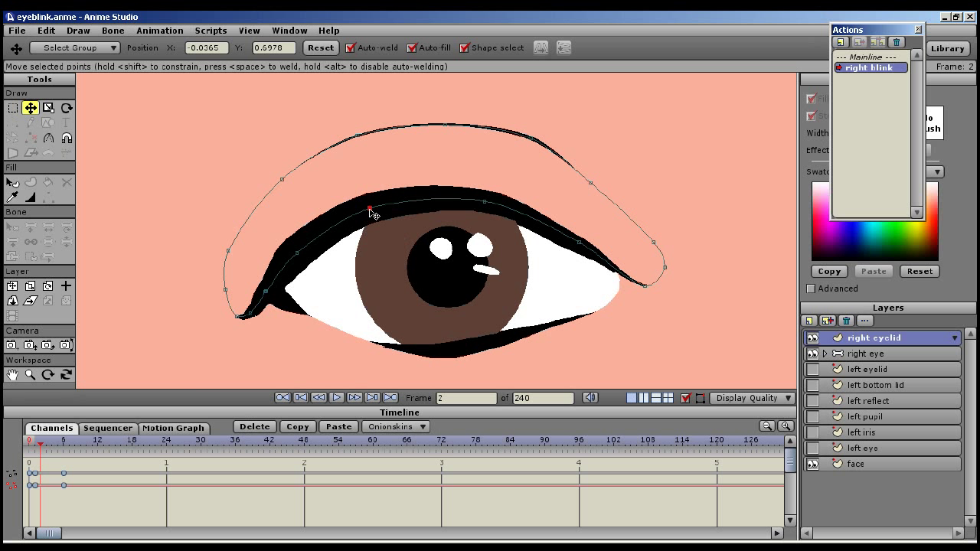
# Drag the eyelid points down: half-closed at frame 2, fully closed at frame 3
pyautogui.moveTo(370, 211); pyautogui.dragTo(387, 298)
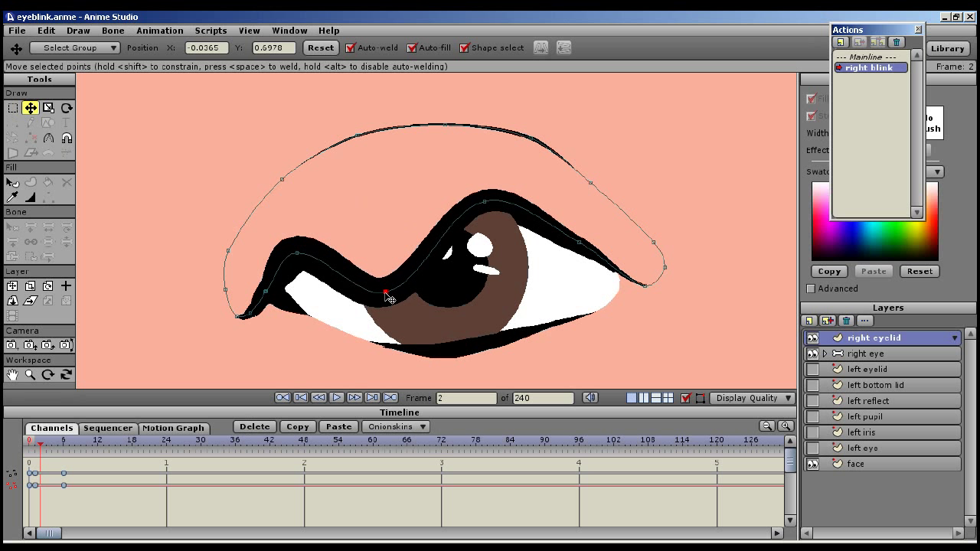
pyautogui.moveTo(386, 295); pyautogui.dragTo(306, 284)
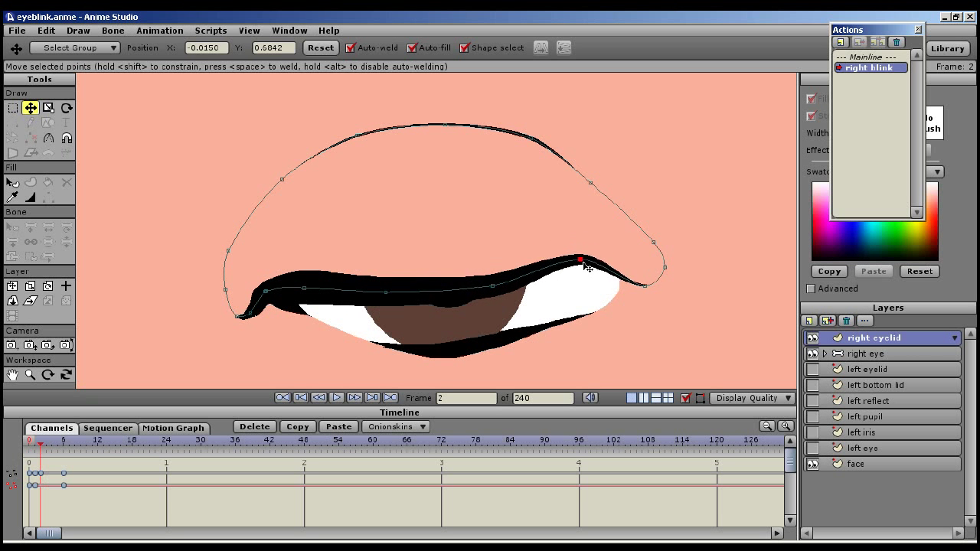
pyautogui.moveTo(579, 259); pyautogui.dragTo(582, 284)
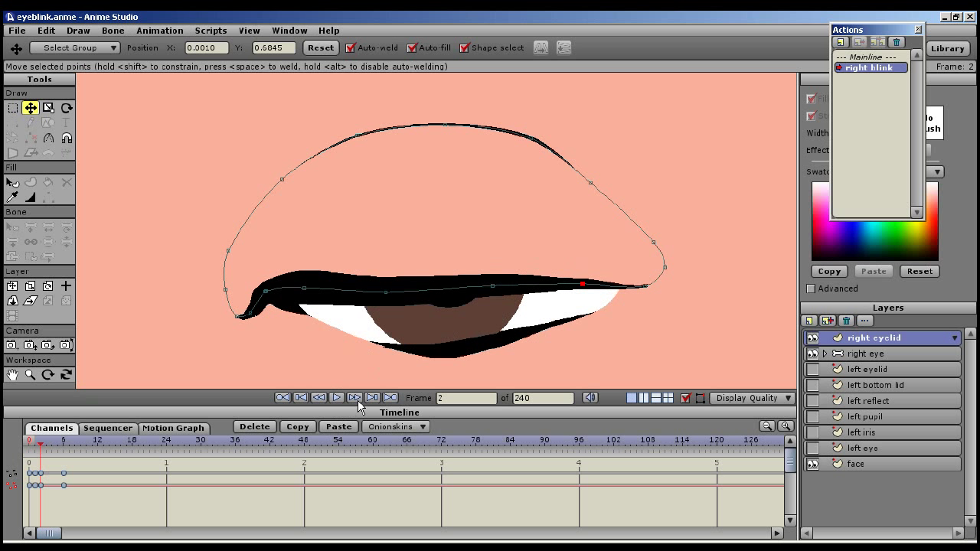
pyautogui.click(354, 397)
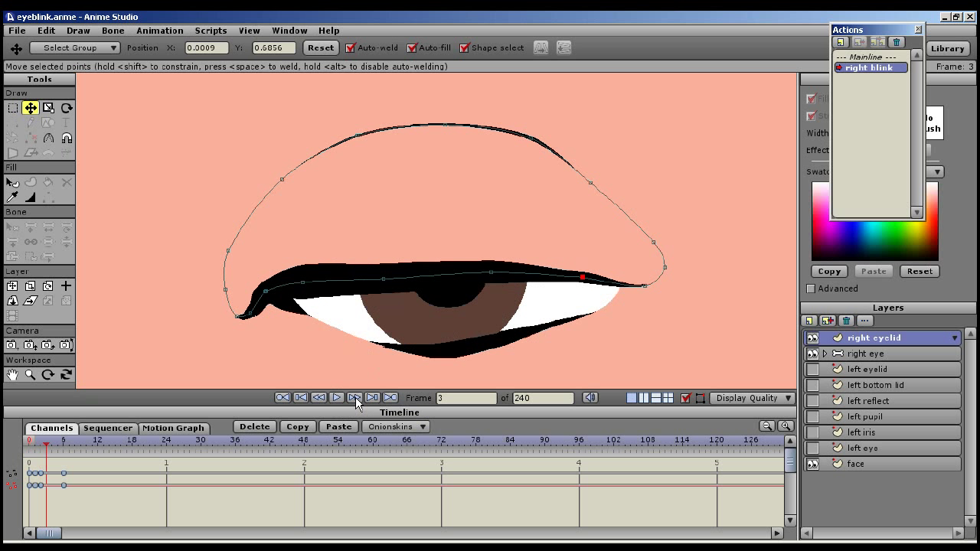
pyautogui.moveTo(389, 280)
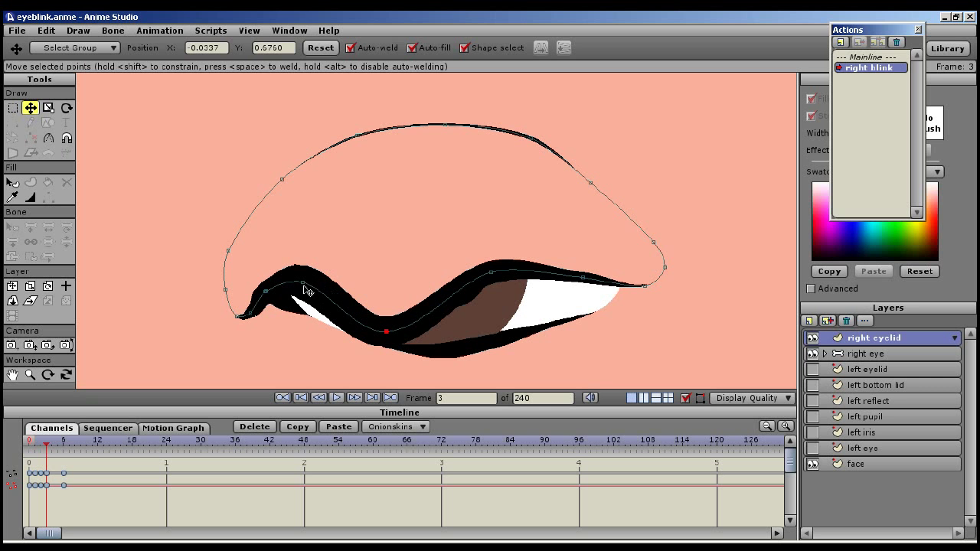
pyautogui.moveTo(306, 291); pyautogui.dragTo(429, 299)
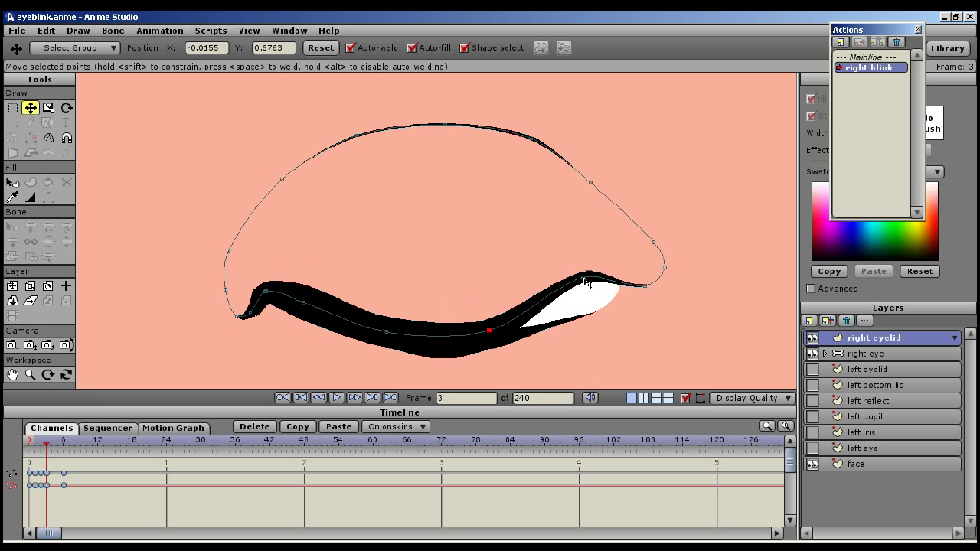
pyautogui.moveTo(585, 283); pyautogui.dragTo(586, 317)
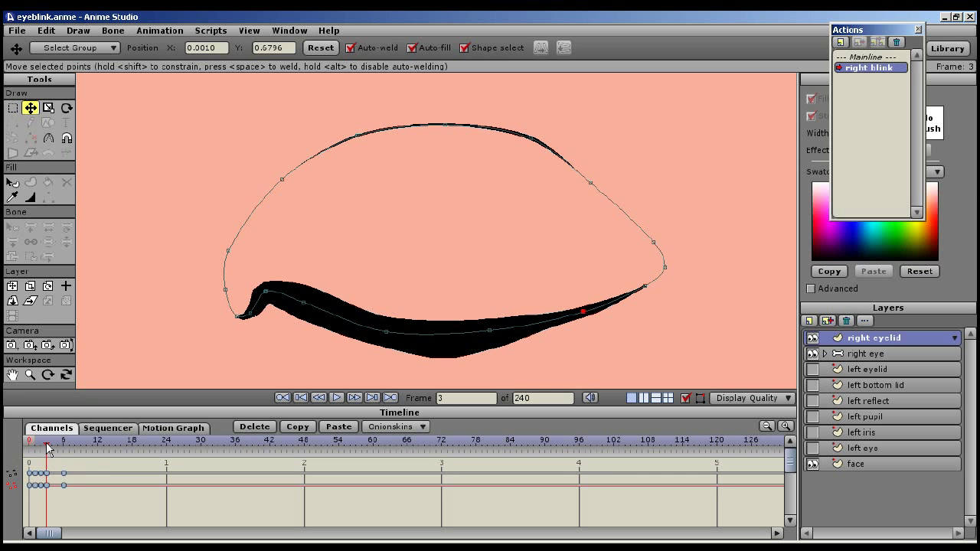
pyautogui.click(69, 447)
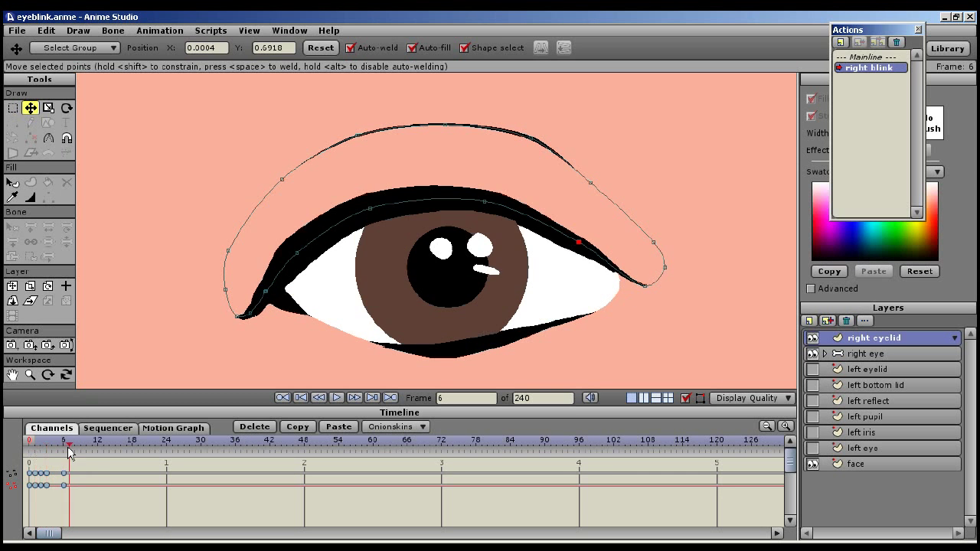
# On Mainline at frame 1, insert a reference to the right blink action
pyautogui.click(46, 447)
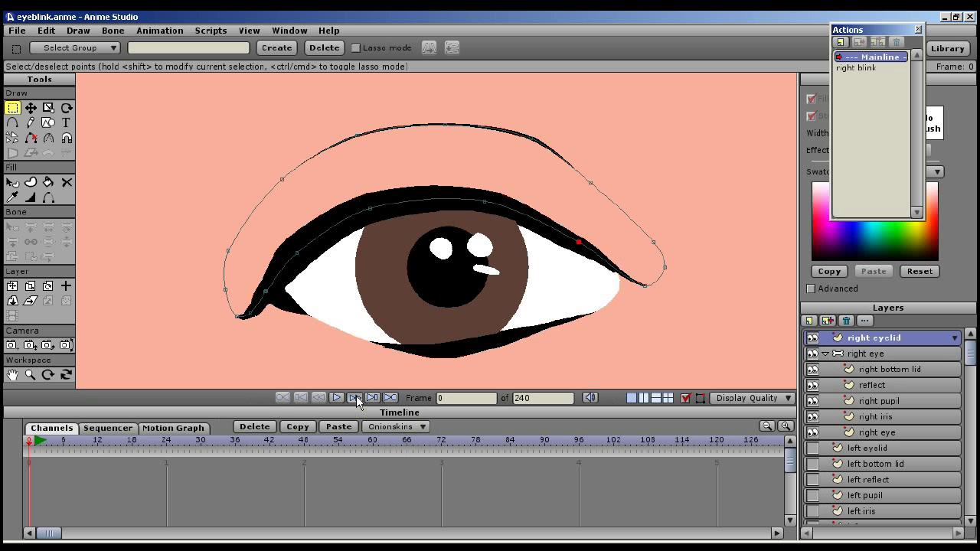
pyautogui.click(336, 398)
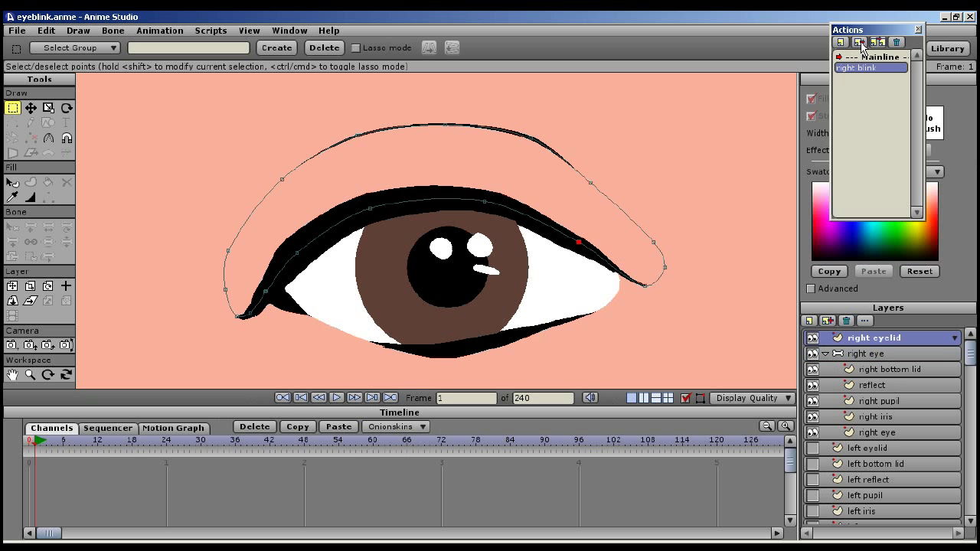
pyautogui.click(870, 56)
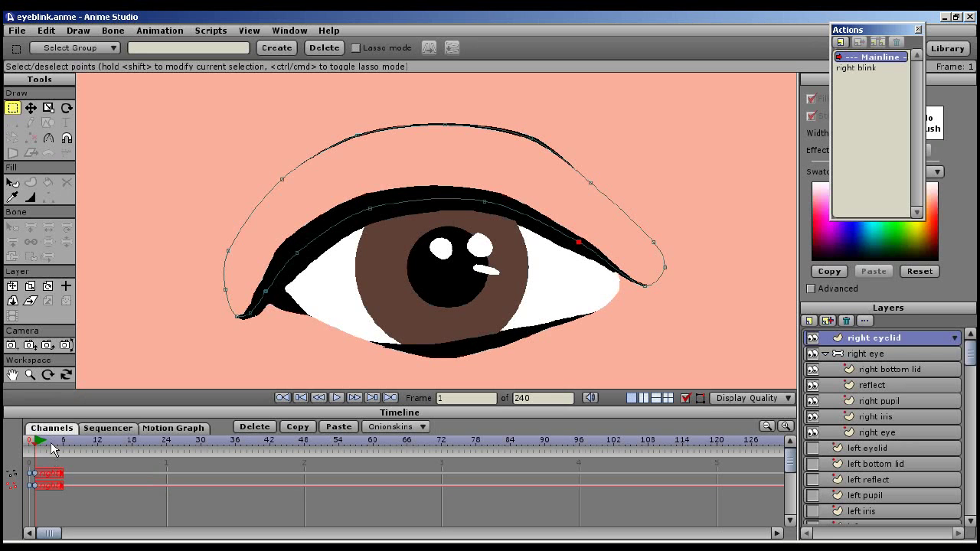
pyautogui.click(31, 441)
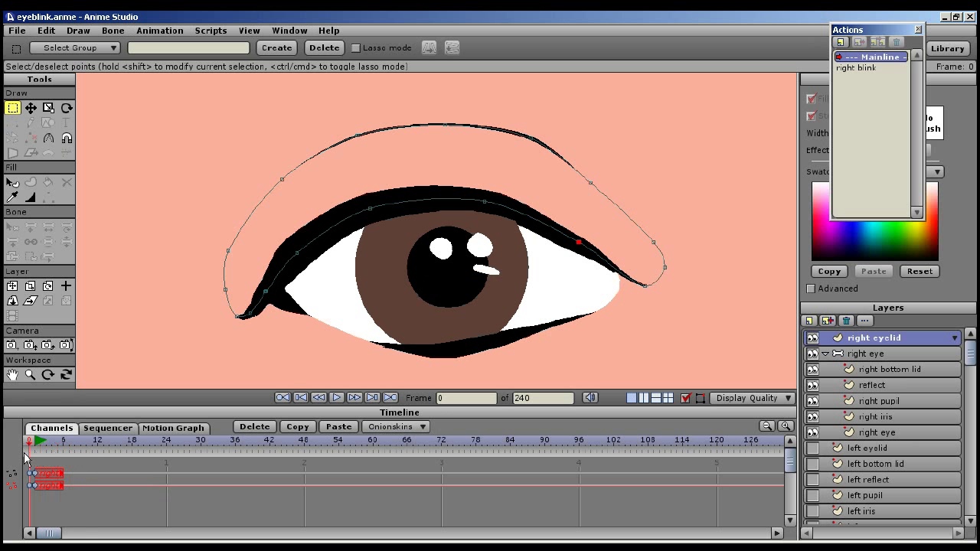
pyautogui.click(92, 444)
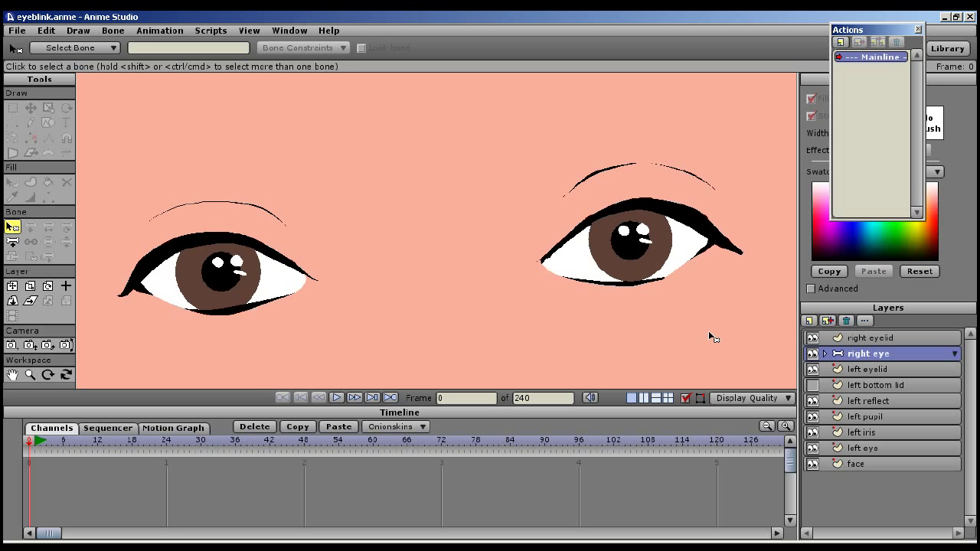
pyautogui.moveTo(859, 396)
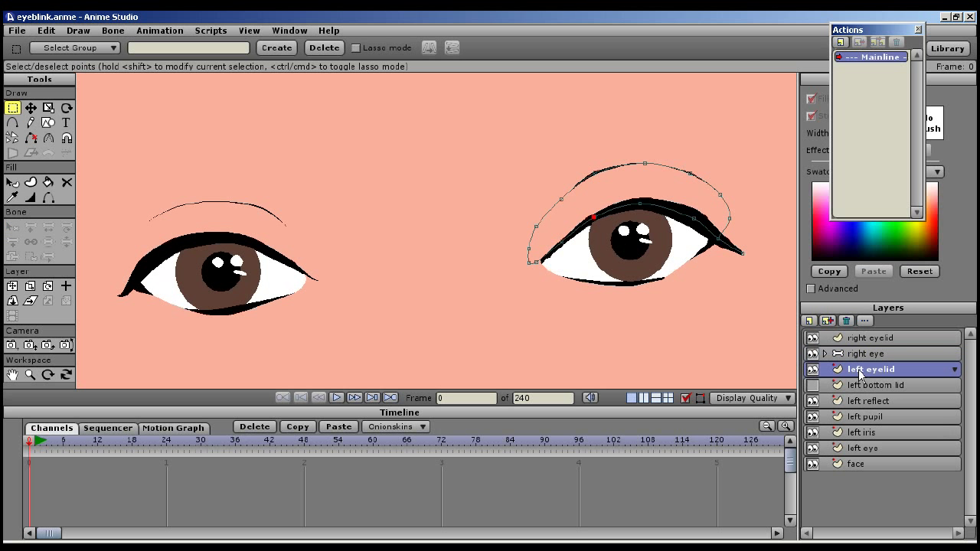
# Add a group layer and rename it 'left eye' in Layer Settings
pyautogui.click(808, 320)
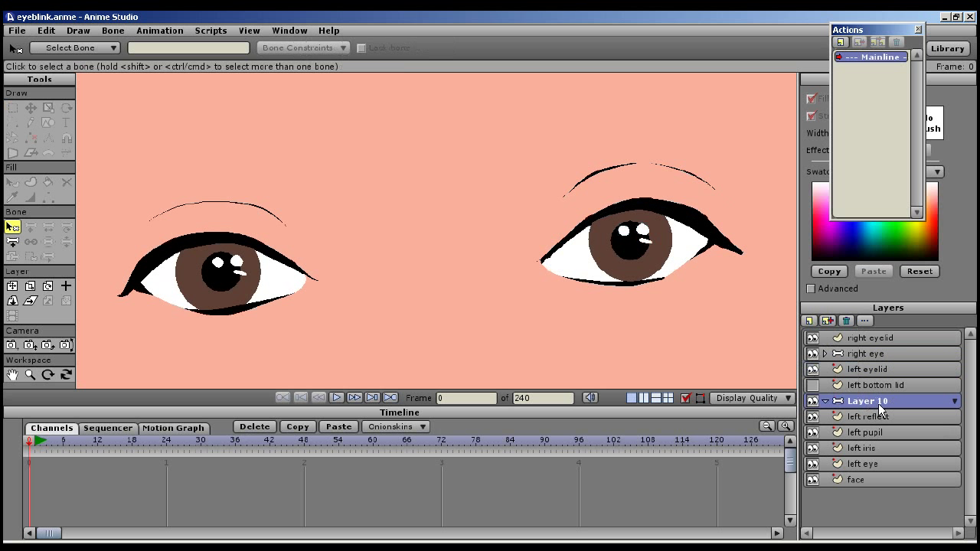
pyautogui.doubleClick(866, 401)
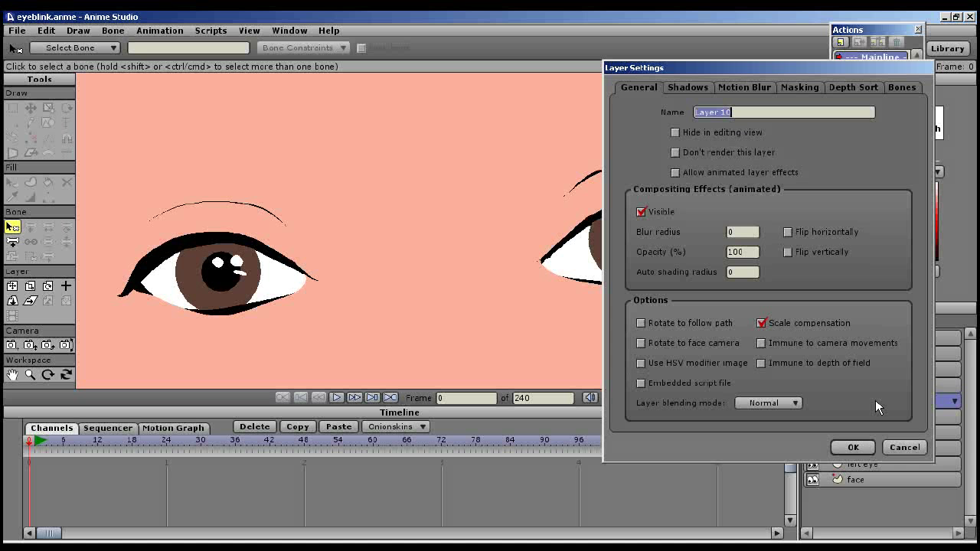
pyautogui.write('left eye')
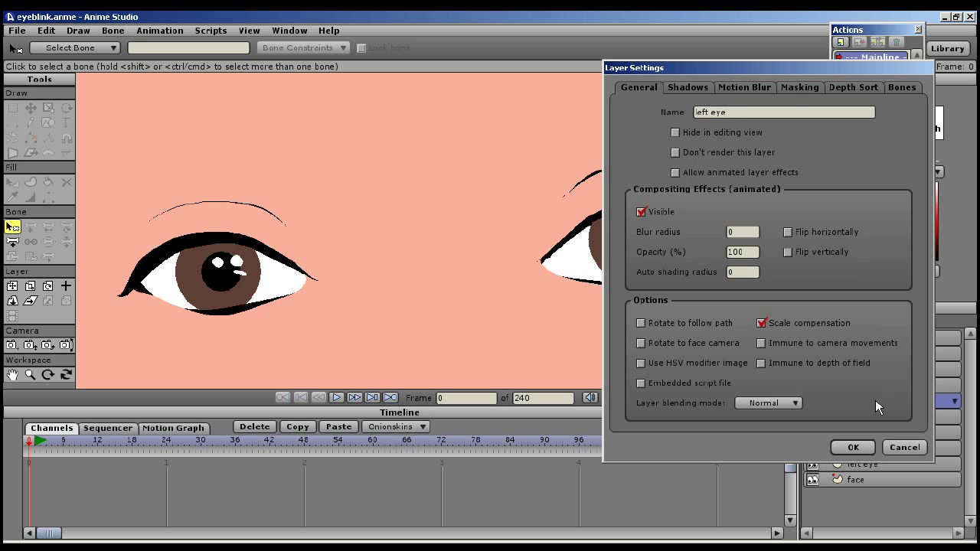
pyautogui.click(852, 447)
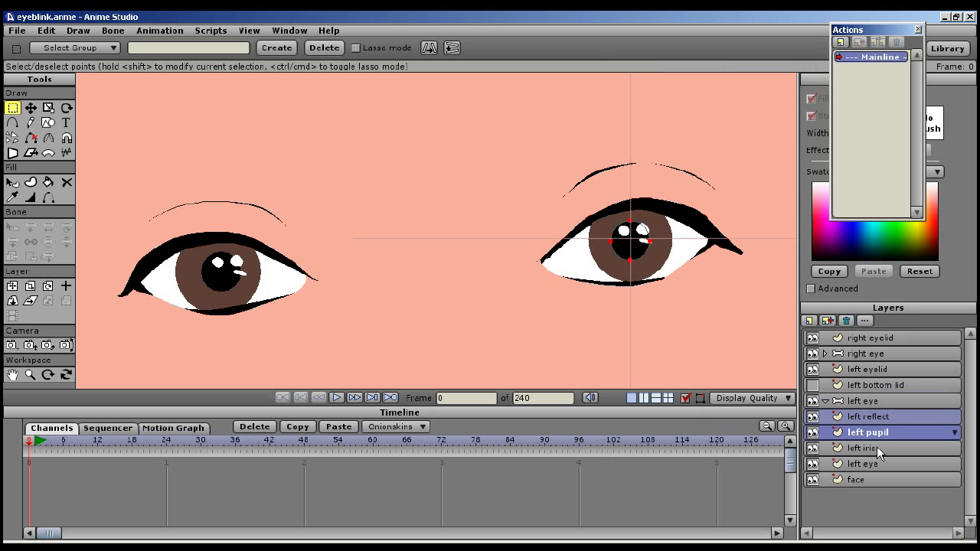
# Move the selected left reflect, pupil, iris and eye layers into the left eye group and collapse it
pyautogui.click(863, 401)
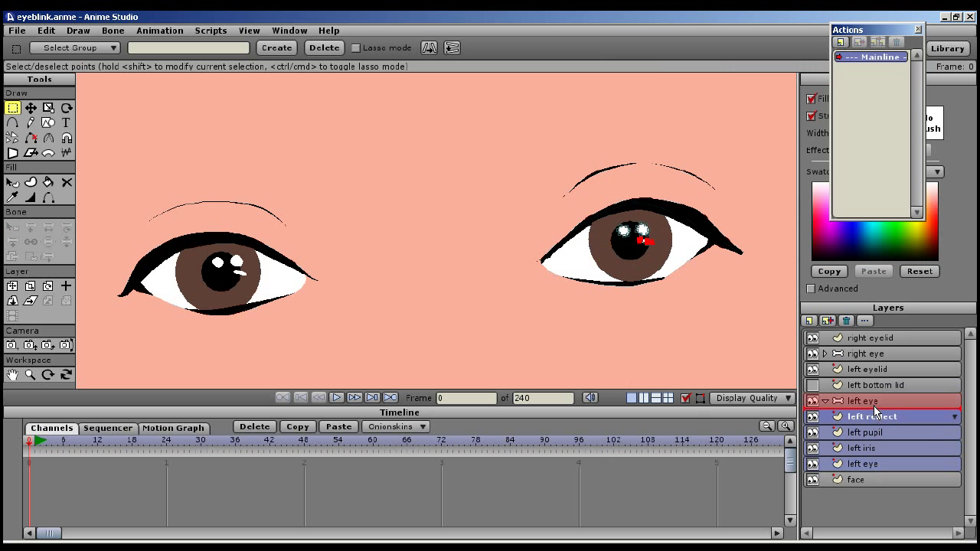
pyautogui.click(825, 401)
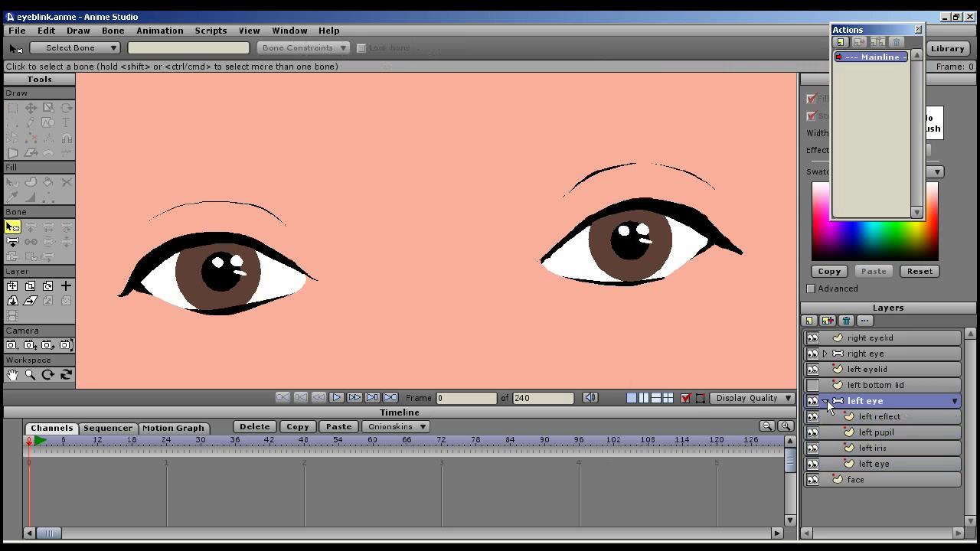
pyautogui.click(825, 401)
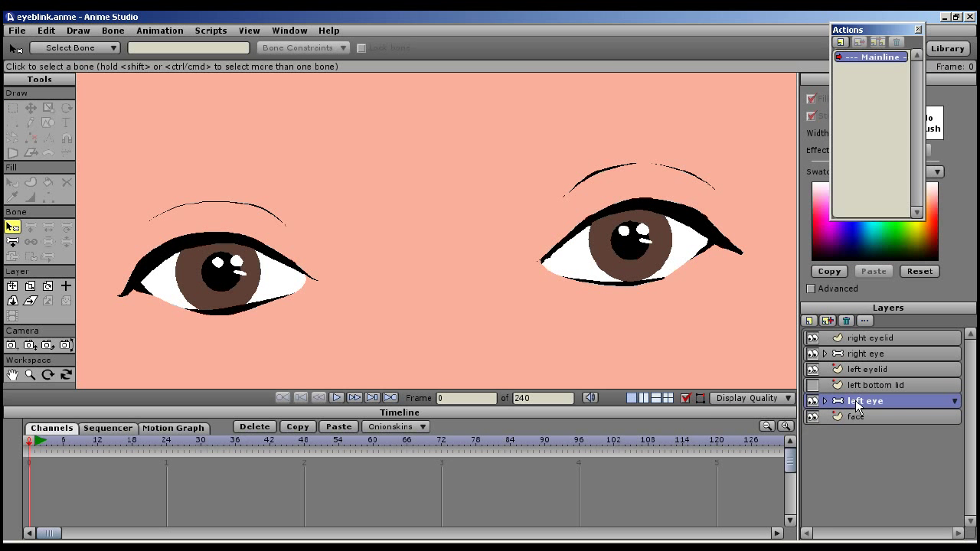
# Adjust the left eye group's Masking in Layer Settings, then select the left bottom lid
pyautogui.doubleClick(865, 401)
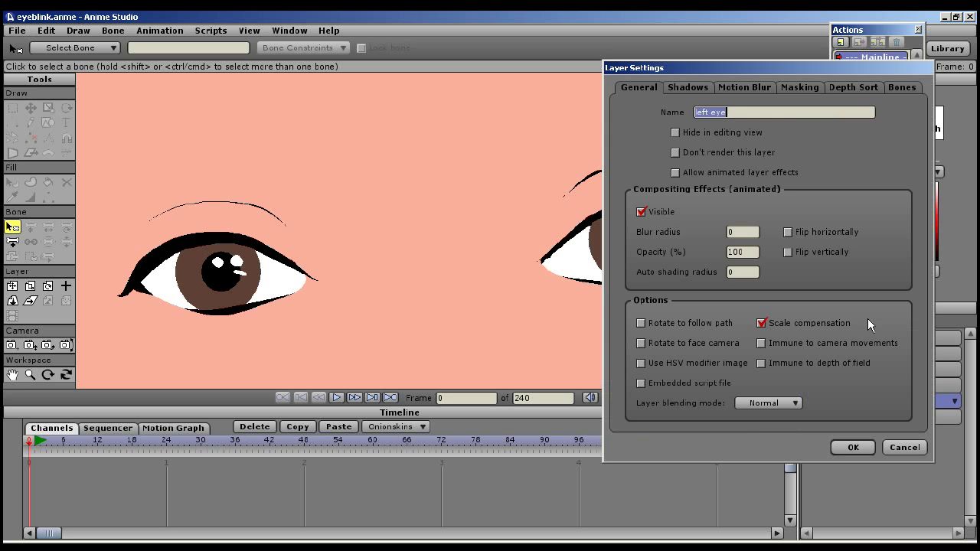
pyautogui.click(799, 87)
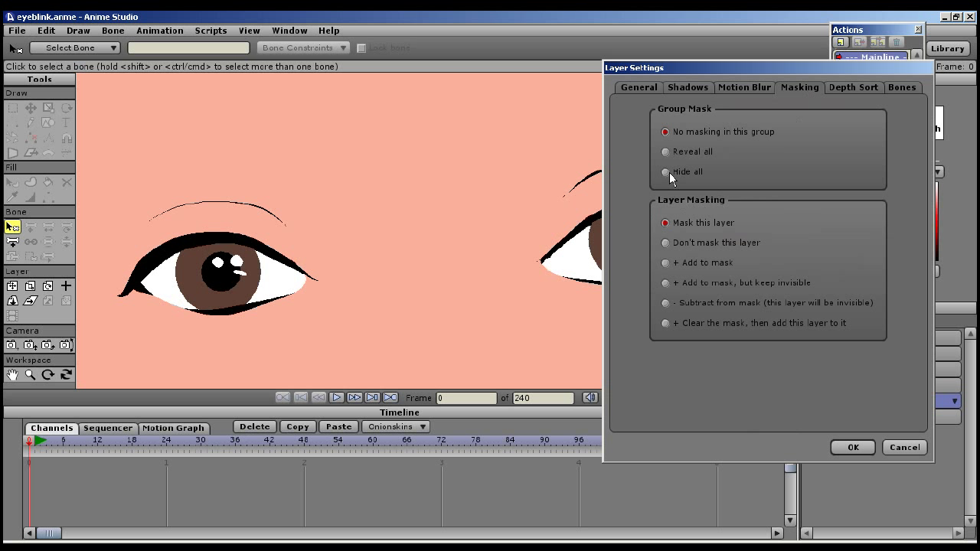
pyautogui.click(852, 447)
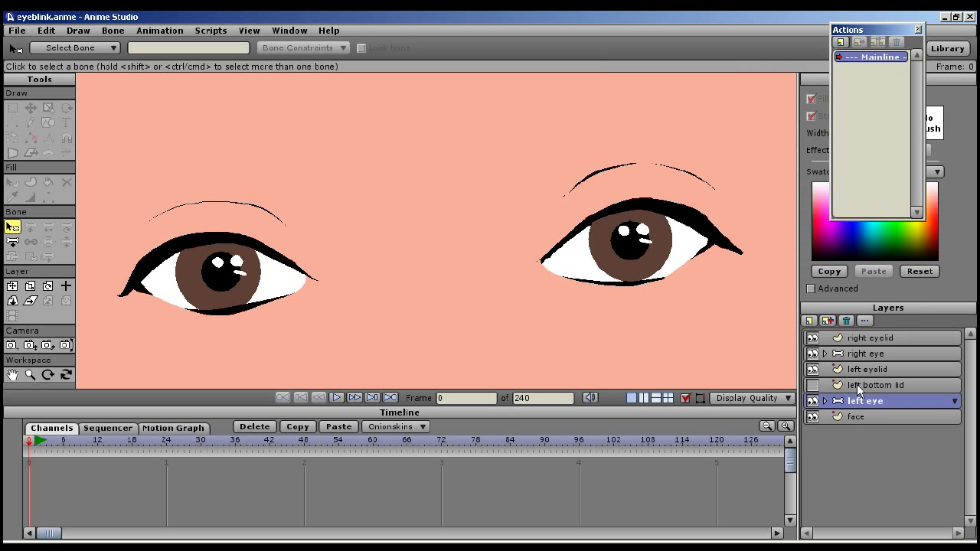
pyautogui.click(874, 385)
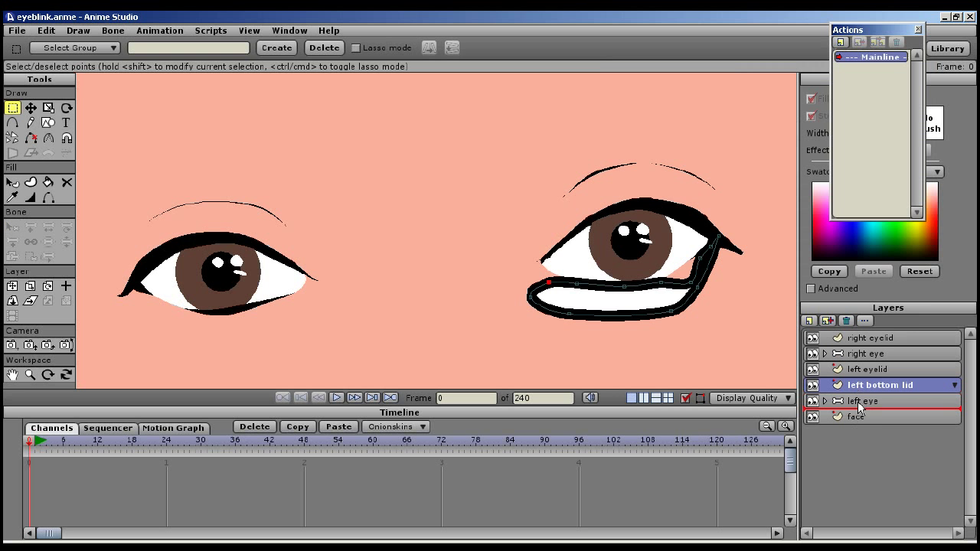
# Expand the left eye group and drag the left bottom lid layer into it
pyautogui.click(837, 401)
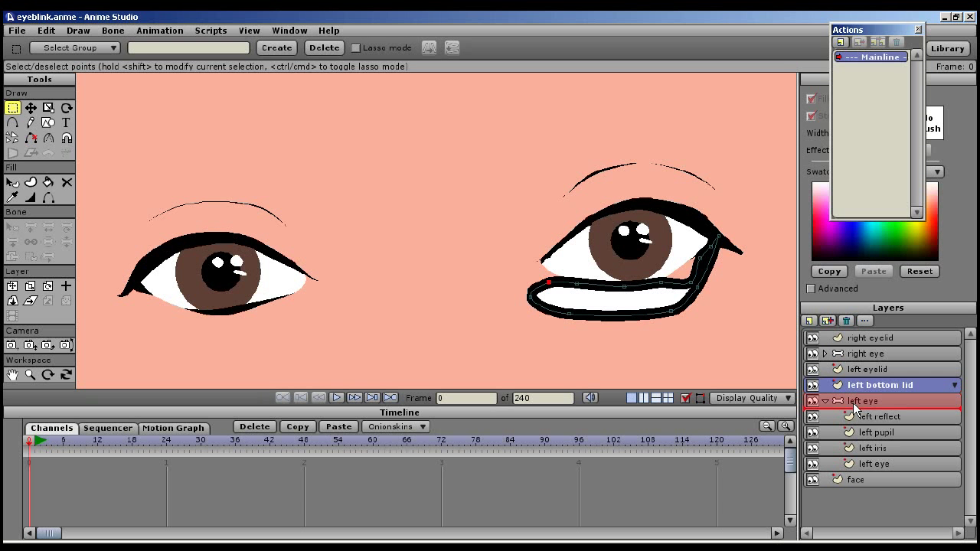
pyautogui.click(894, 400)
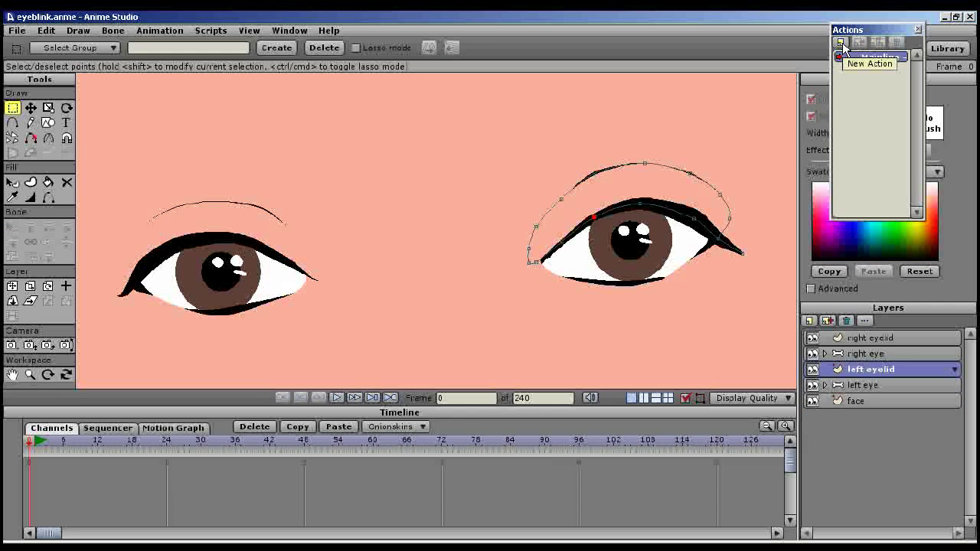
# Create a new action named 'left blink'
pyautogui.click(839, 42)
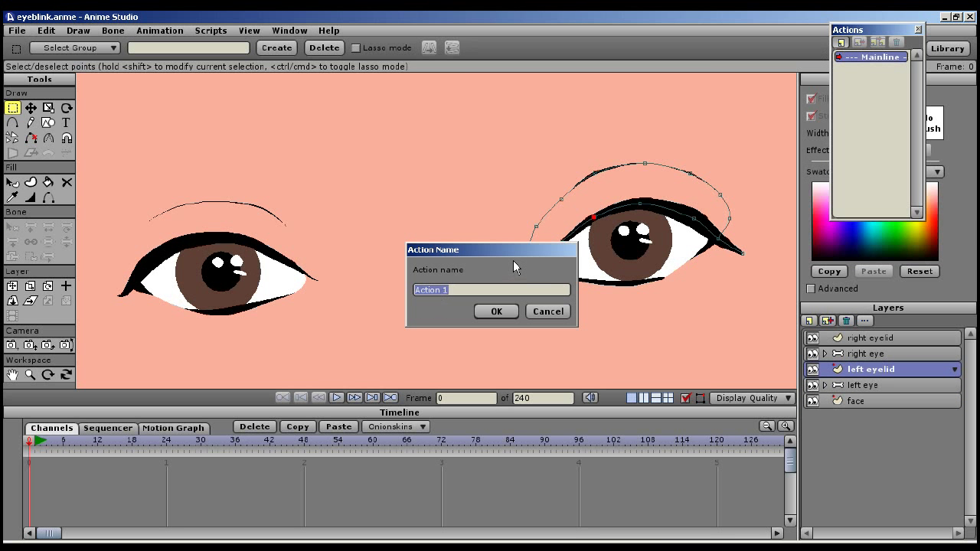
pyautogui.write('left')
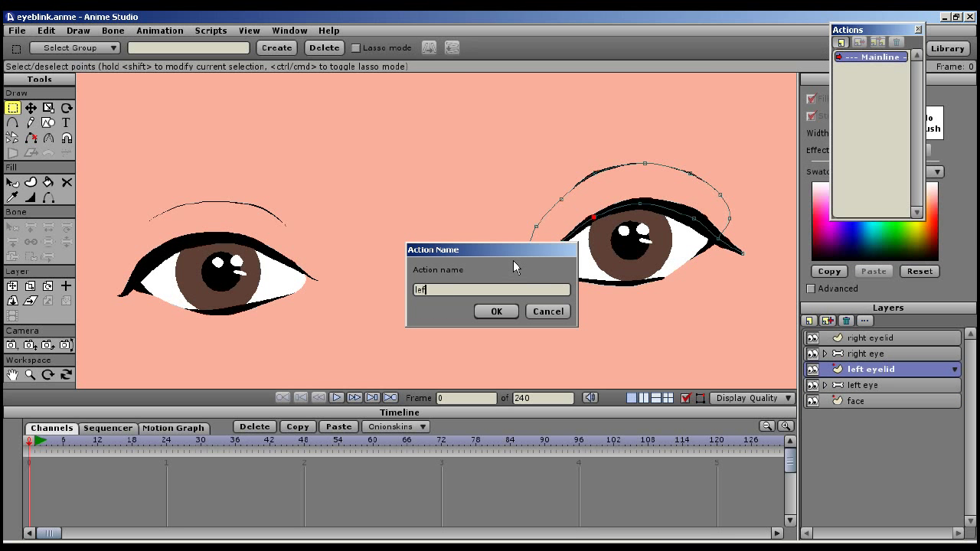
pyautogui.write('blink')
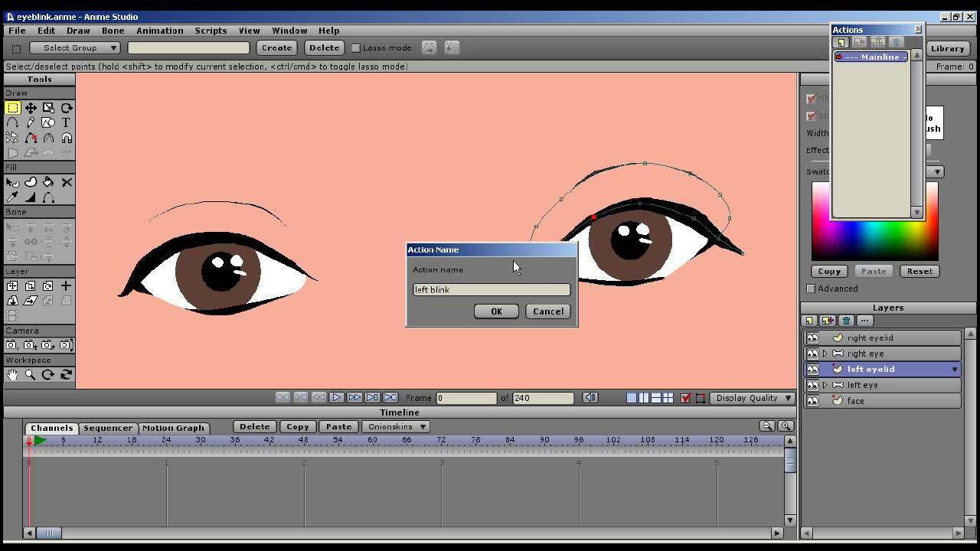
pyautogui.click(495, 311)
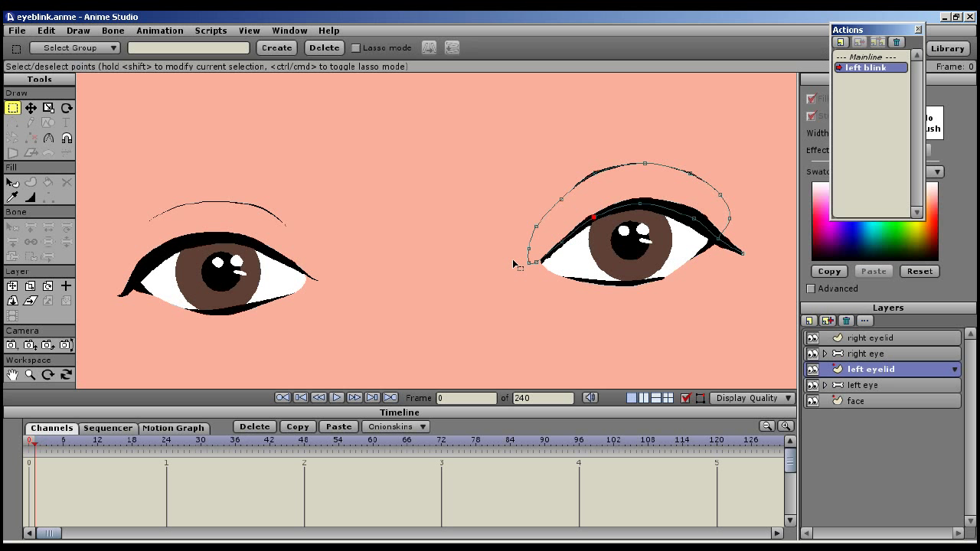
pyautogui.moveTo(113, 142)
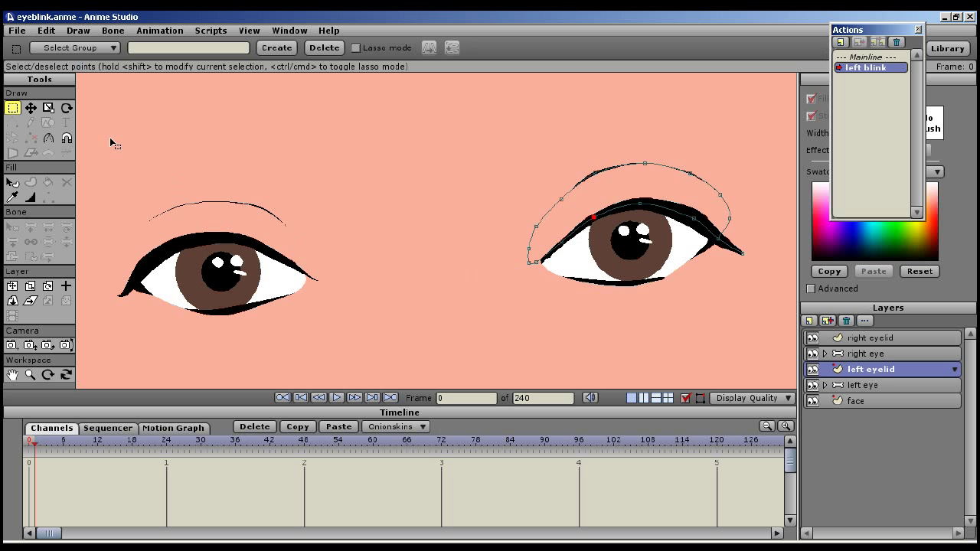
# Select all left eyelid points and key the open eyelid pose at frame 6
pyautogui.click(46, 30)
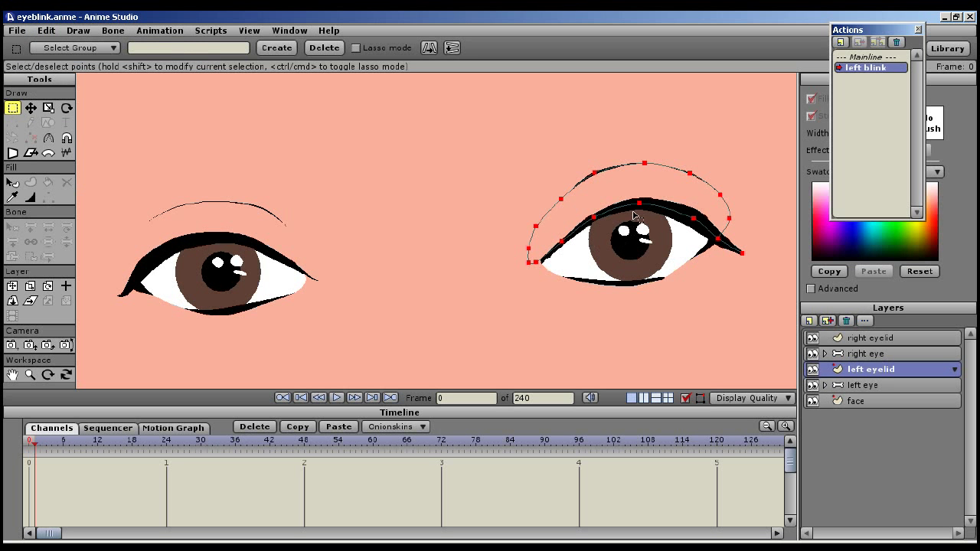
pyautogui.moveTo(124, 130)
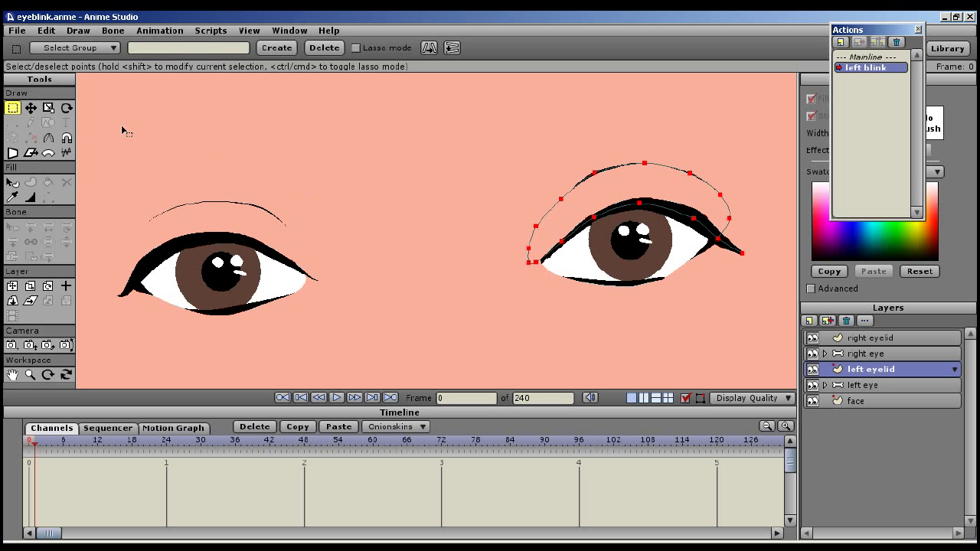
pyautogui.click(31, 108)
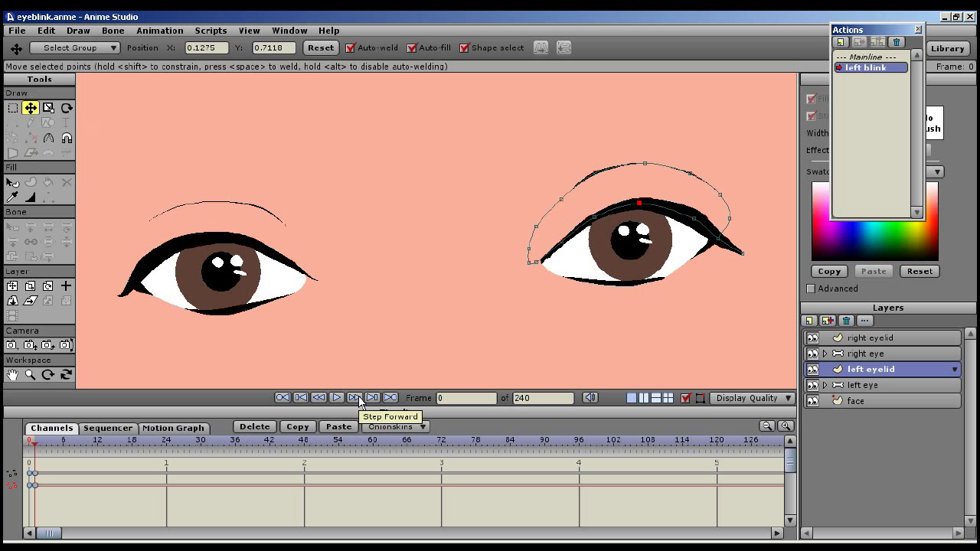
pyautogui.moveTo(236, 403)
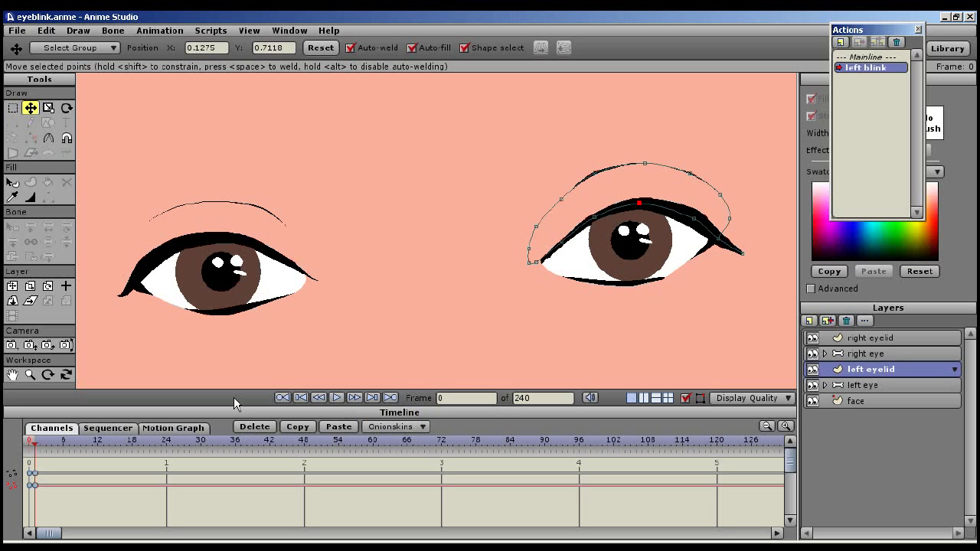
pyautogui.click(64, 450)
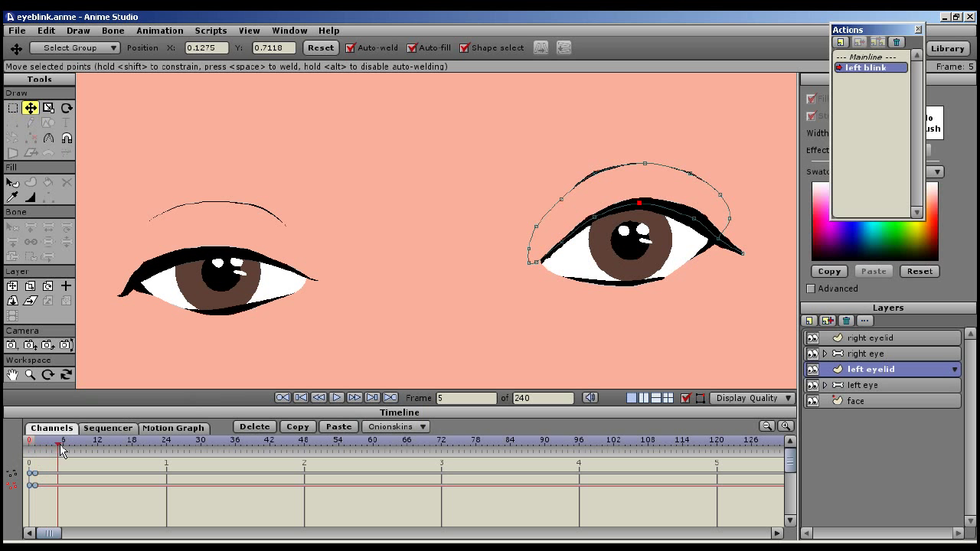
pyautogui.click(62, 450)
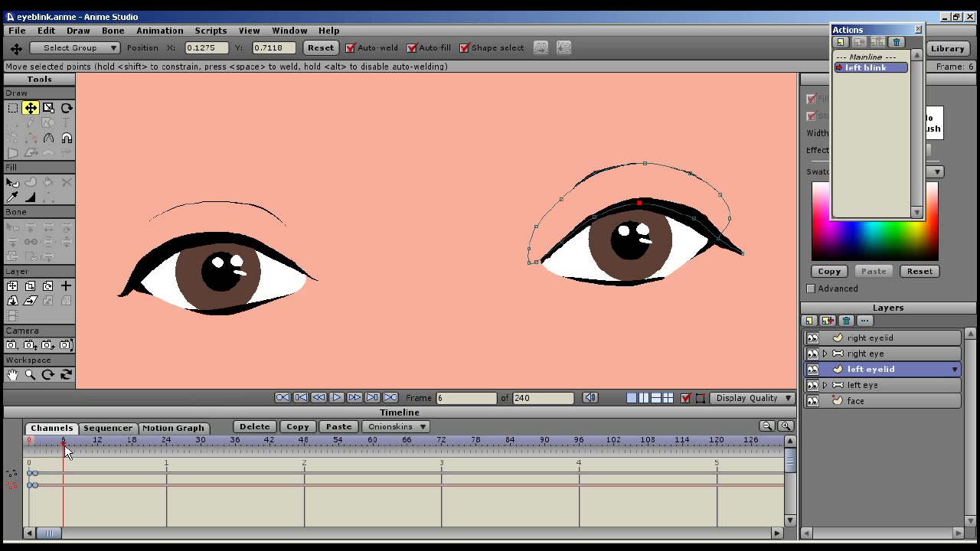
pyautogui.moveTo(819, 319)
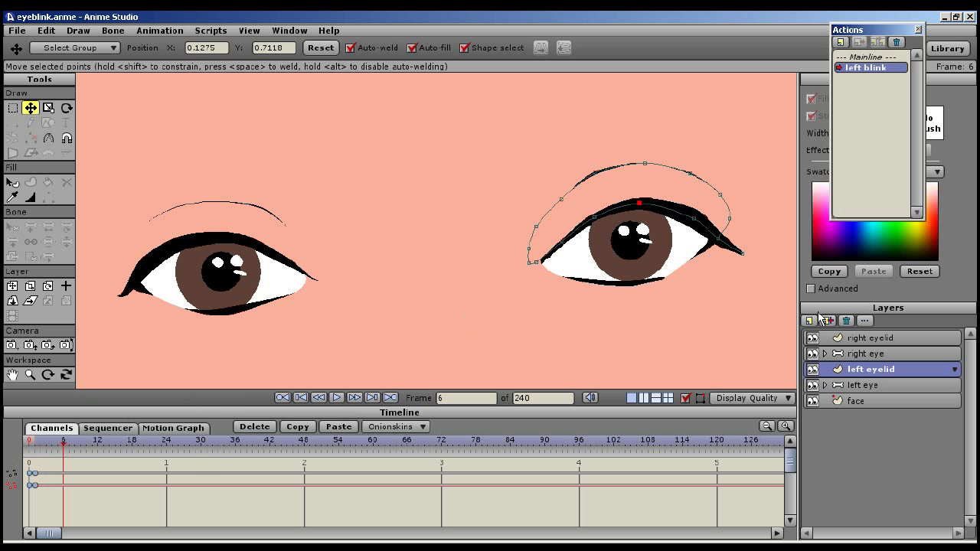
pyautogui.moveTo(84, 159)
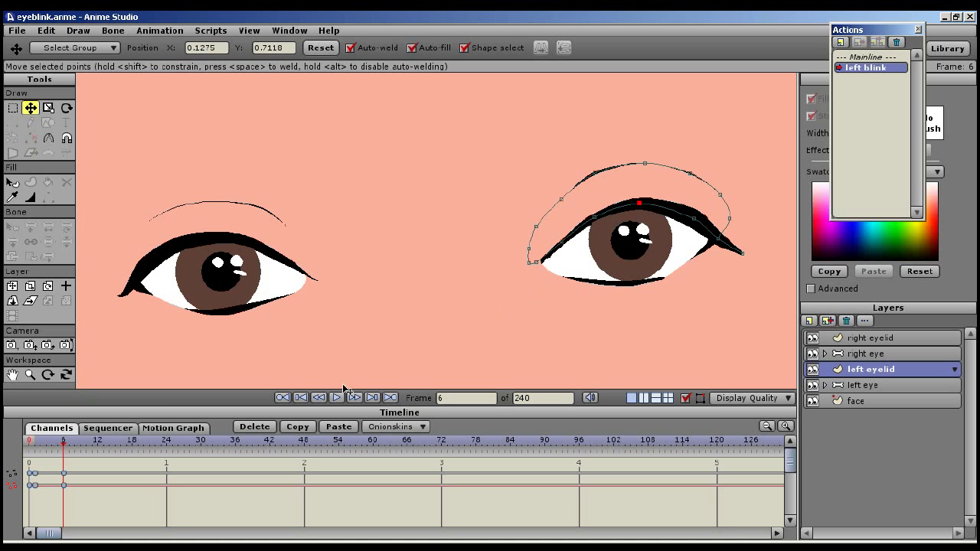
pyautogui.click(53, 447)
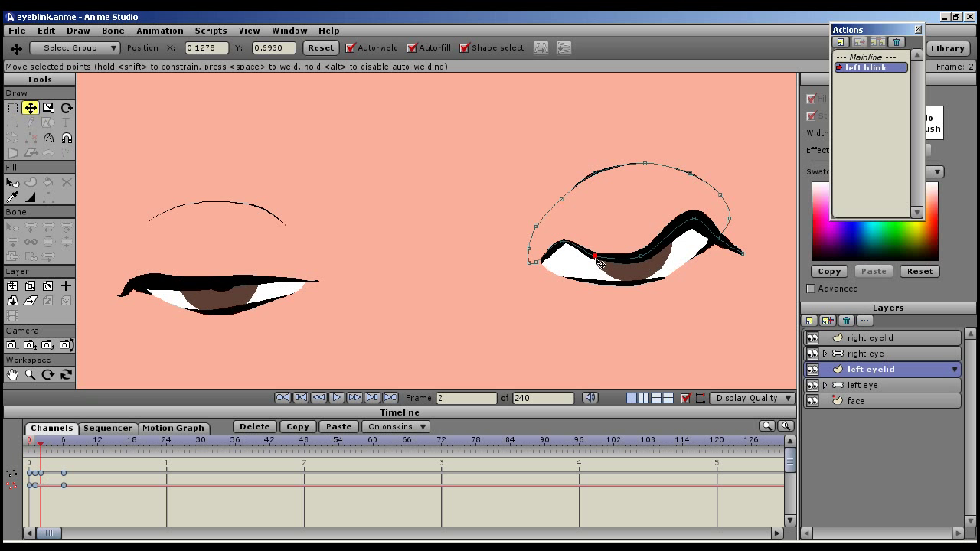
# At frame 2, drag the inner, corner and outer eyelid points down to half-close the lid
pyautogui.moveTo(597, 256); pyautogui.dragTo(566, 249)
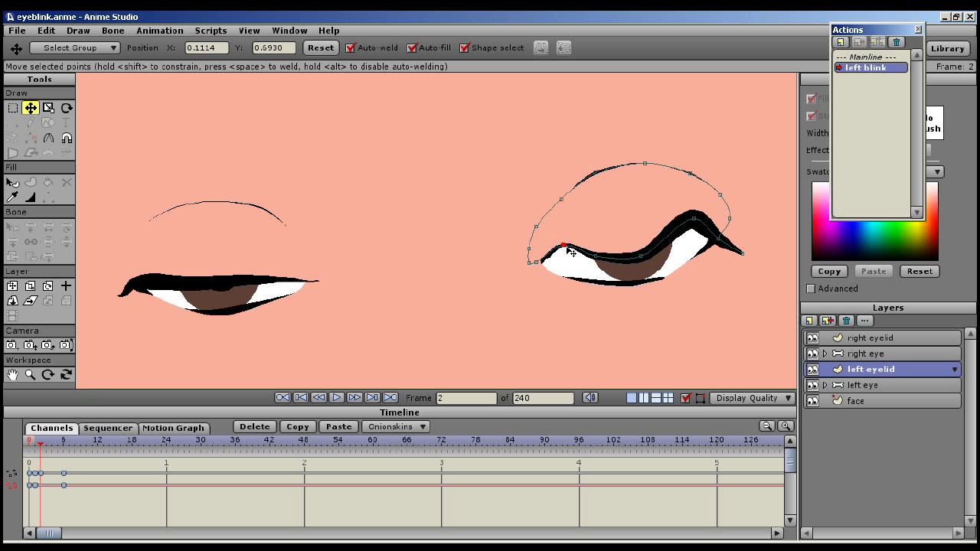
pyautogui.moveTo(570, 252); pyautogui.dragTo(586, 264)
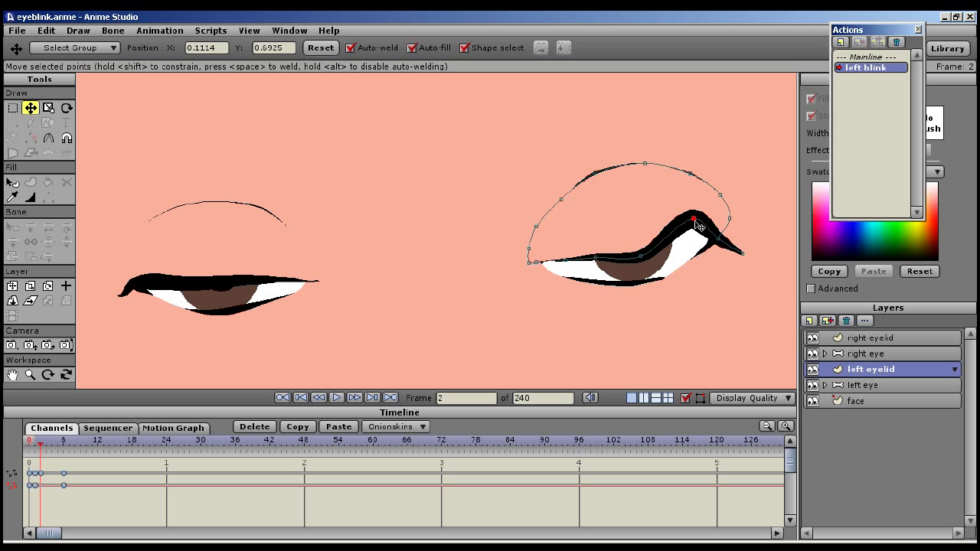
pyautogui.moveTo(693, 222); pyautogui.dragTo(693, 249)
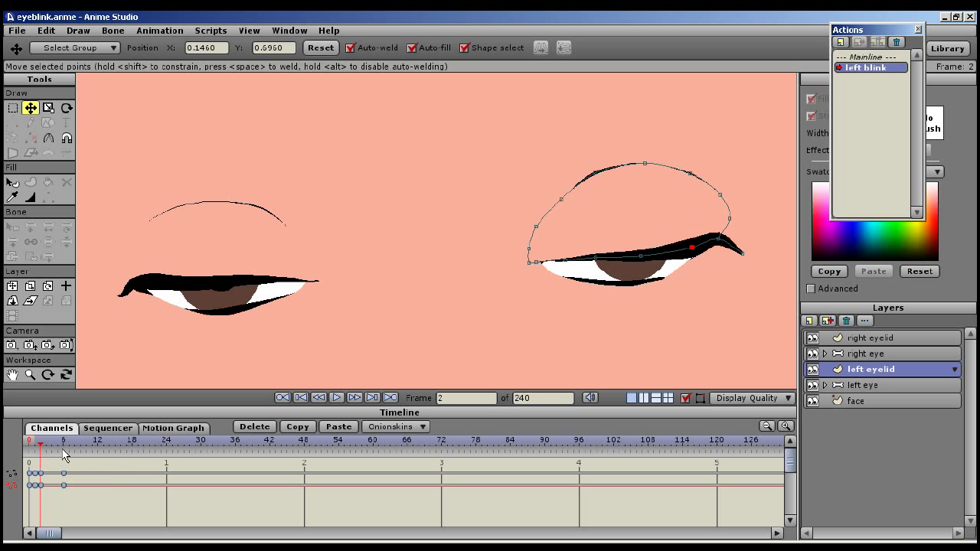
# At frame 3, pull the eyelid fully down onto the lower lash line, closing the gap
pyautogui.click(337, 397)
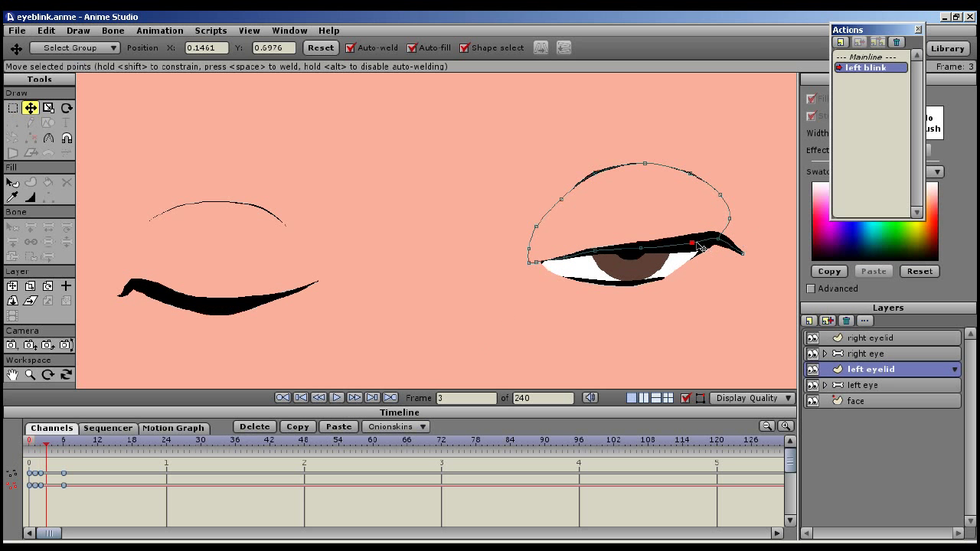
pyautogui.moveTo(691, 244); pyautogui.dragTo(698, 258)
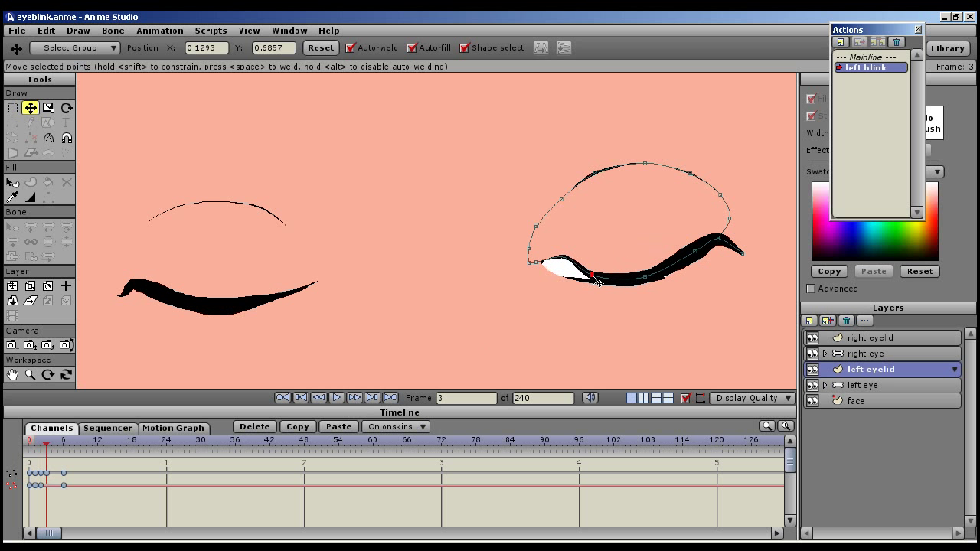
pyautogui.moveTo(596, 280); pyautogui.dragTo(568, 265)
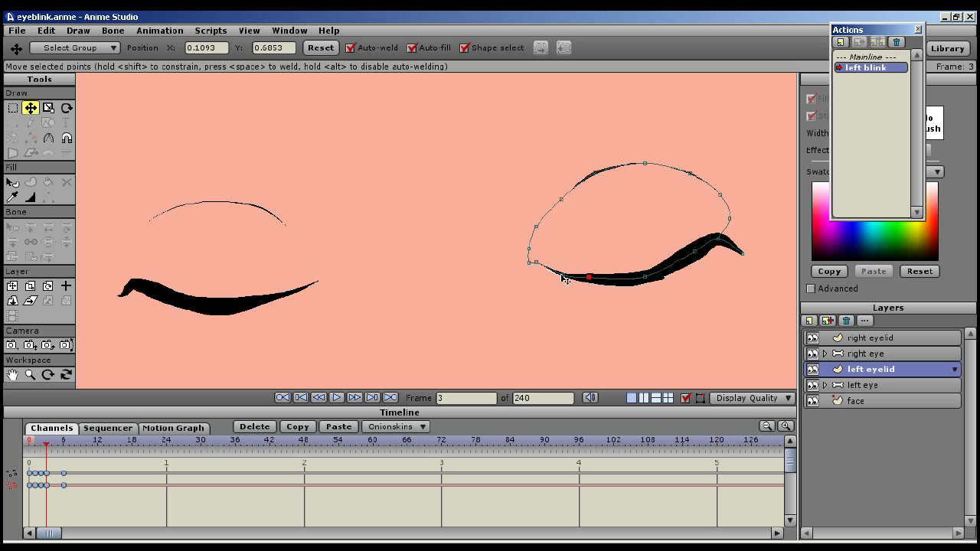
pyautogui.moveTo(590, 276); pyautogui.dragTo(568, 274)
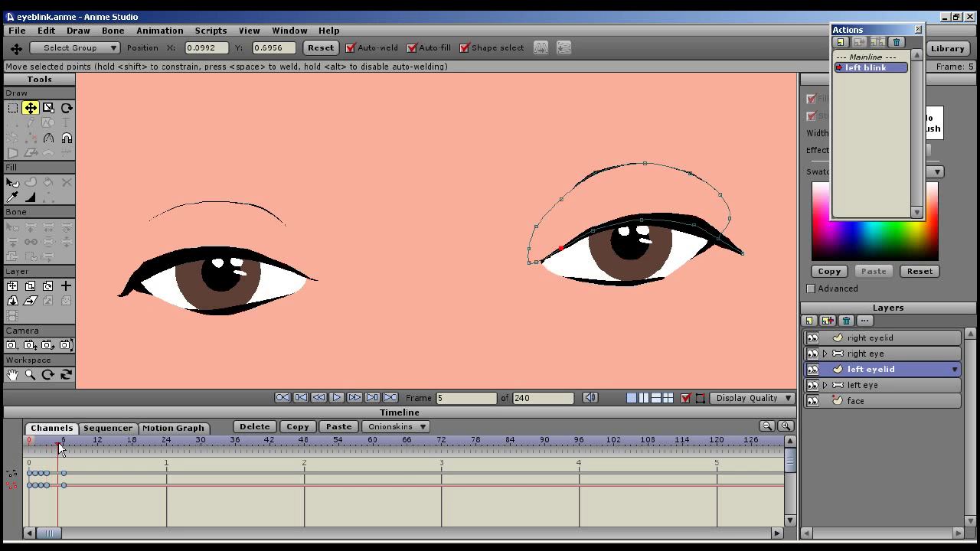
# Check the eyelid reopens at frames 5–7, then place 'left blink' at Mainline's start
pyautogui.click(69, 448)
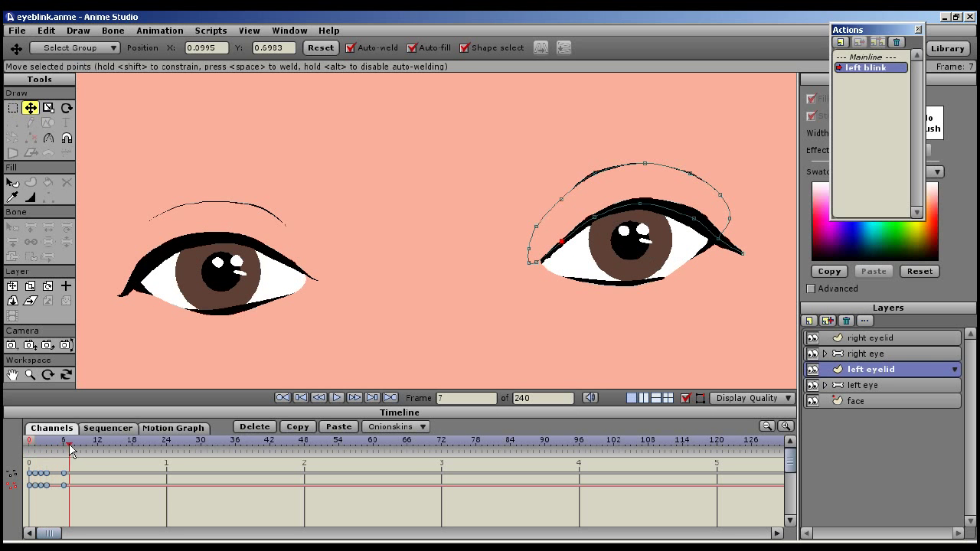
pyautogui.click(29, 443)
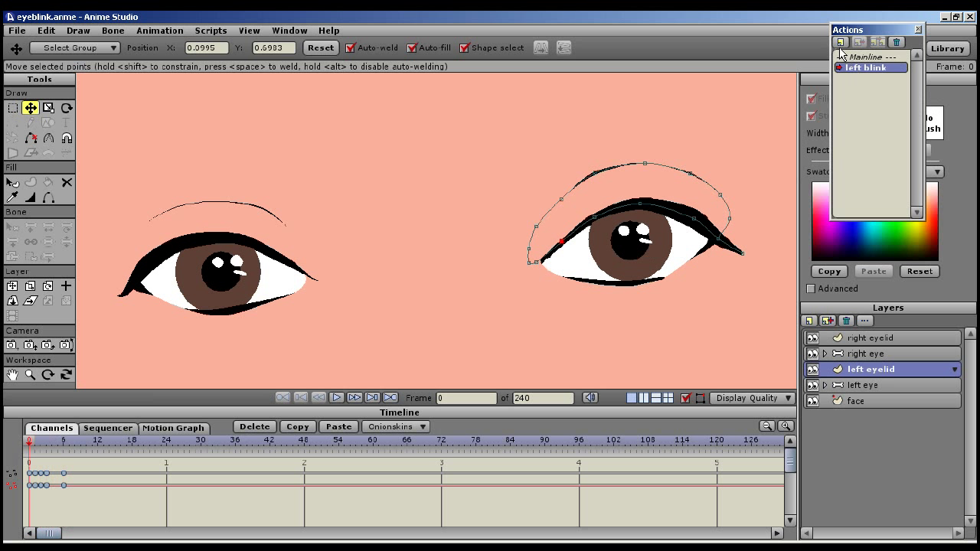
pyautogui.moveTo(623, 267)
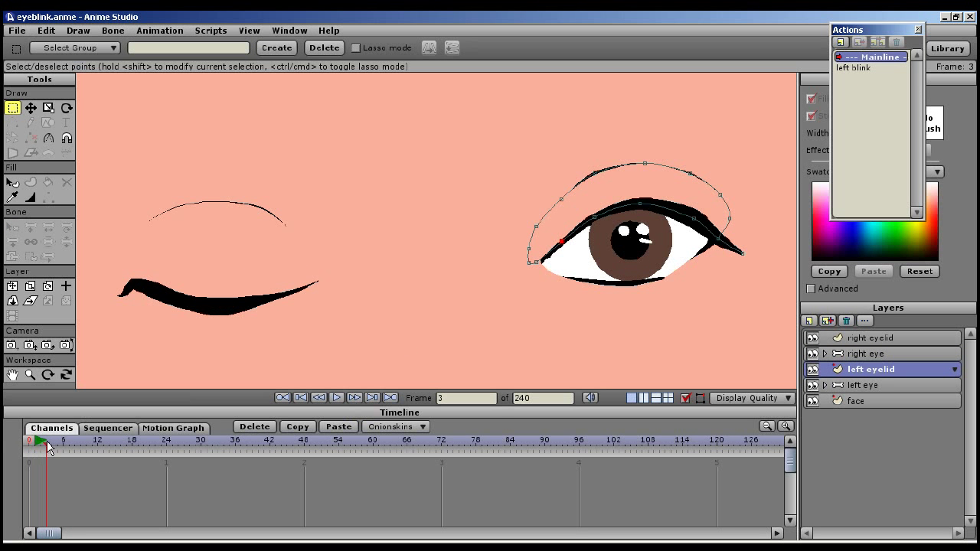
pyautogui.click(31, 440)
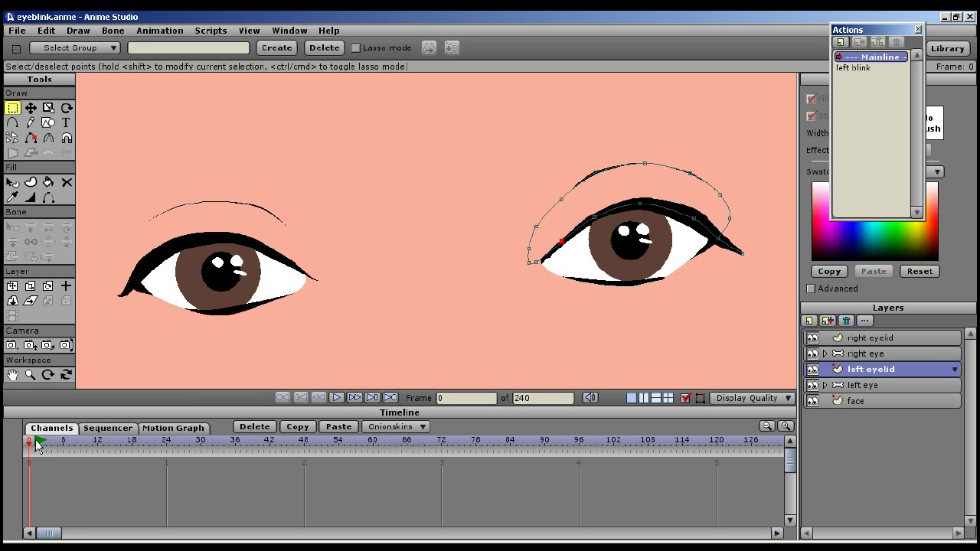
pyautogui.moveTo(35, 450)
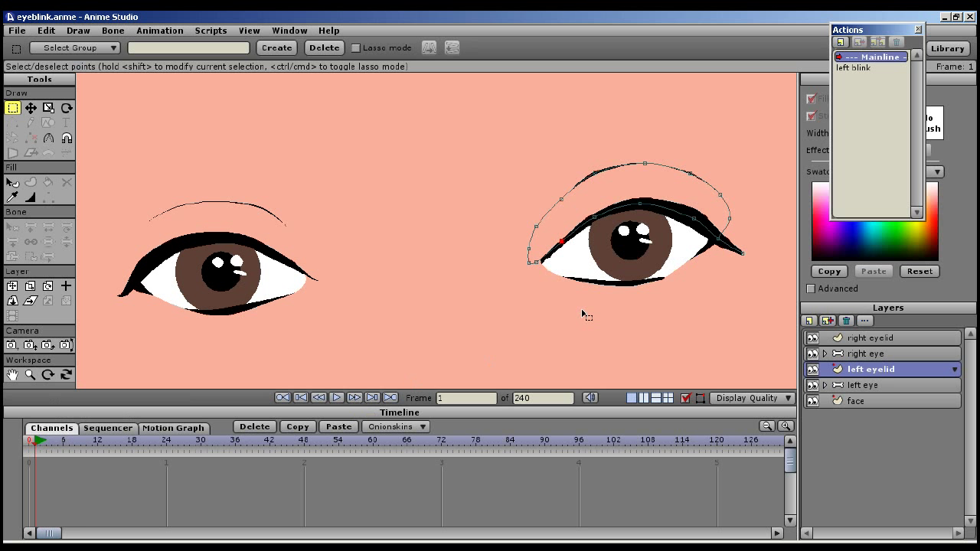
pyautogui.click(857, 67)
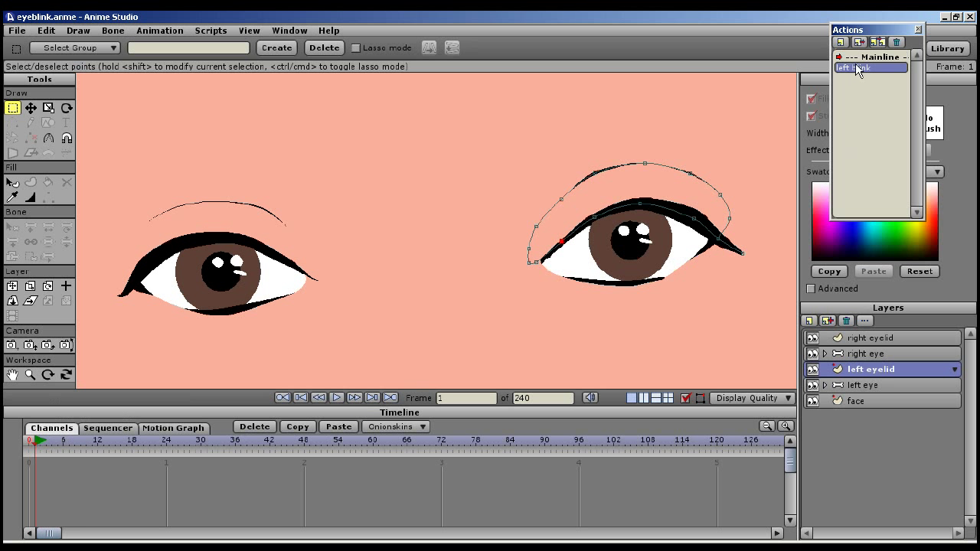
pyautogui.moveTo(861, 42)
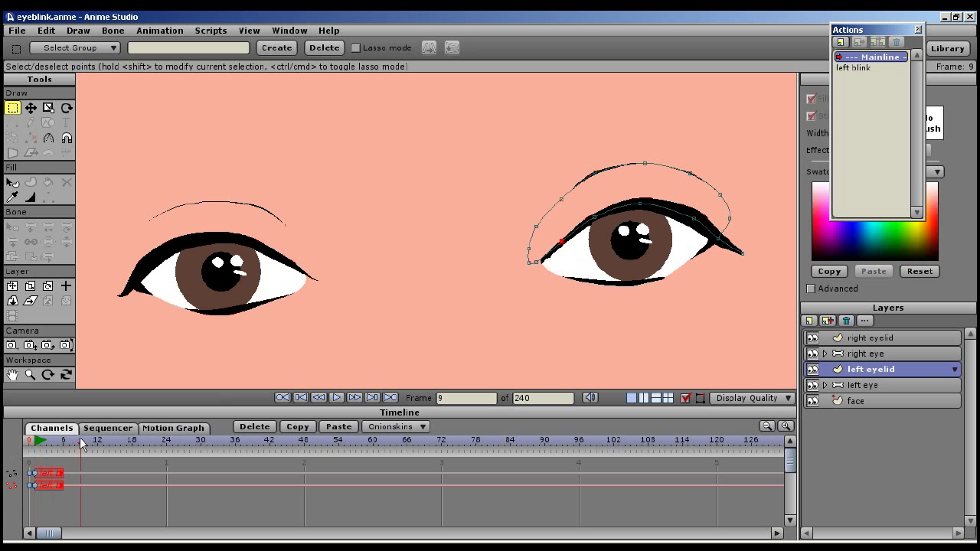
pyautogui.moveTo(84, 447); pyautogui.dragTo(75, 447)
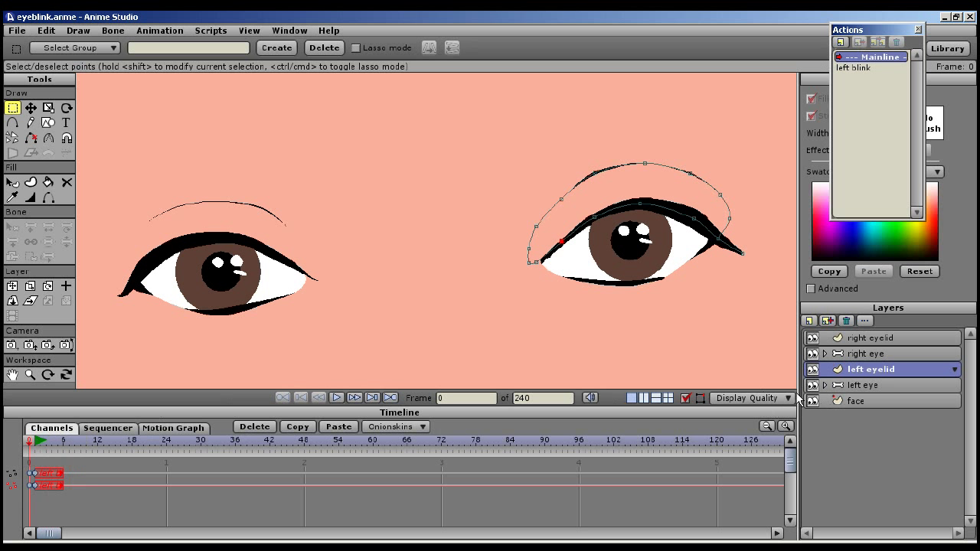
pyautogui.click(855, 401)
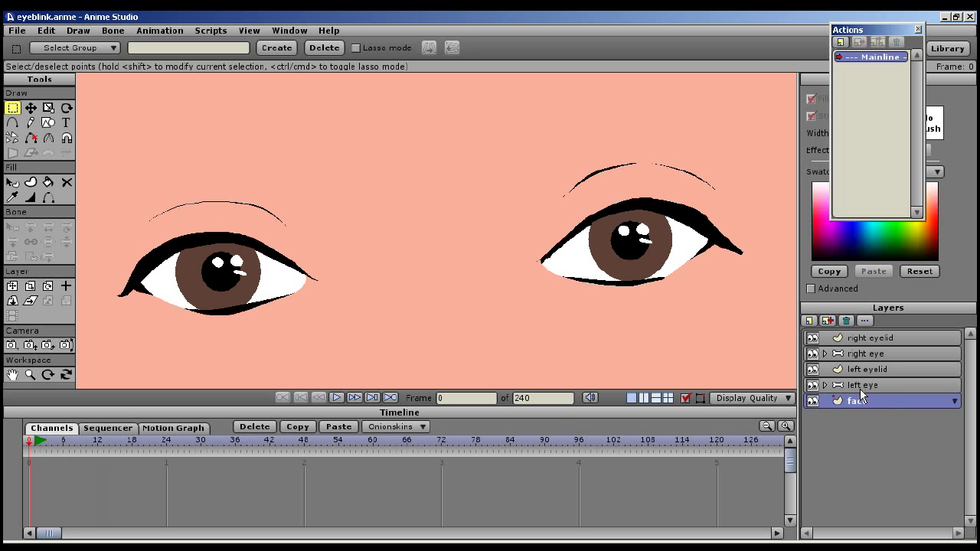
# Select the right pupil, right iris, left pupil and left iris layers together at frame 0
pyautogui.click(825, 385)
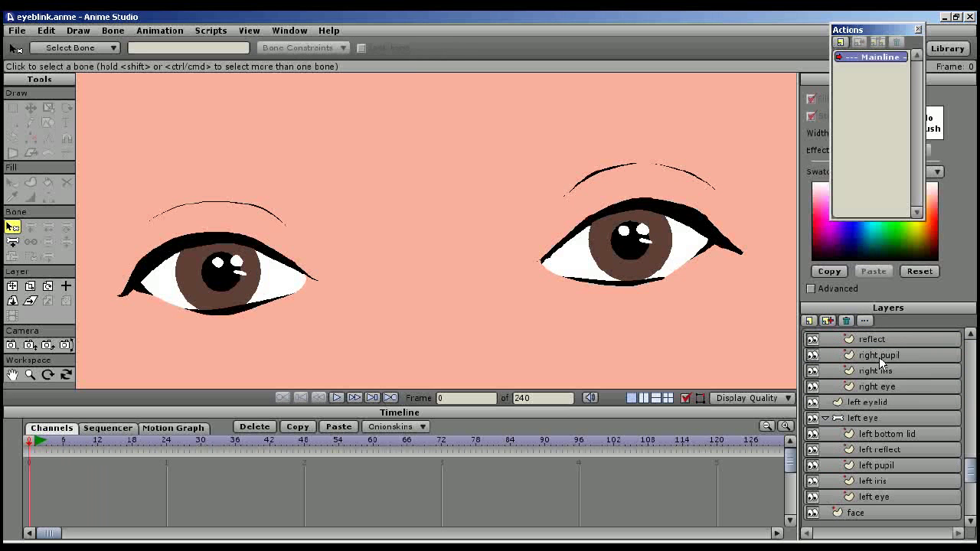
pyautogui.click(881, 355)
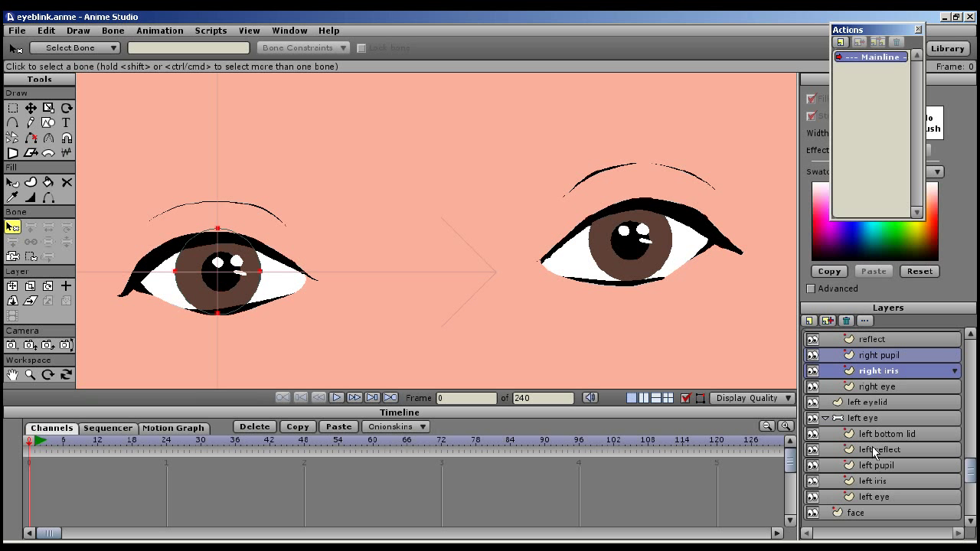
pyautogui.click(879, 465)
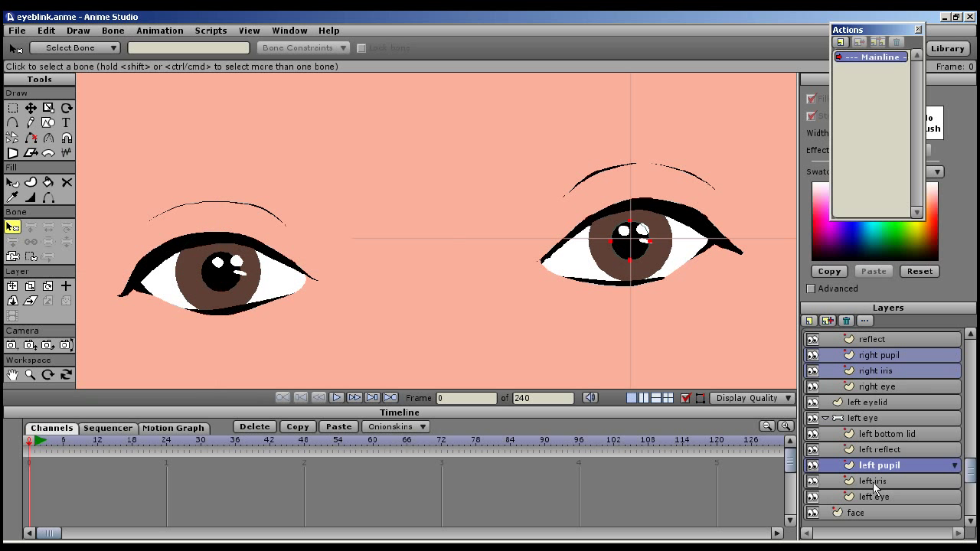
pyautogui.click(874, 480)
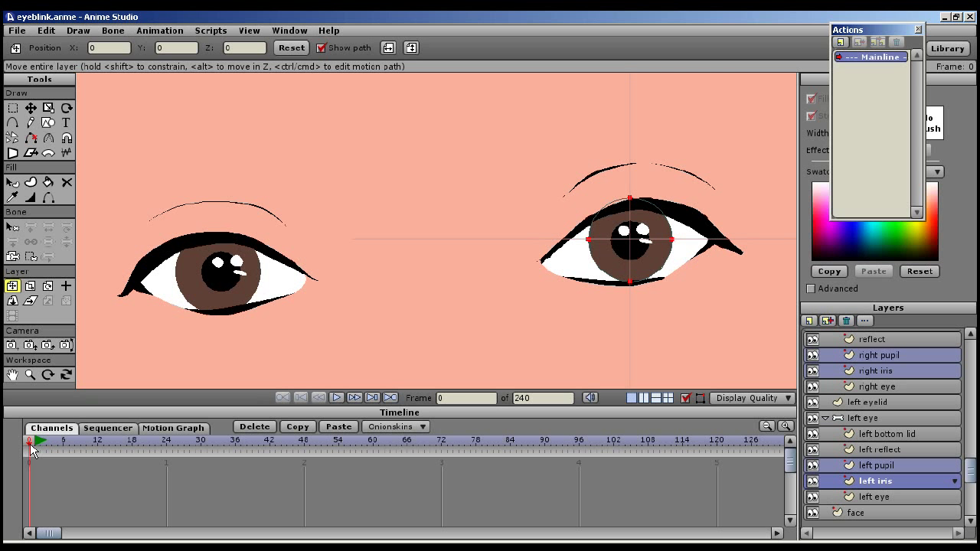
# Key both irises and pupils shifted slightly right at frame 6, then move to frame 12
pyautogui.click(354, 398)
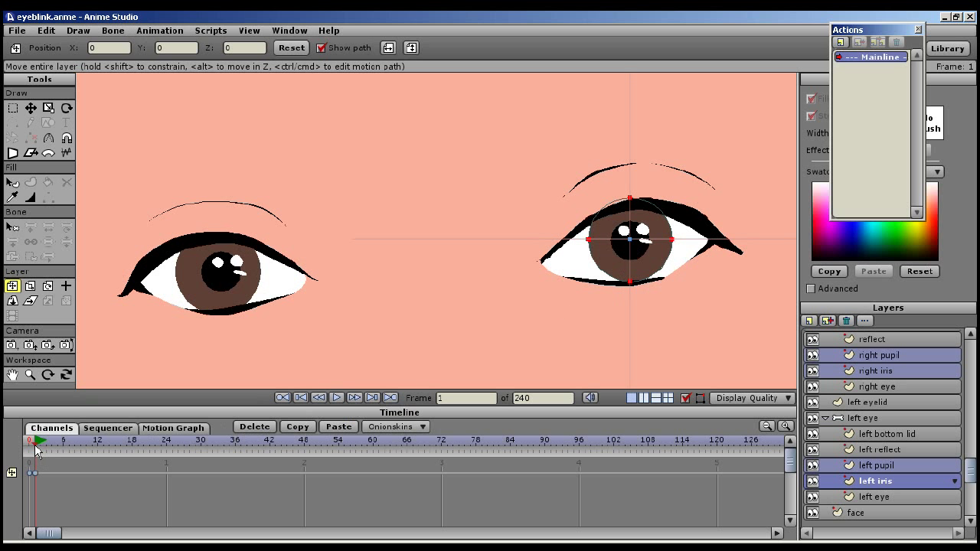
pyautogui.click(40, 440)
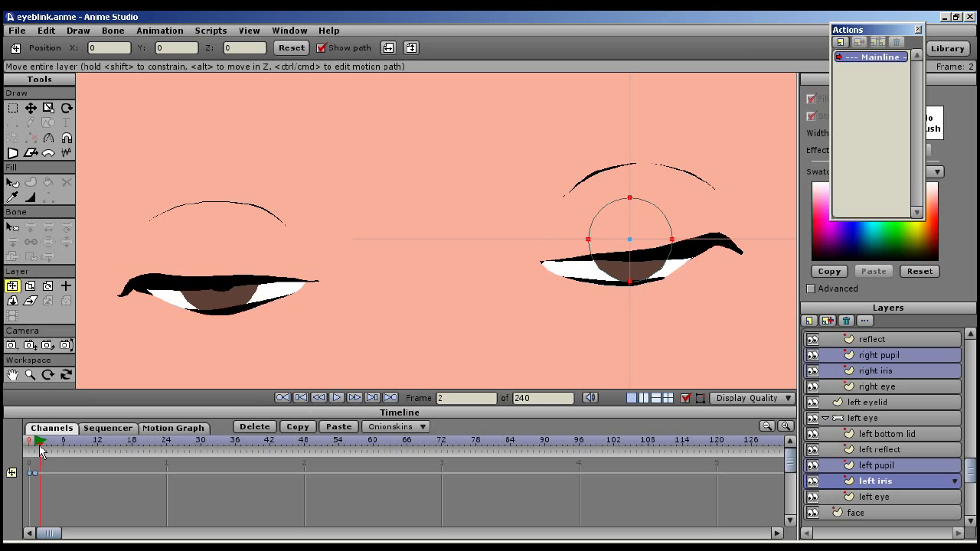
pyautogui.click(63, 441)
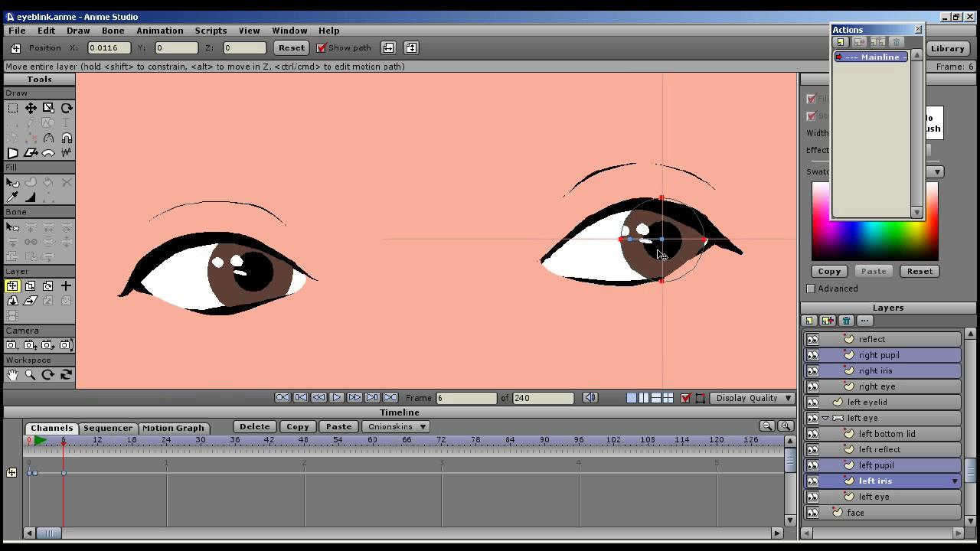
pyautogui.click(39, 442)
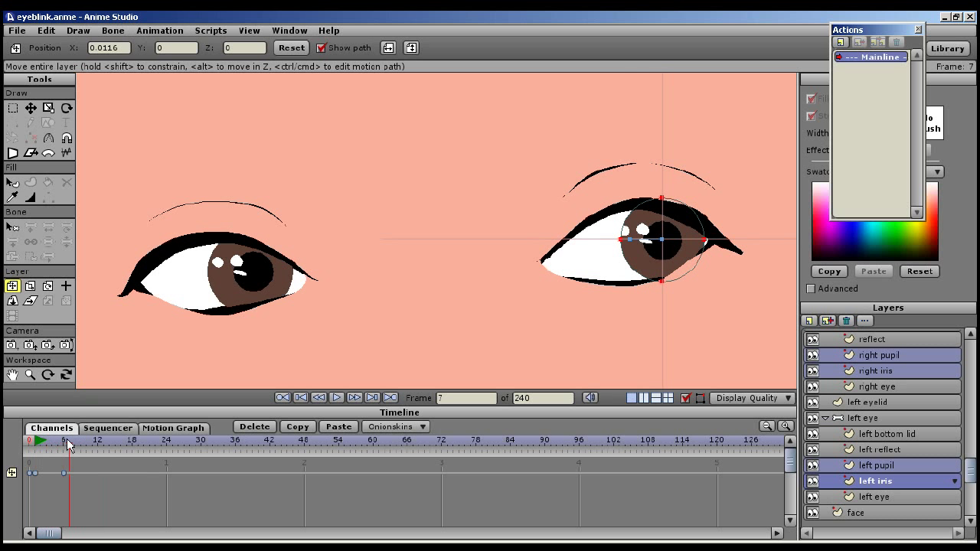
pyautogui.click(93, 440)
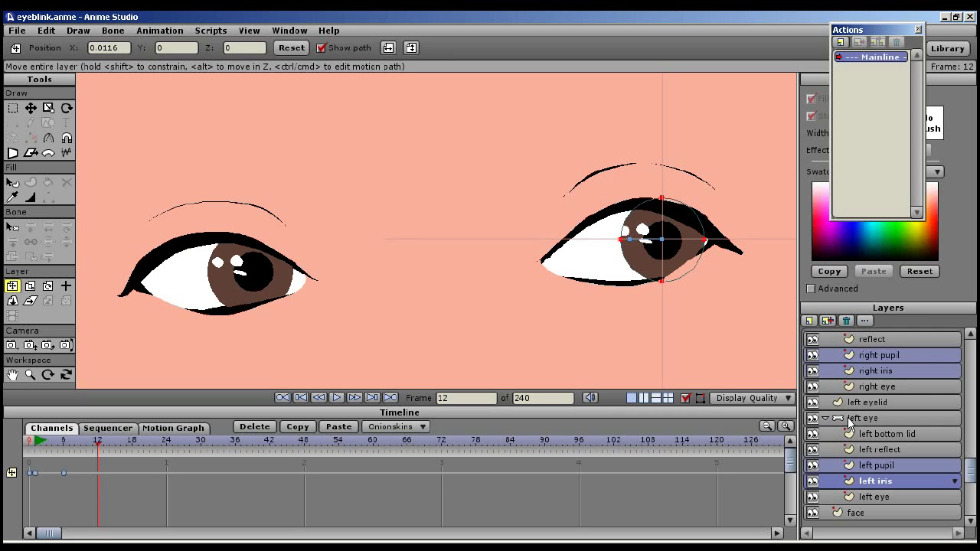
# Insert the left blink and right blink actions on Mainline at frame 12
pyautogui.click(870, 402)
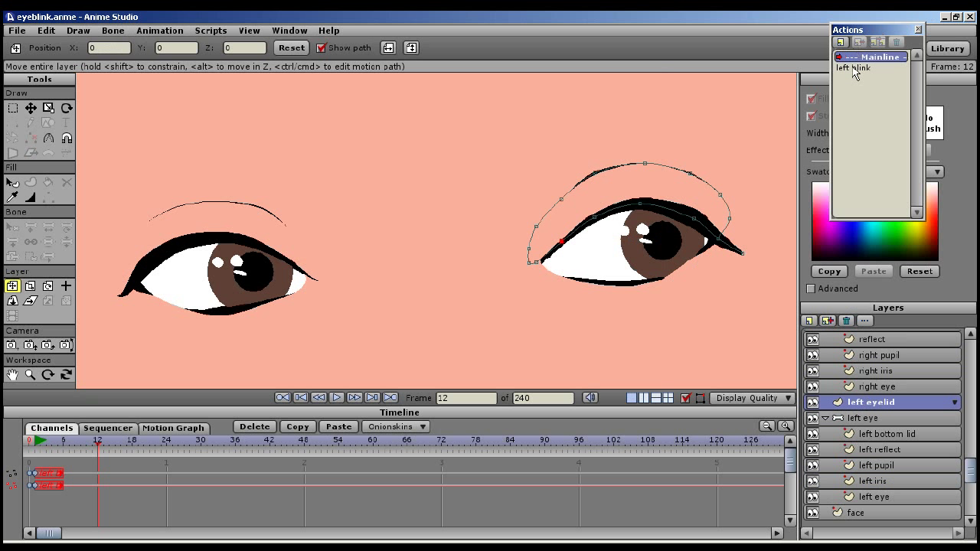
pyautogui.click(853, 68)
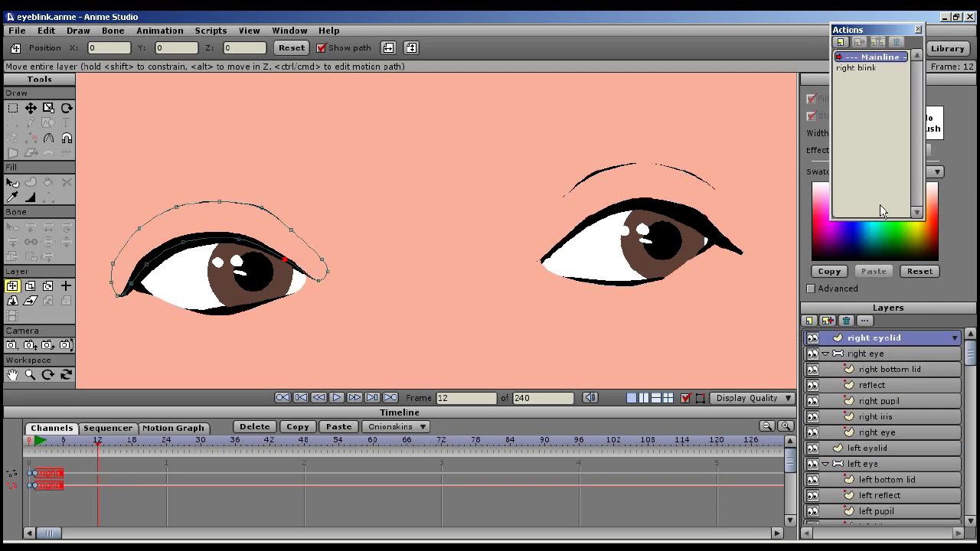
pyautogui.click(855, 67)
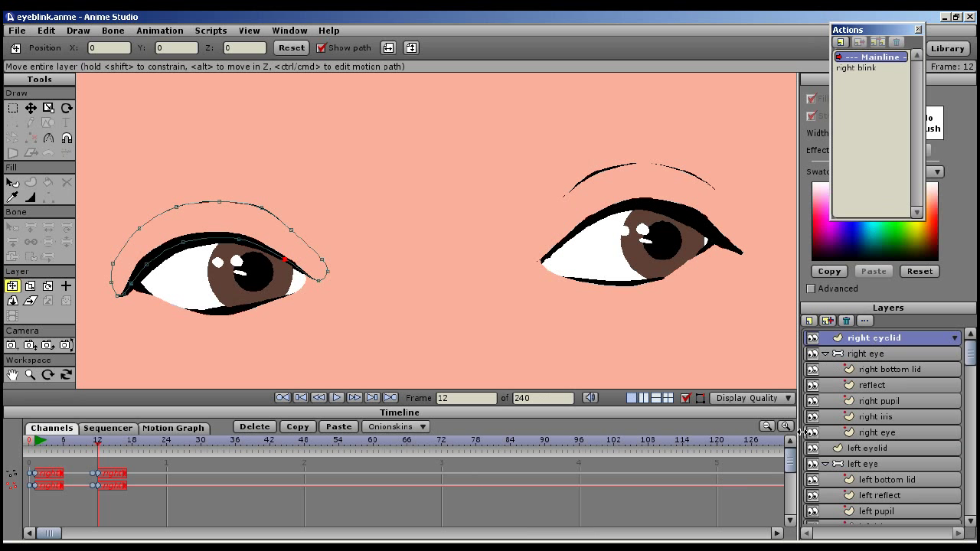
pyautogui.moveTo(857, 466)
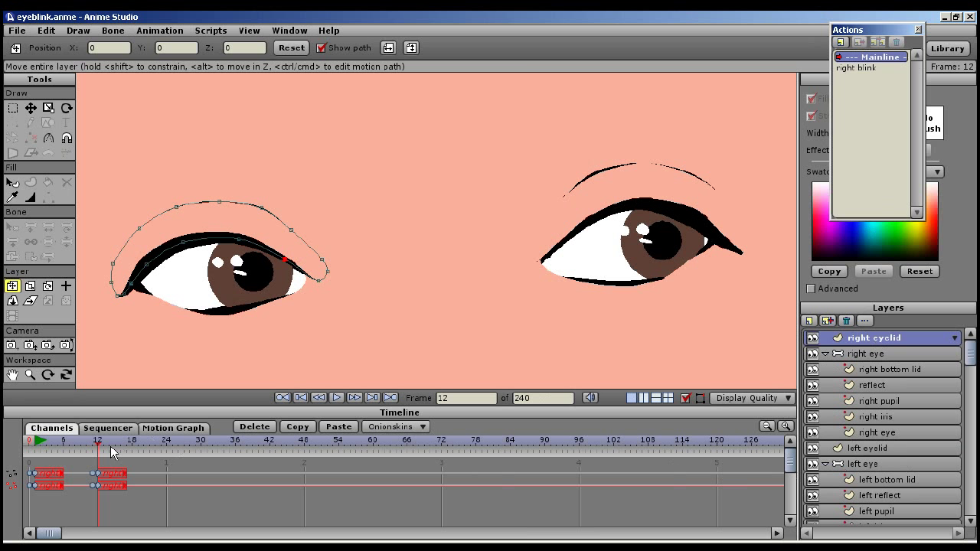
# Scrub frames 12–19 to confirm both eyes close again at frame 13
pyautogui.click(130, 438)
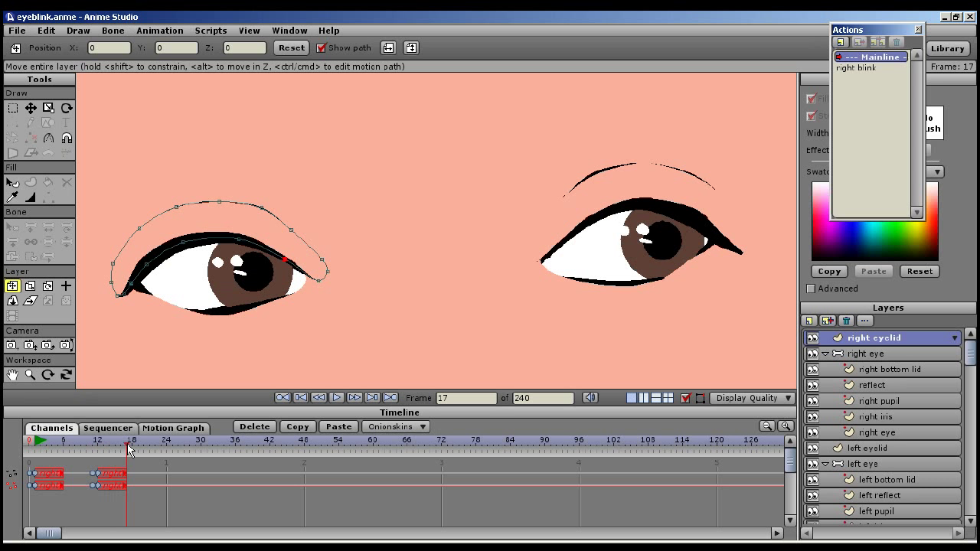
pyautogui.click(139, 440)
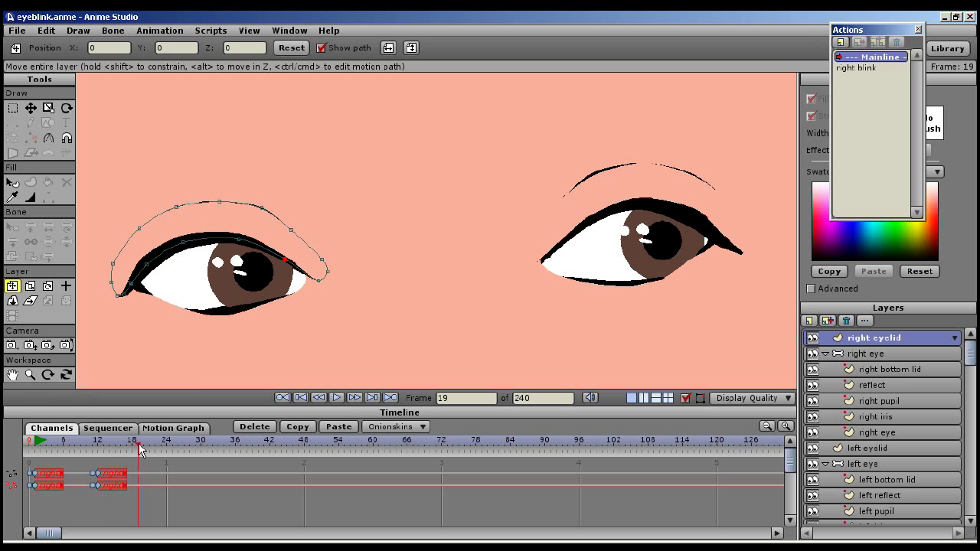
pyautogui.click(98, 450)
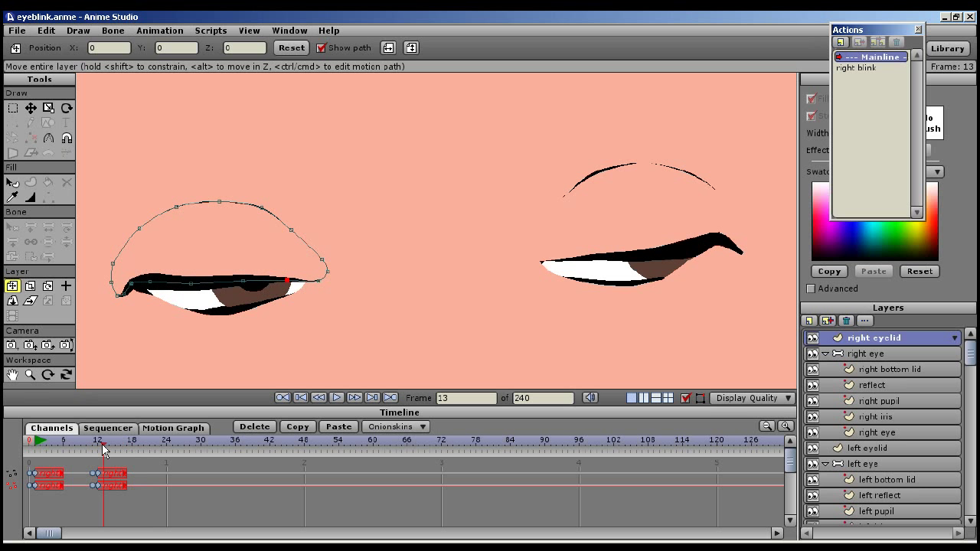
pyautogui.click(98, 448)
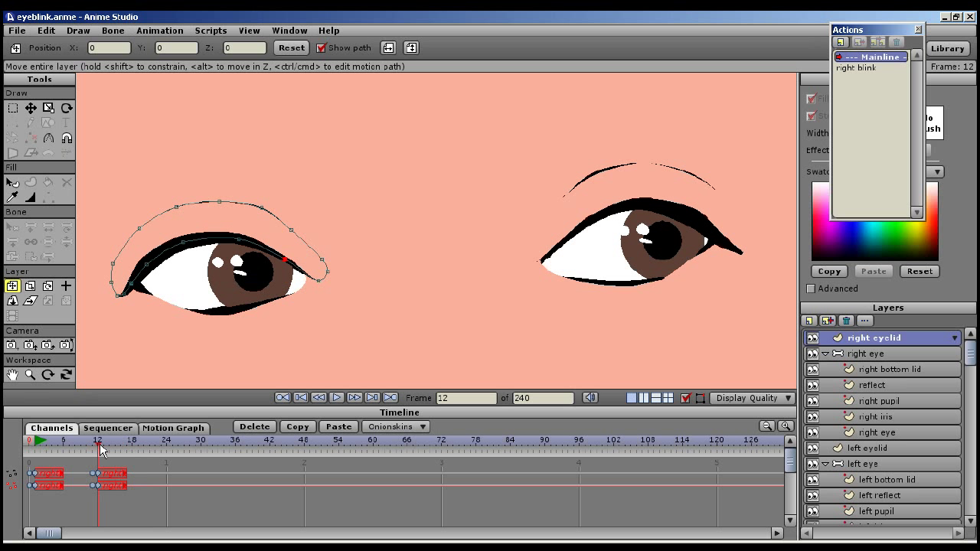
pyautogui.click(106, 439)
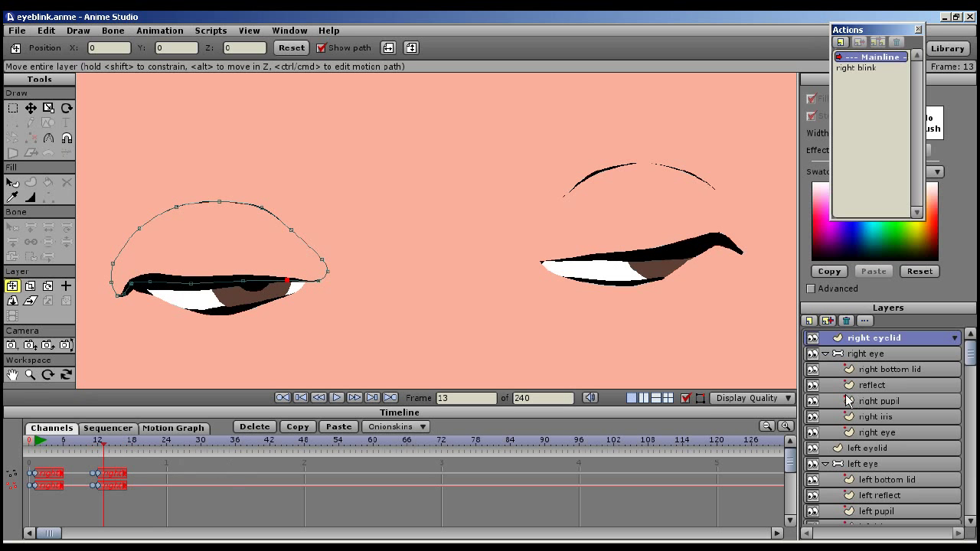
pyautogui.click(880, 400)
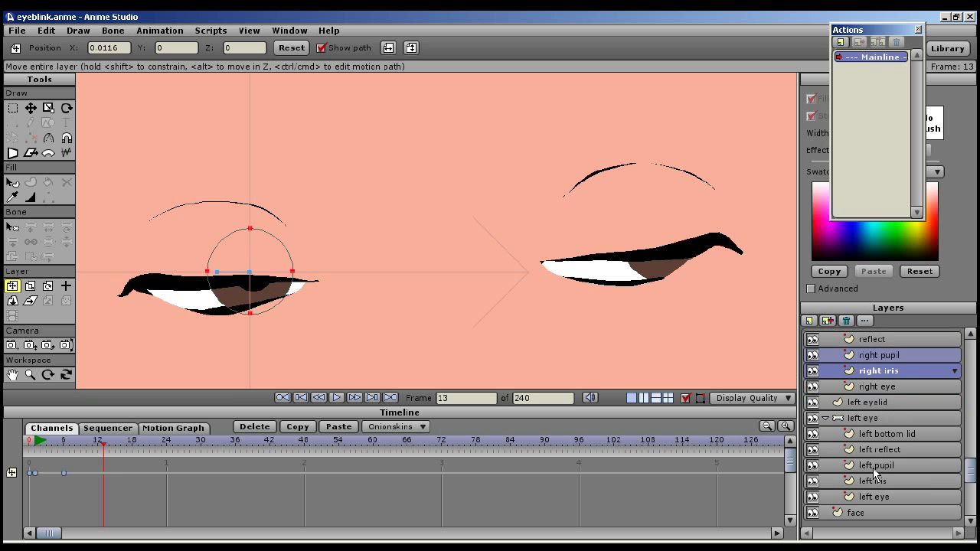
# Hold the four iris/pupil layers with a key at frame 12 and move them left at frame 18
pyautogui.click(875, 481)
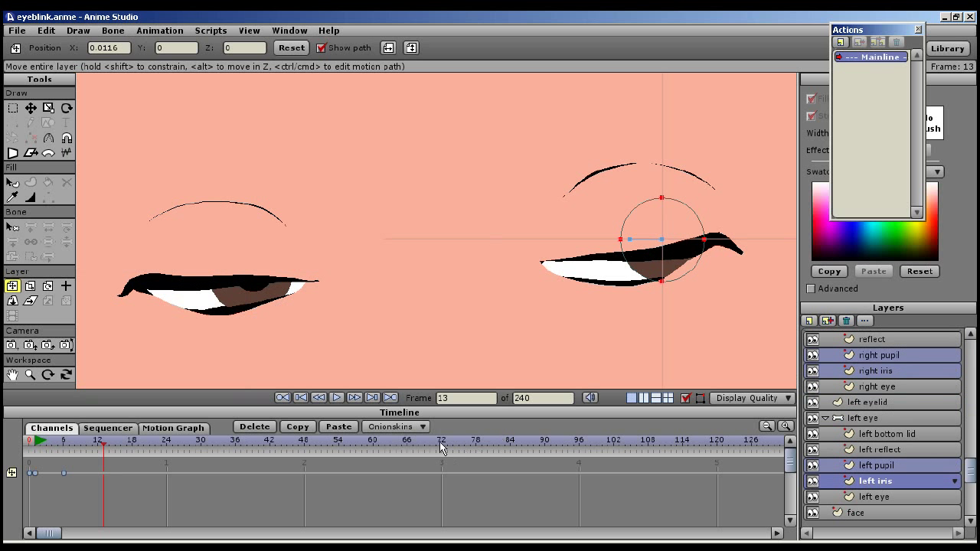
pyautogui.click(319, 397)
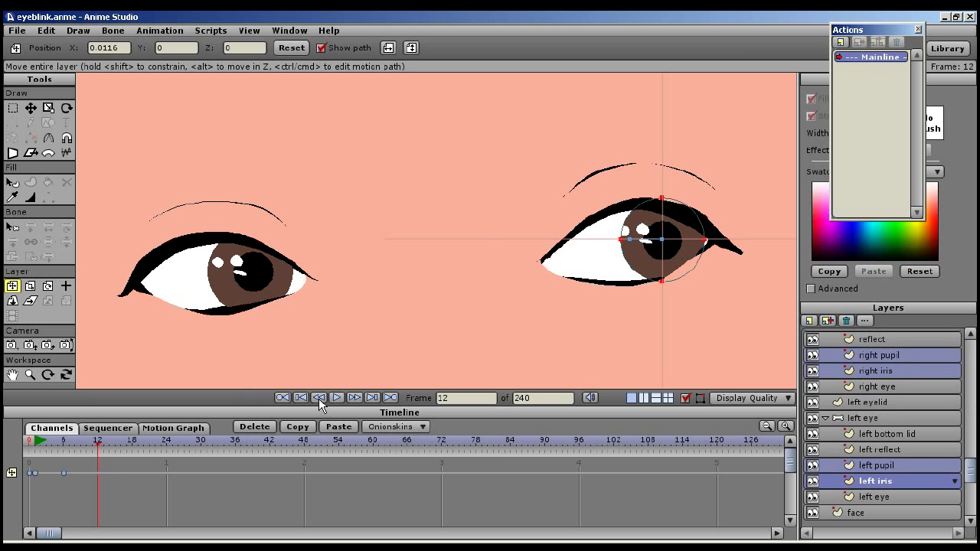
pyautogui.moveTo(354, 338)
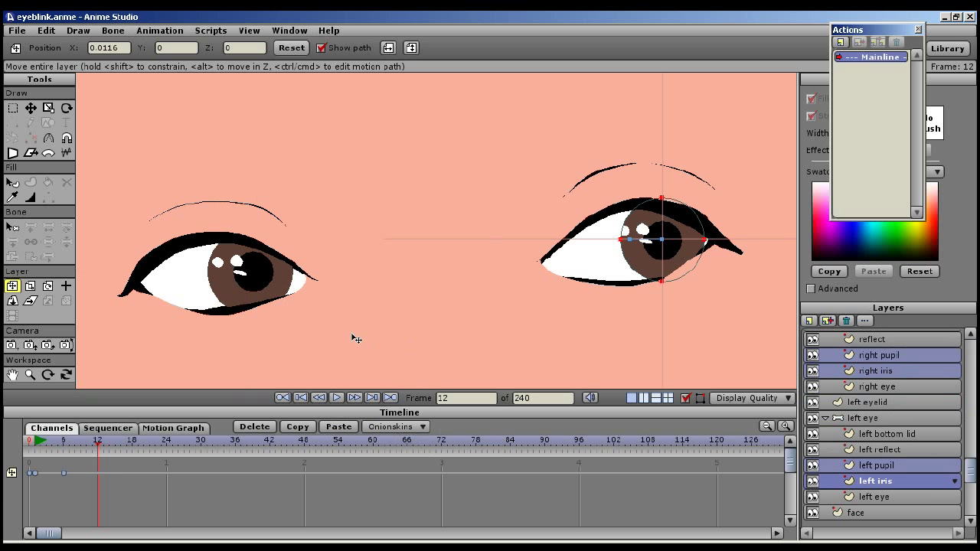
pyautogui.moveTo(658, 253)
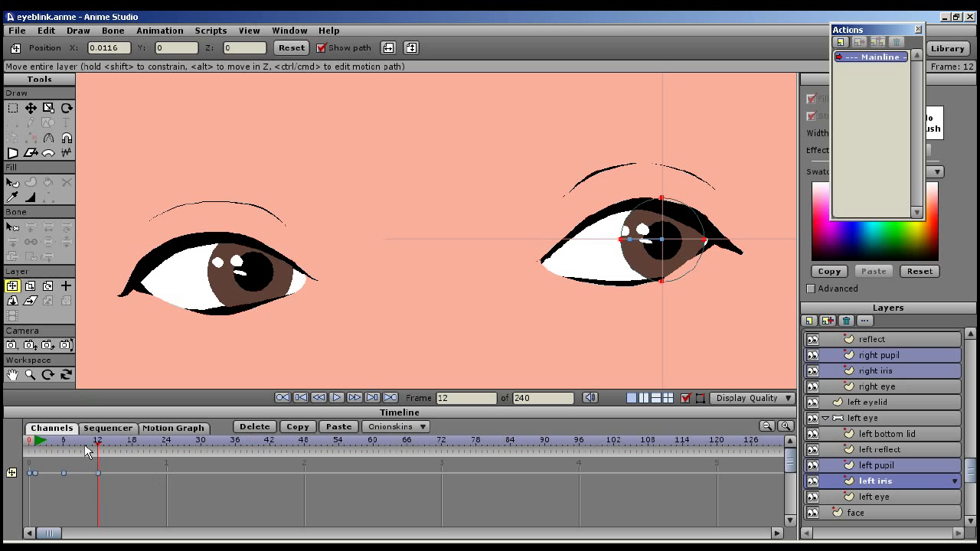
pyautogui.moveTo(97, 446); pyautogui.dragTo(114, 447)
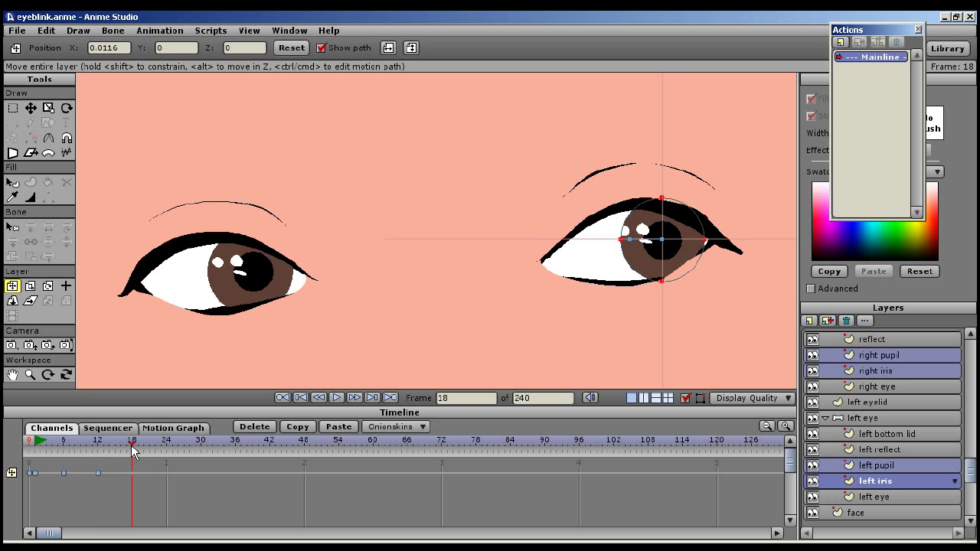
pyautogui.moveTo(322, 295)
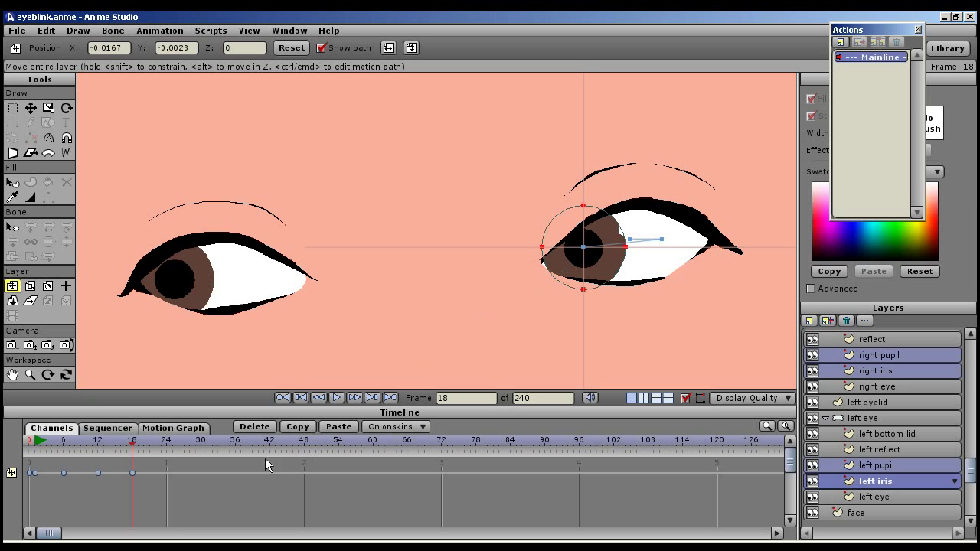
pyautogui.moveTo(137, 448)
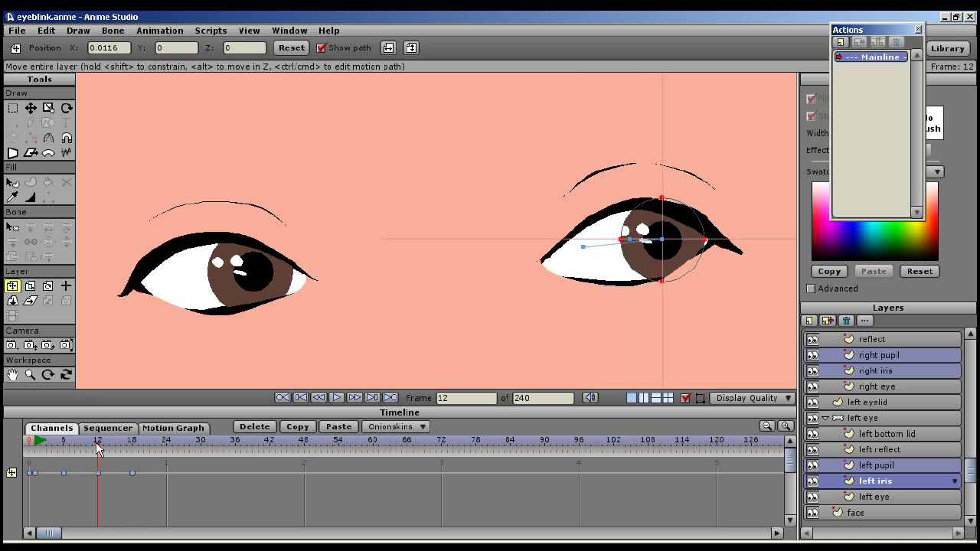
pyautogui.moveTo(98, 444); pyautogui.dragTo(80, 444)
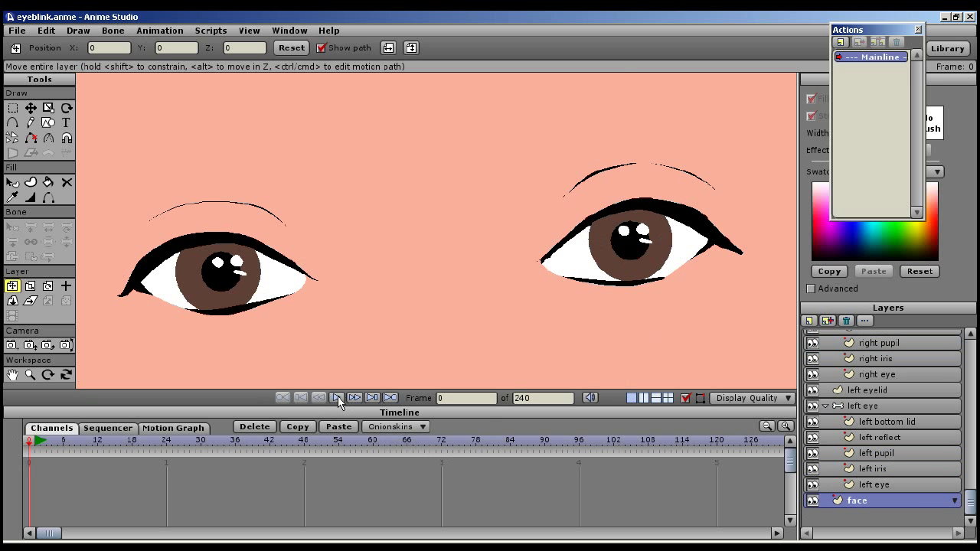
pyautogui.click(337, 397)
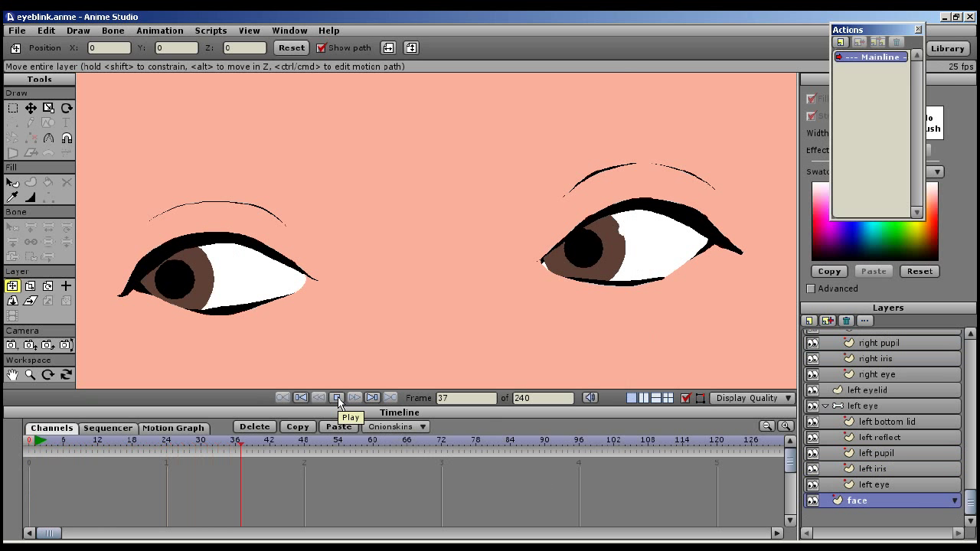
pyautogui.click(337, 398)
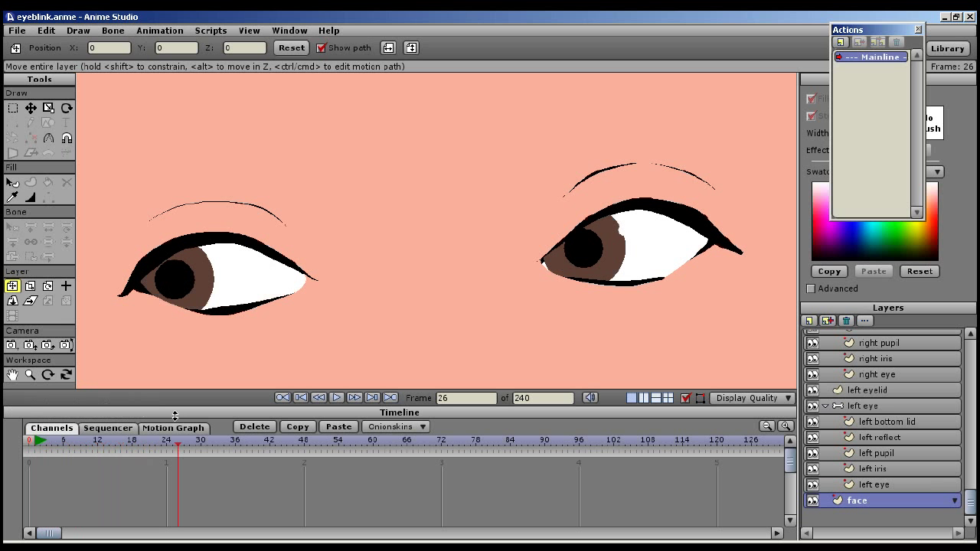
pyautogui.click(281, 397)
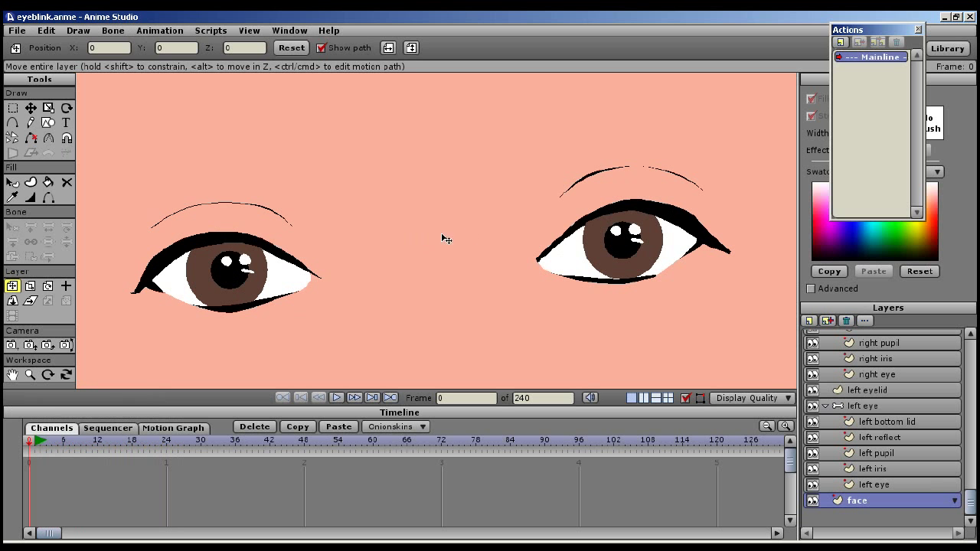
pyautogui.moveTo(349, 158)
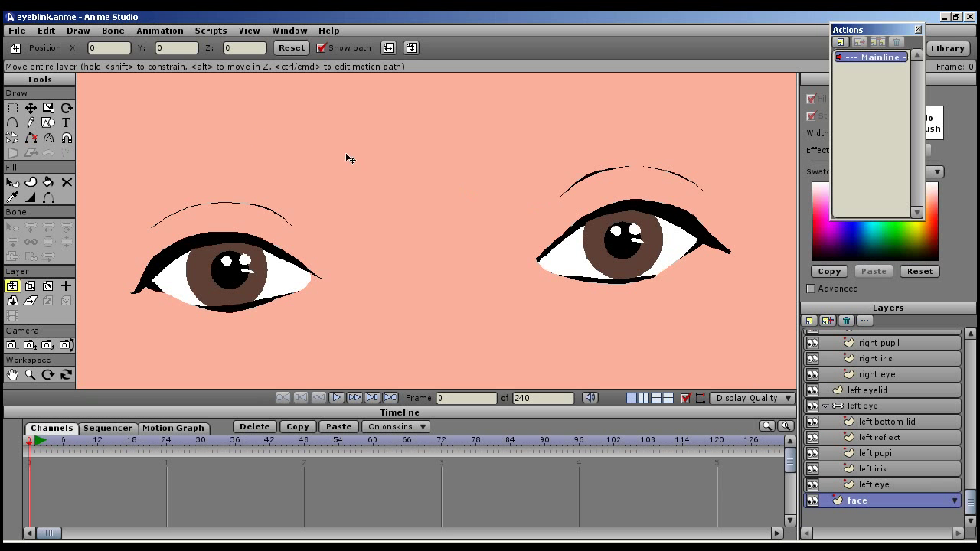